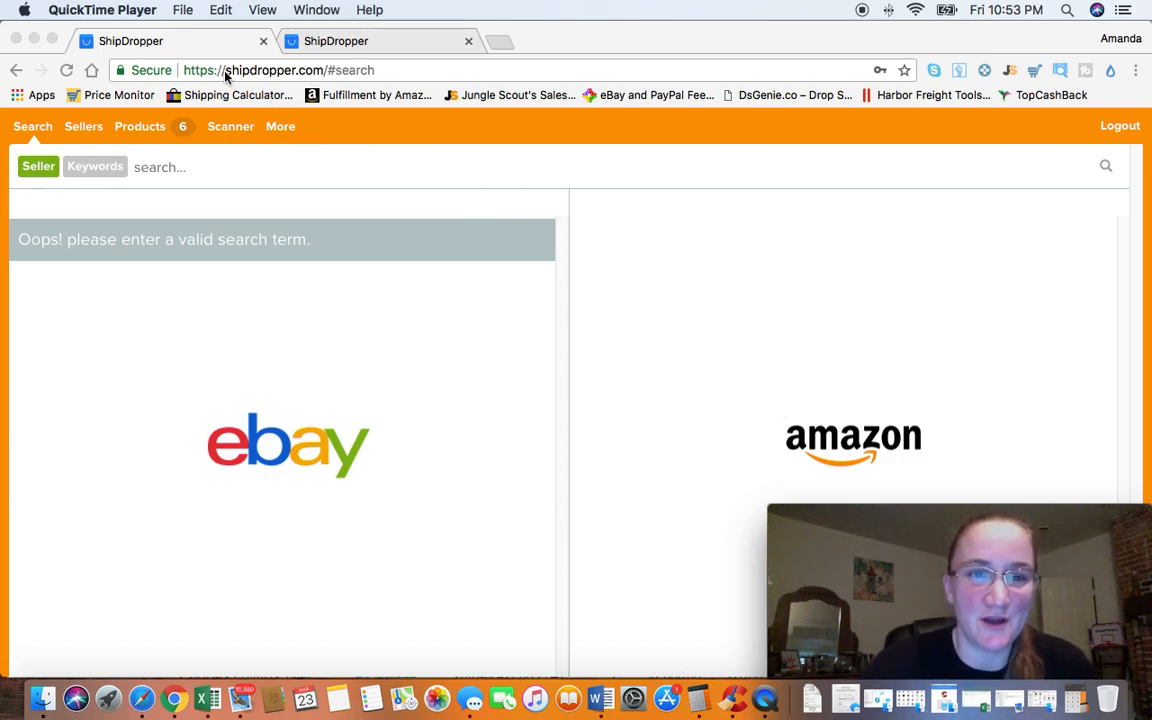
pyautogui.moveTo(207, 94)
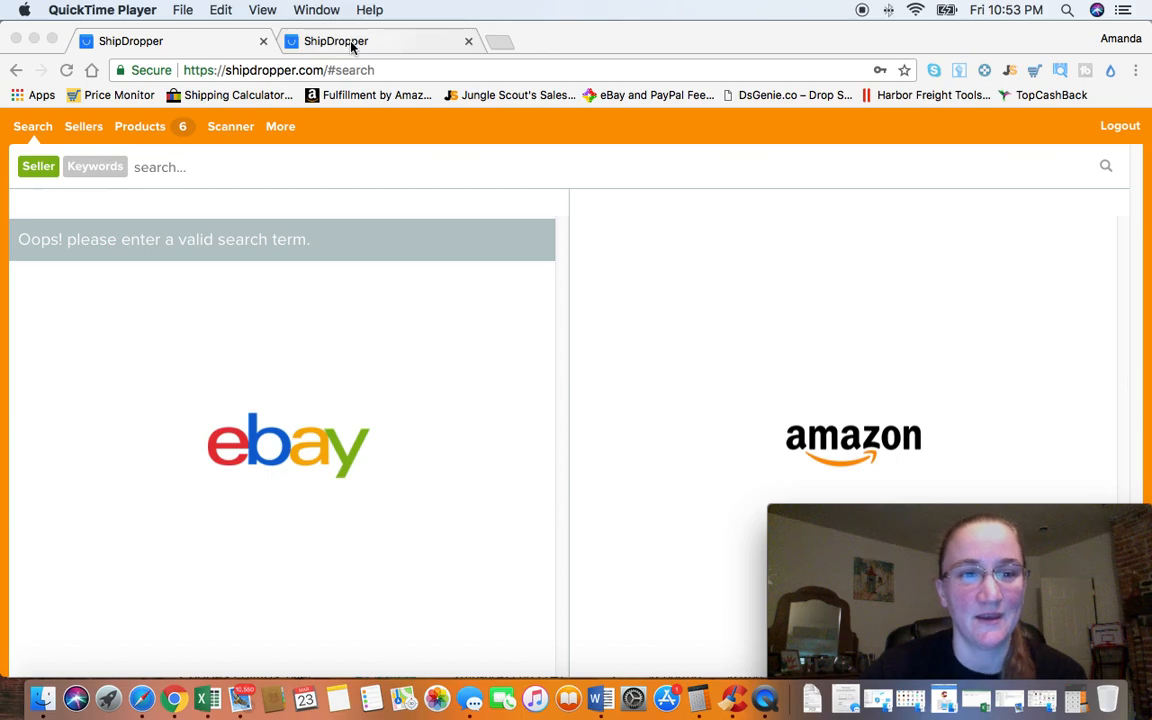
pyautogui.moveTo(315, 182)
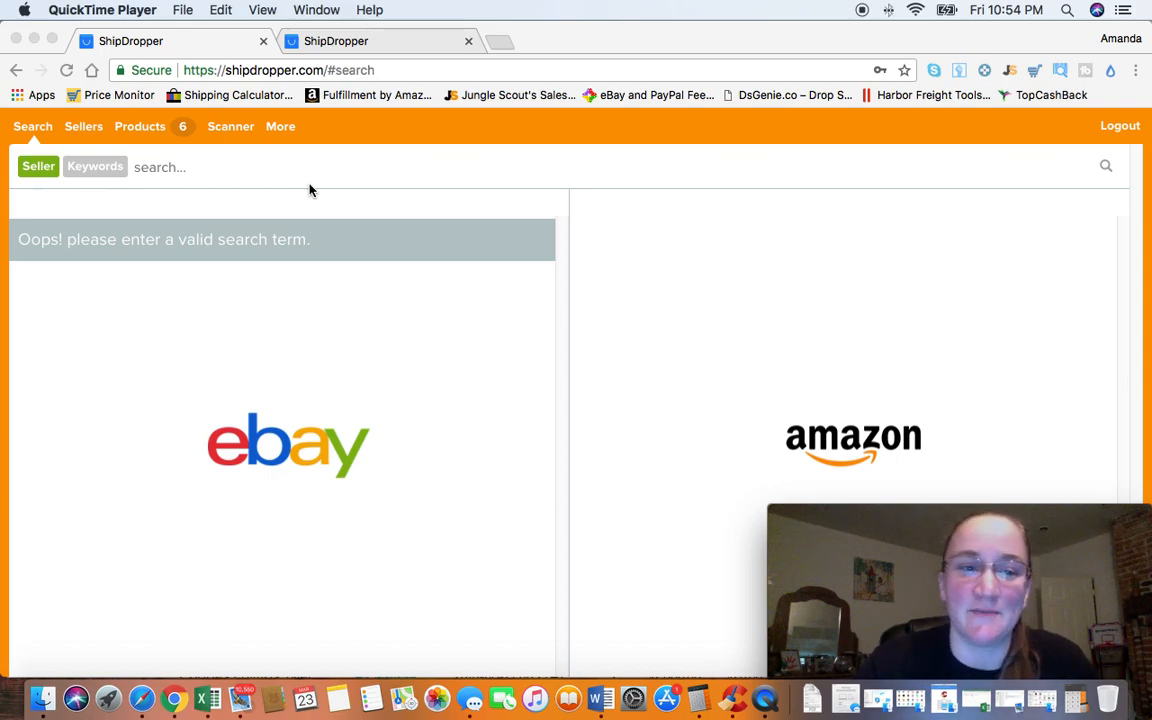
pyautogui.moveTo(336, 171)
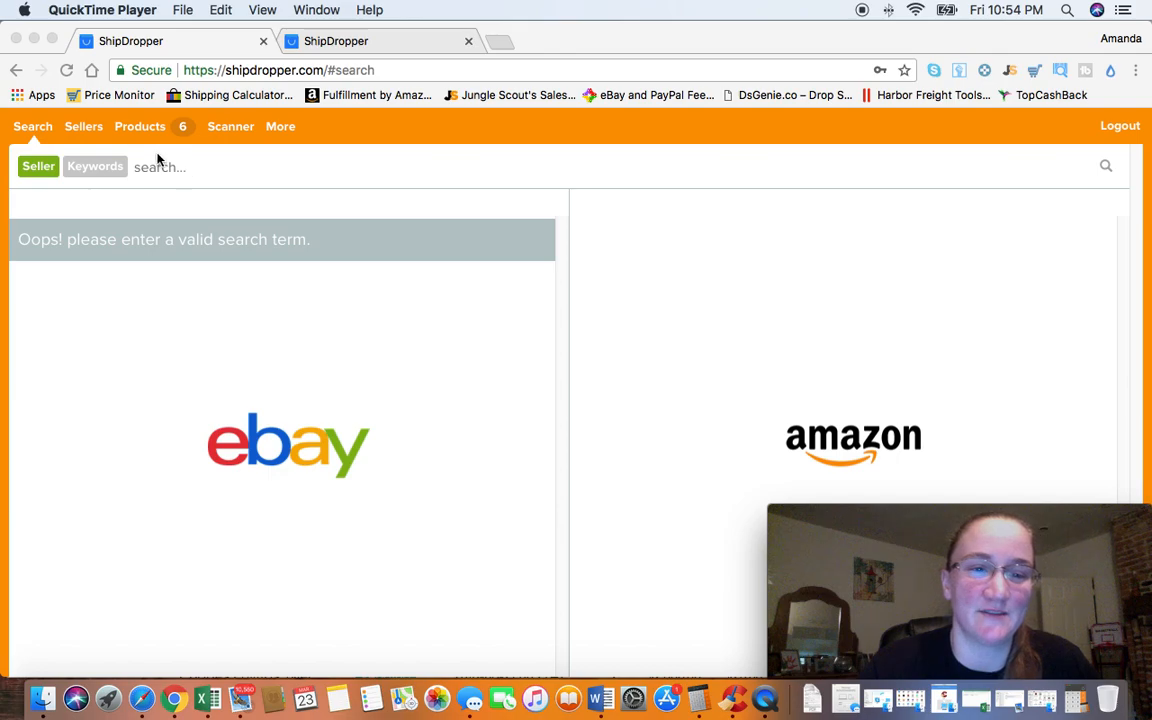
pyautogui.moveTo(170, 138)
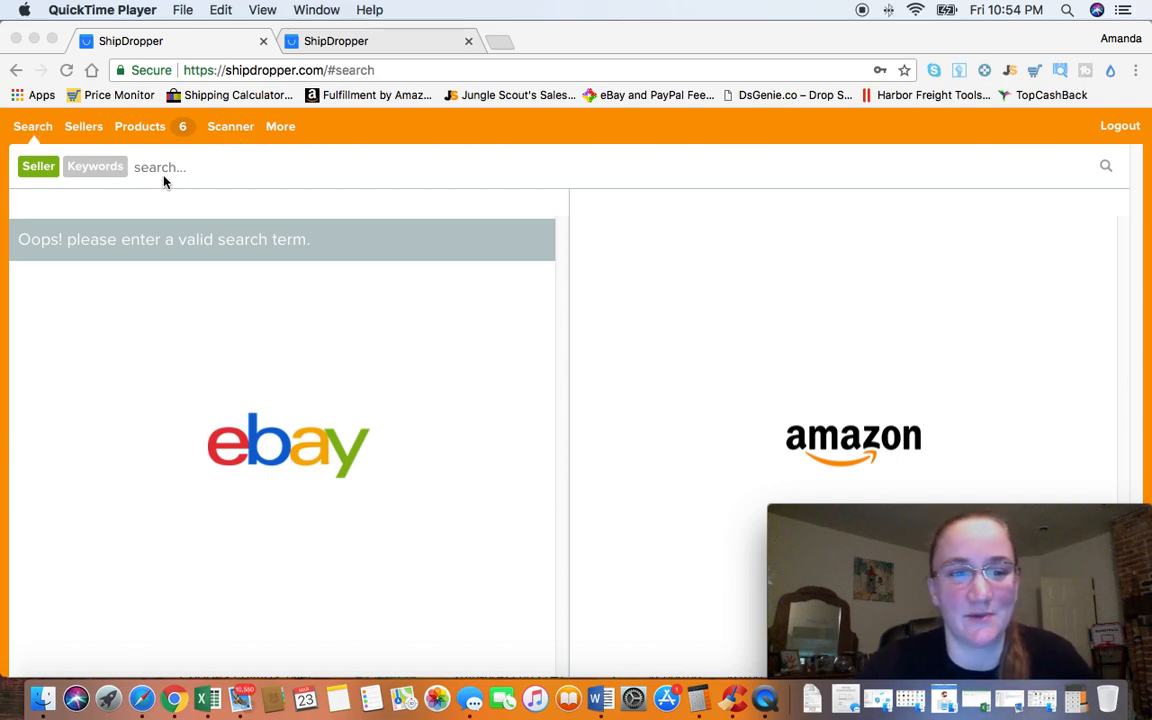
# Step: Paste 'mightygalaxy' into the seller search box using the right-click menu
pyautogui.rightClick(160, 182)
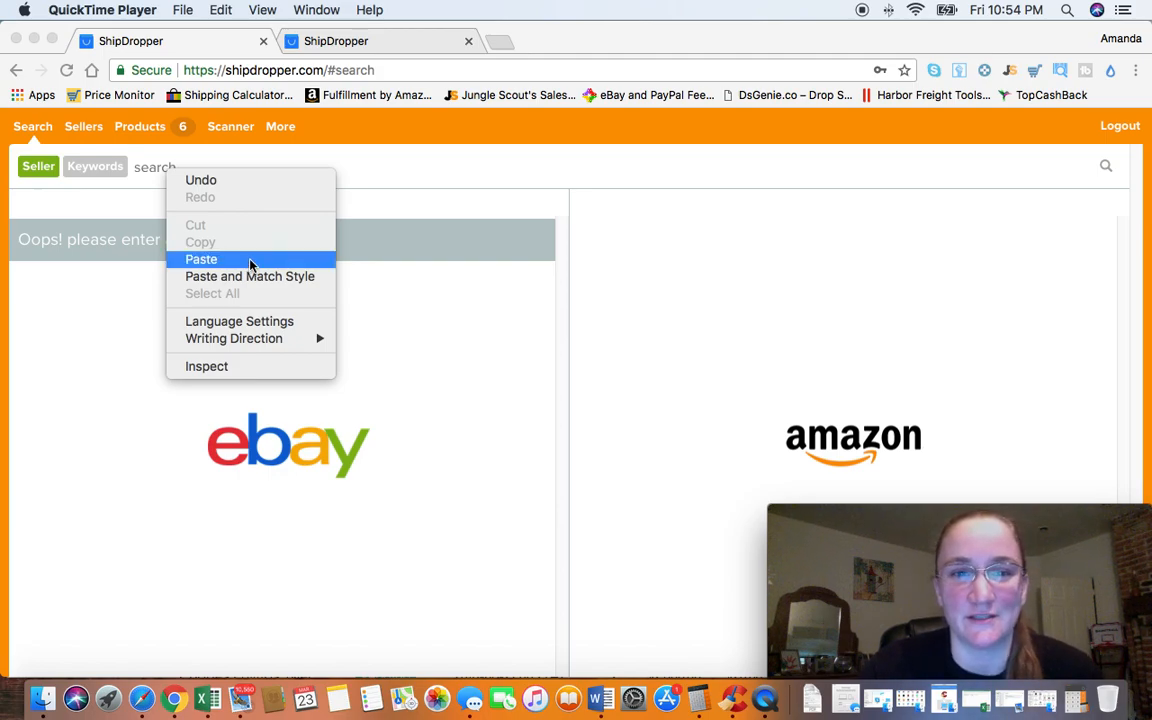
pyautogui.click(201, 259)
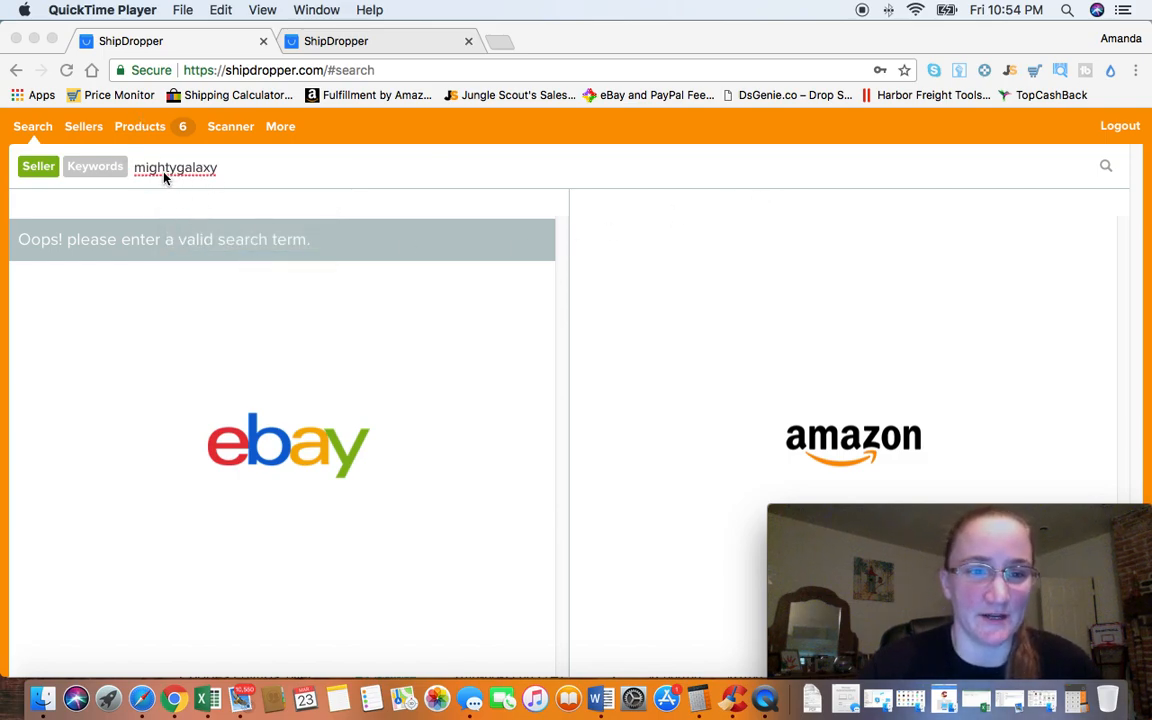
pyautogui.moveTo(241, 185)
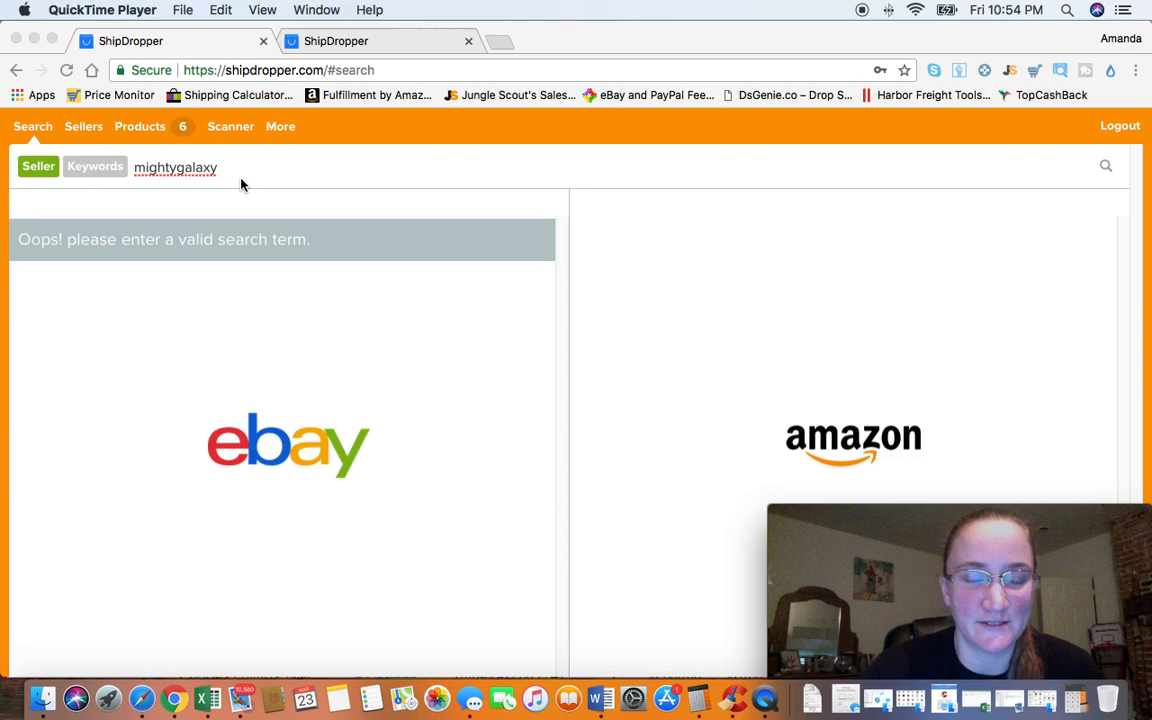
pyautogui.moveTo(275, 173)
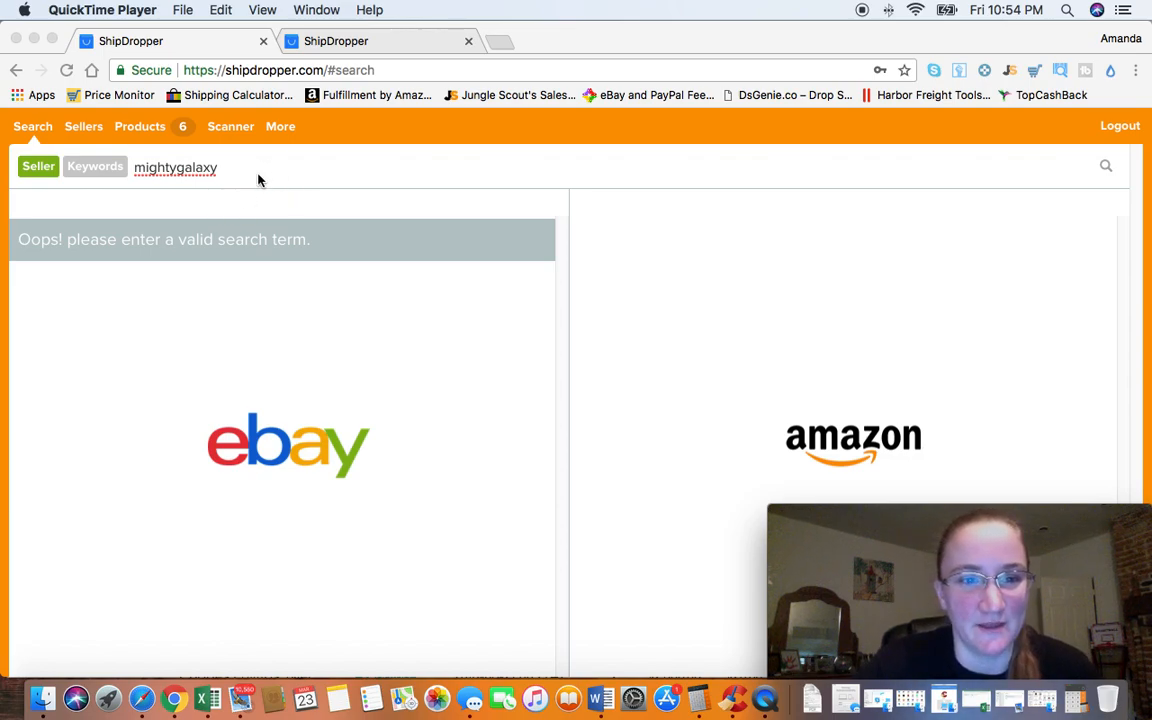
pyautogui.moveTo(229, 167)
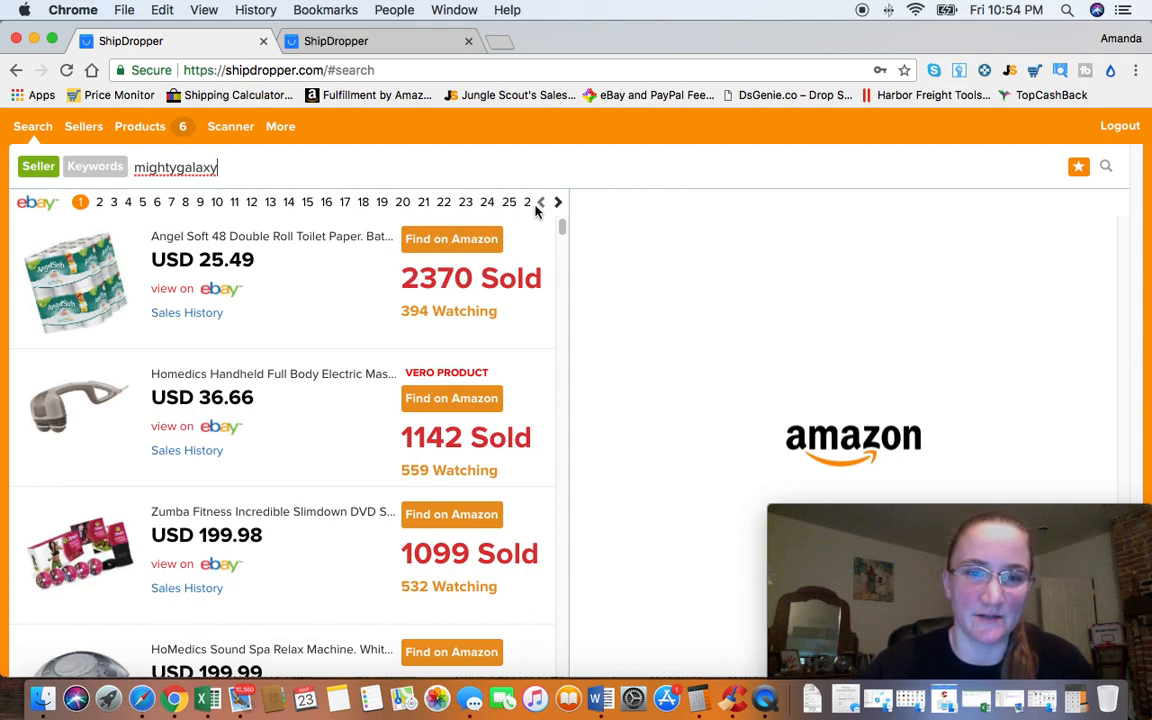
pyautogui.moveTo(291, 454)
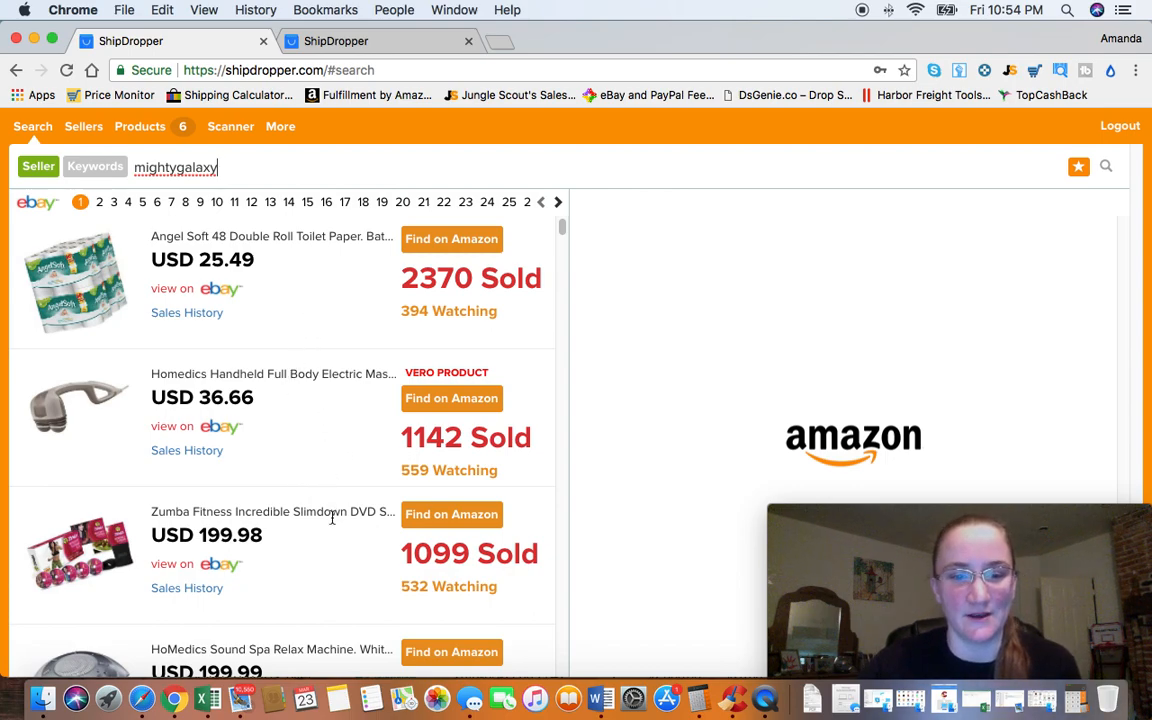
# Step: Scroll through mightygalaxy's eBay listings with their prices and sold counts
pyautogui.scroll(-3)
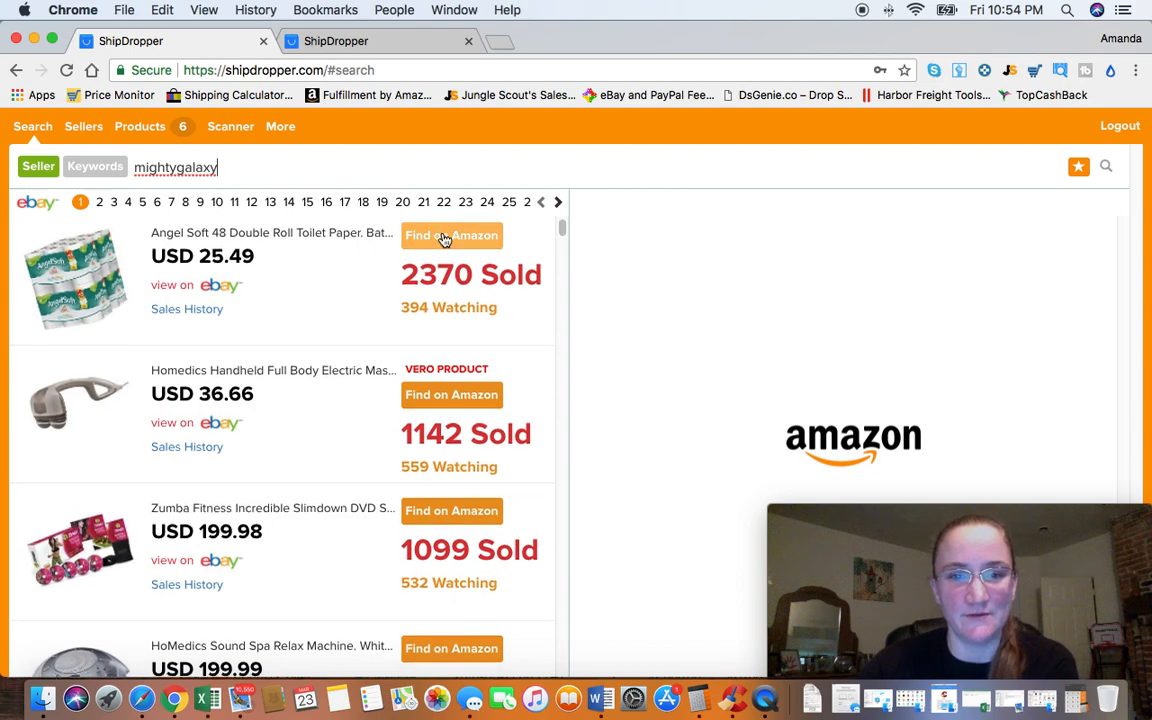
# Step: Check Amazon matches for the Angel Soft toilet paper, Homedics massager and Zumba DVD set
pyautogui.click(451, 235)
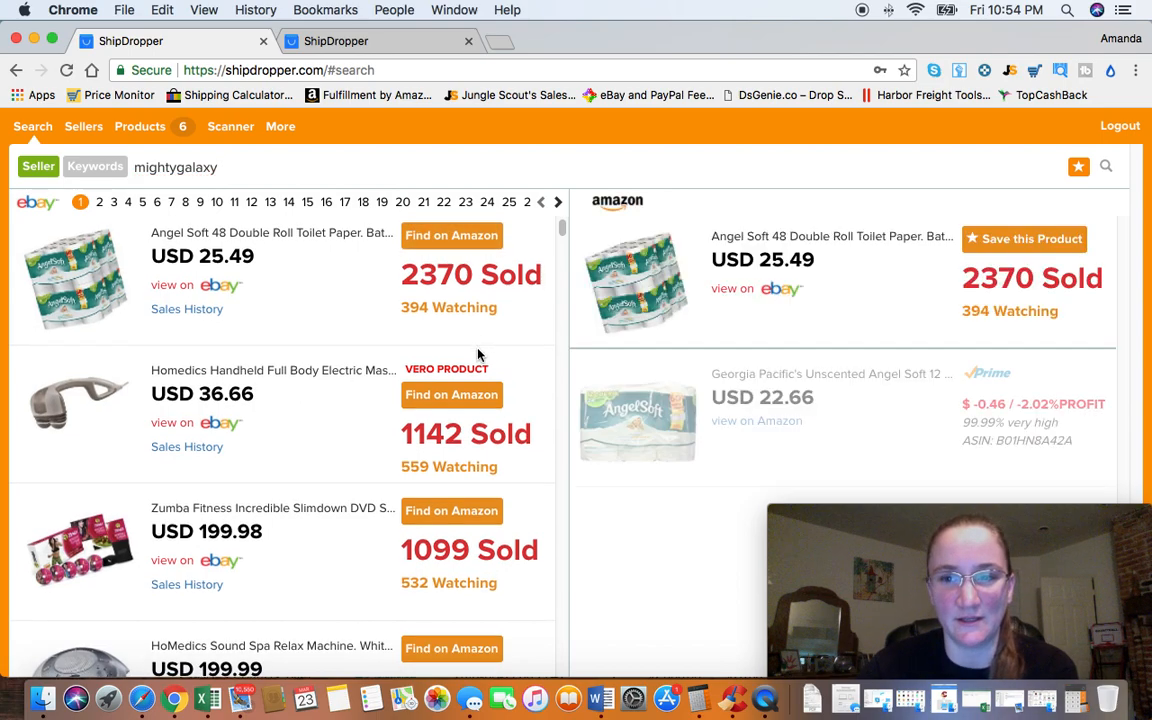
pyautogui.moveTo(451, 240)
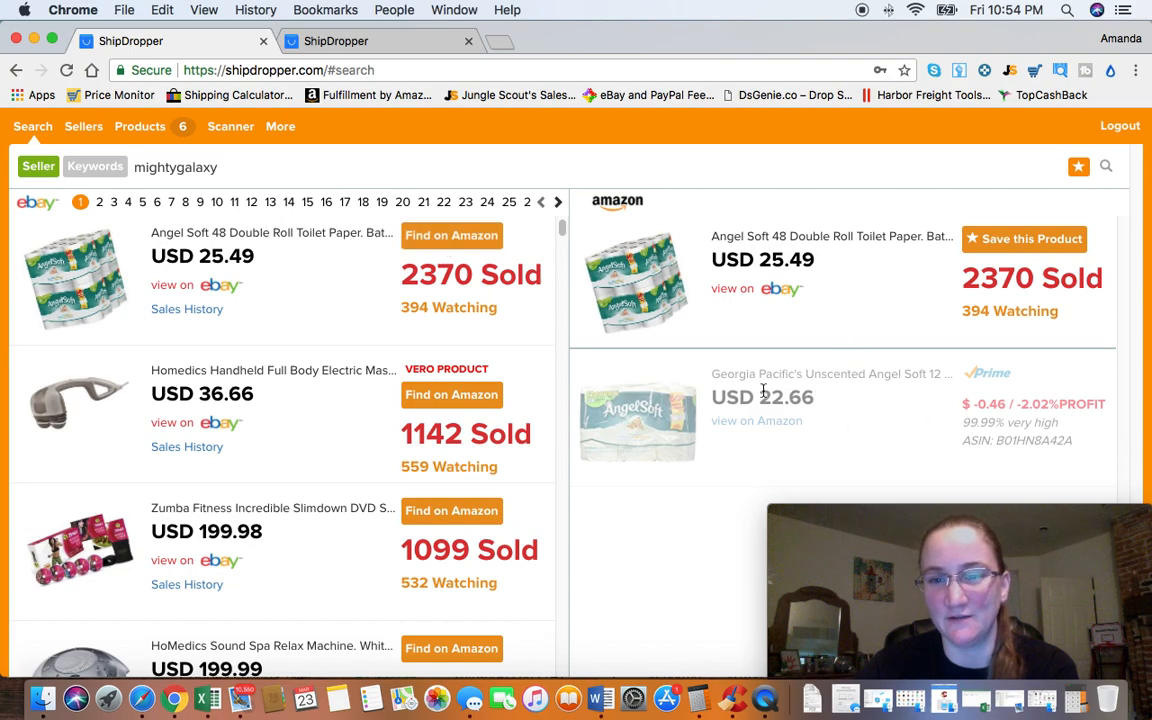
pyautogui.moveTo(610, 280)
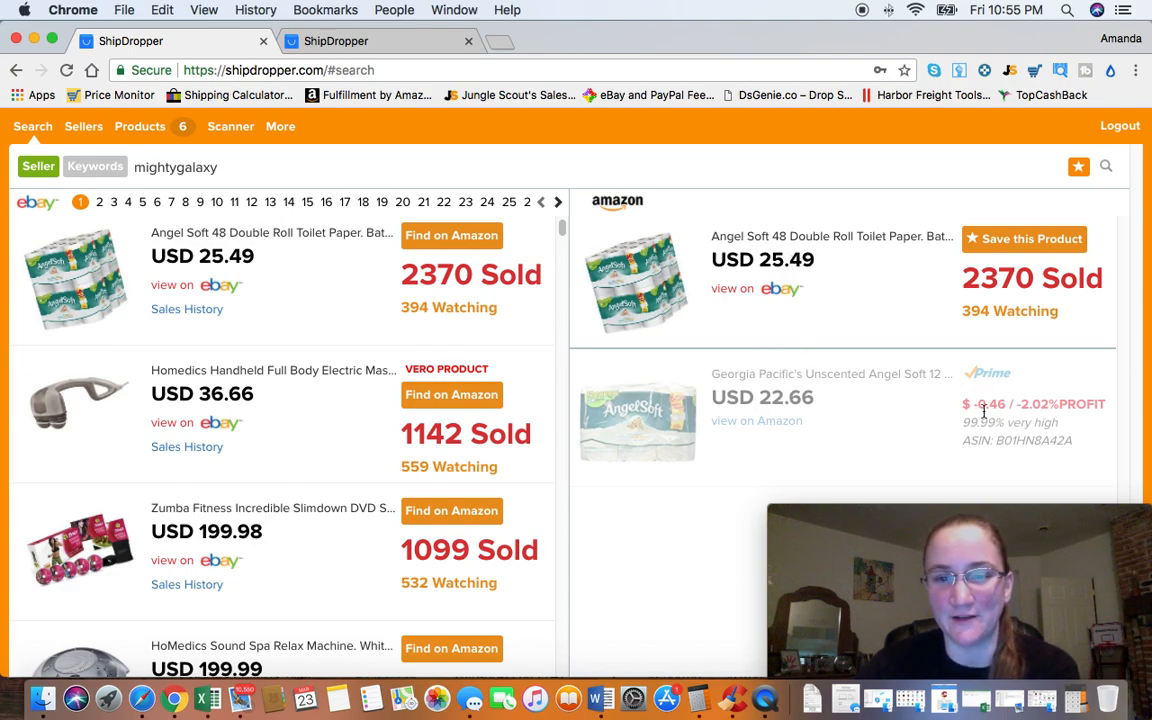
pyautogui.click(451, 395)
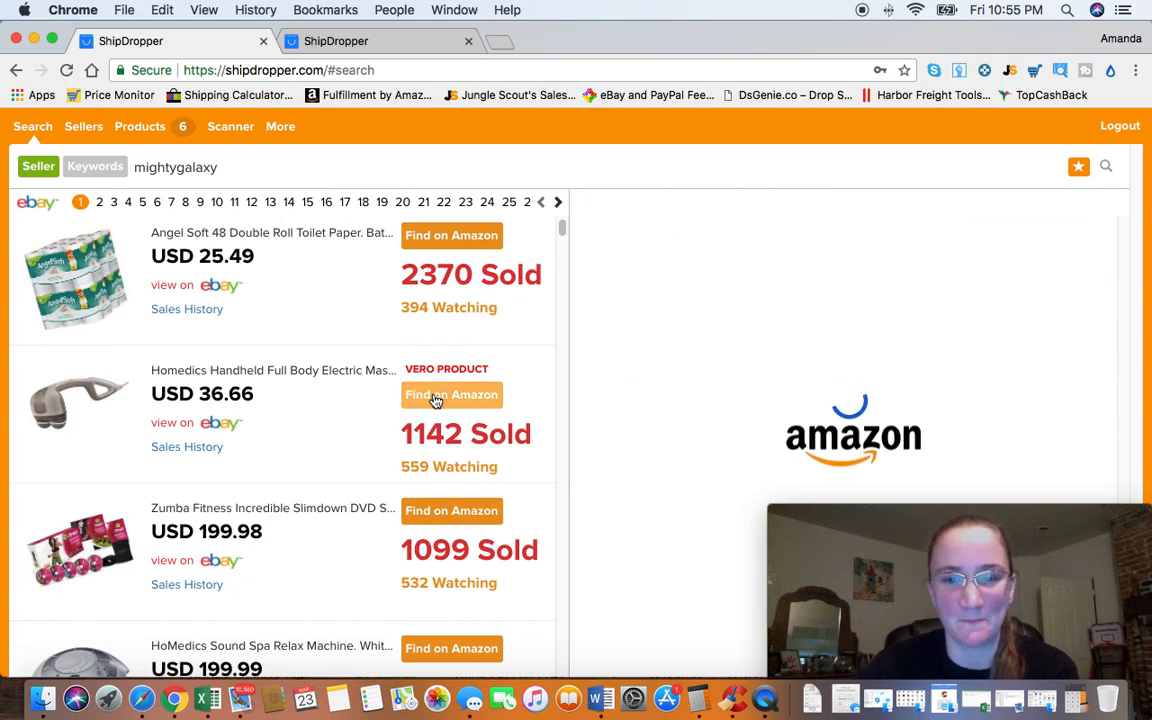
pyautogui.click(451, 395)
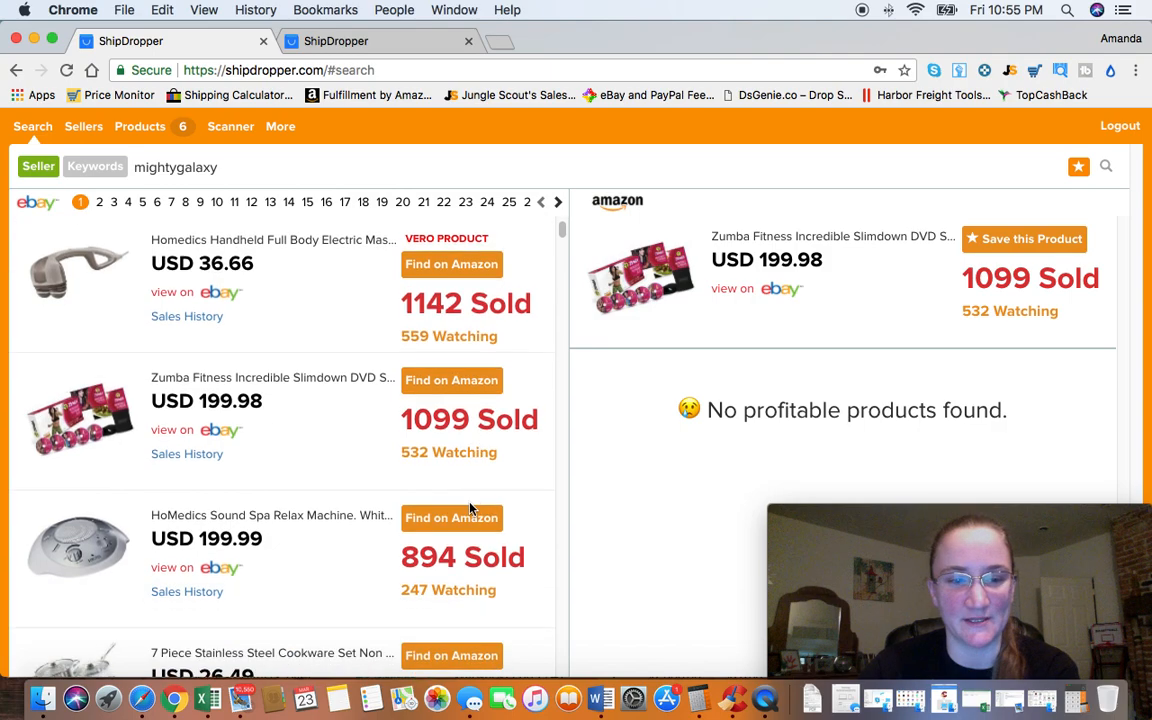
pyautogui.scroll(-3)
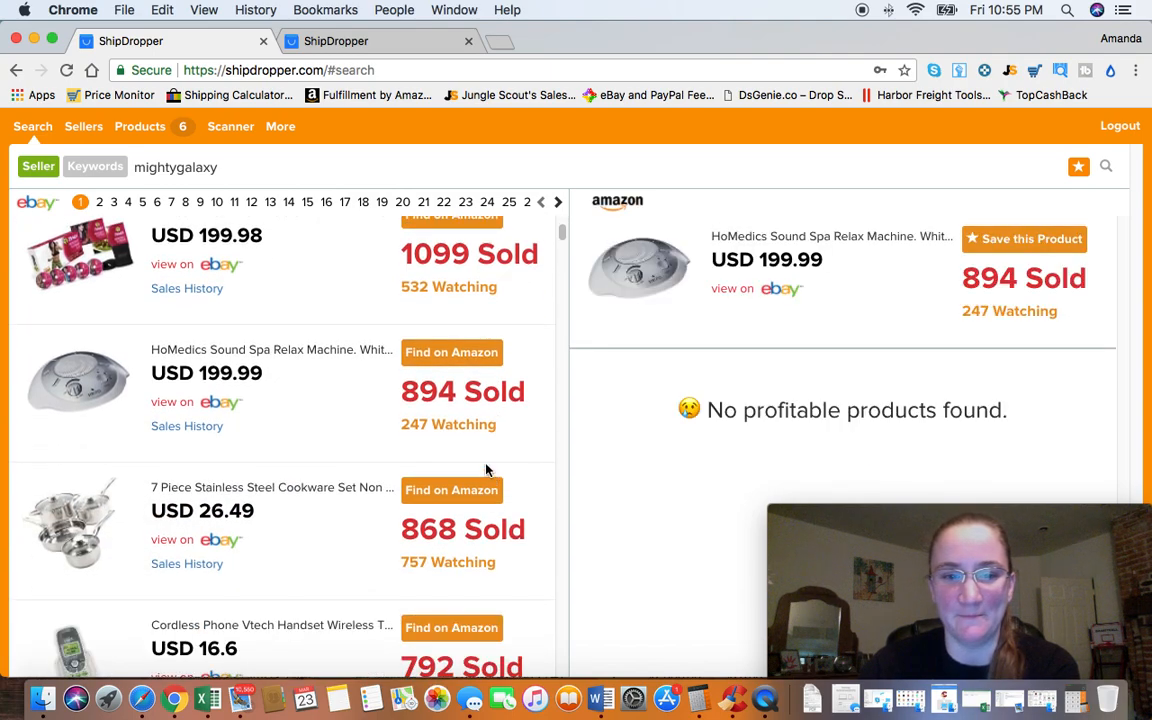
pyautogui.scroll(-3)
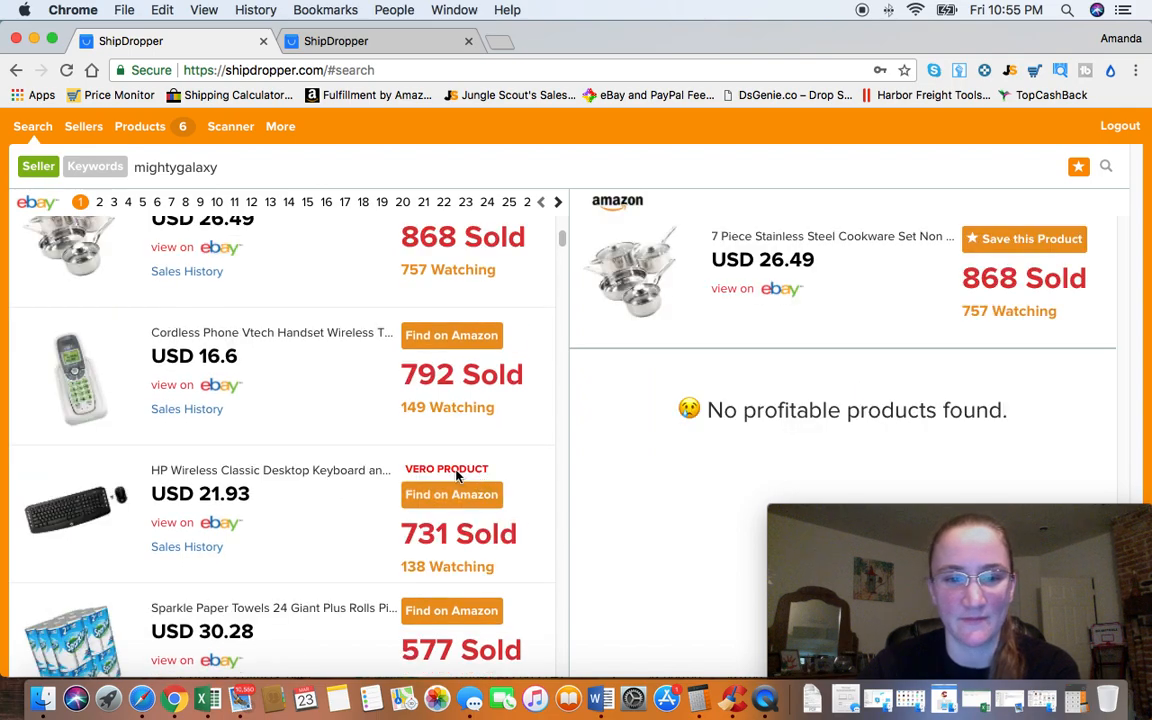
# Step: Check Amazon matches for the cordless phone, TRIXIE cat scratcher and Muscle Milk gainer
pyautogui.click(452, 335)
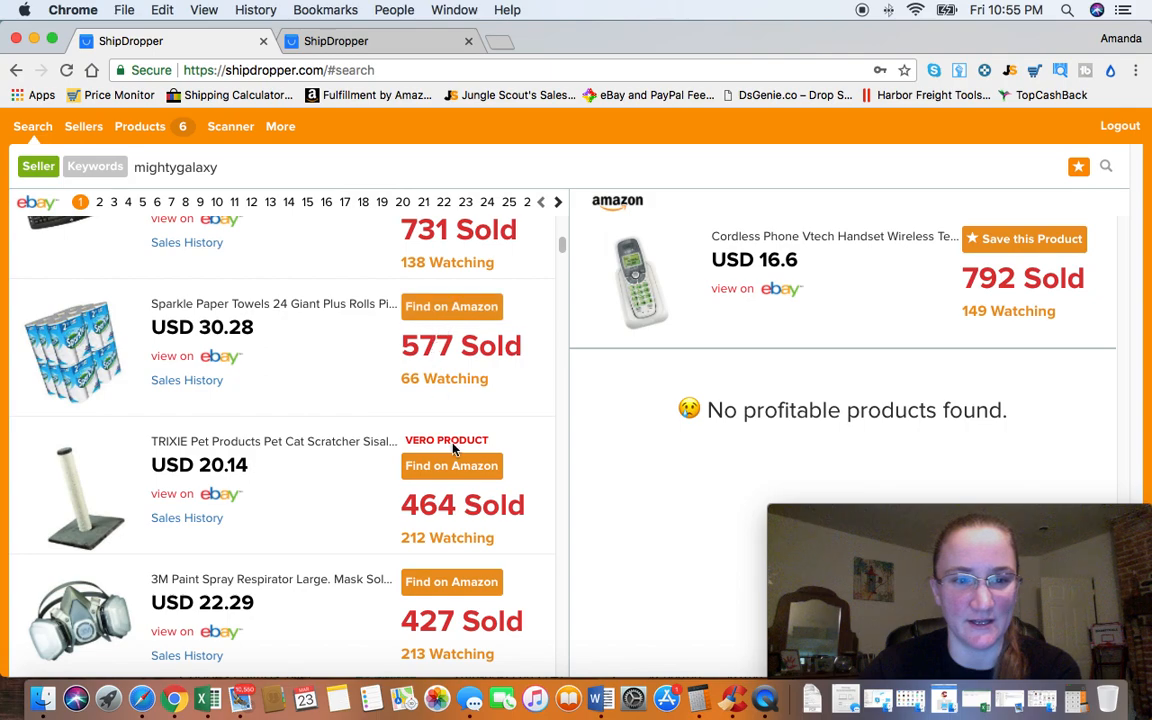
pyautogui.click(451, 466)
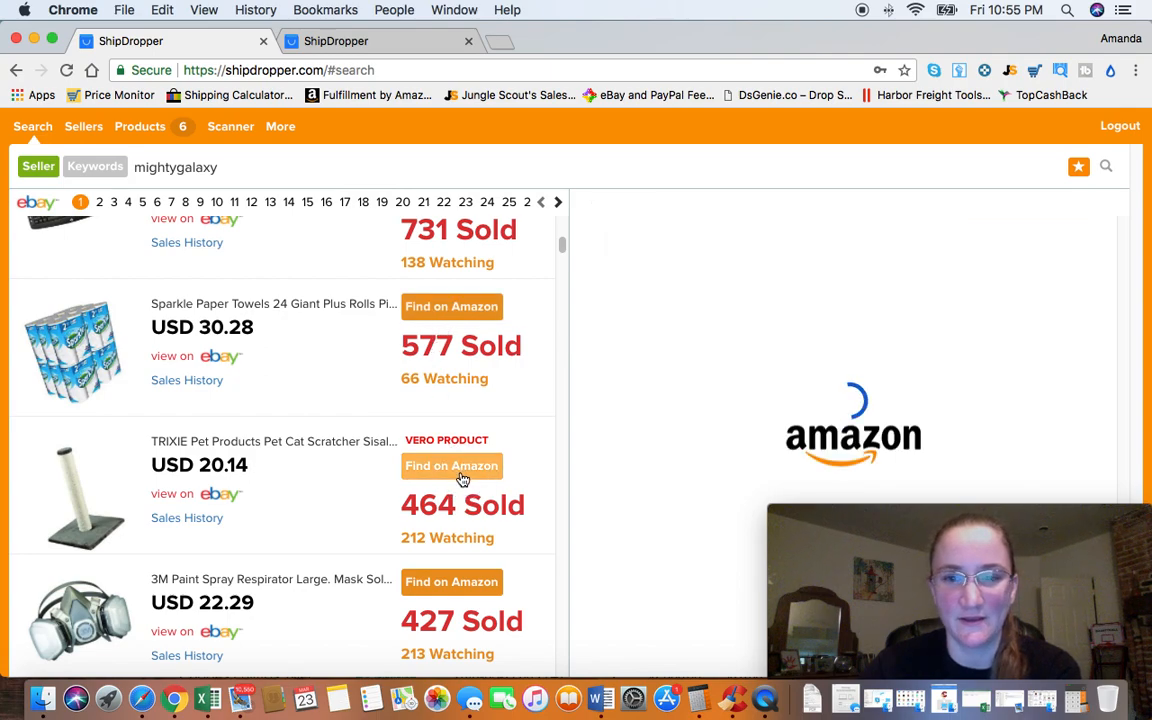
pyautogui.click(451, 466)
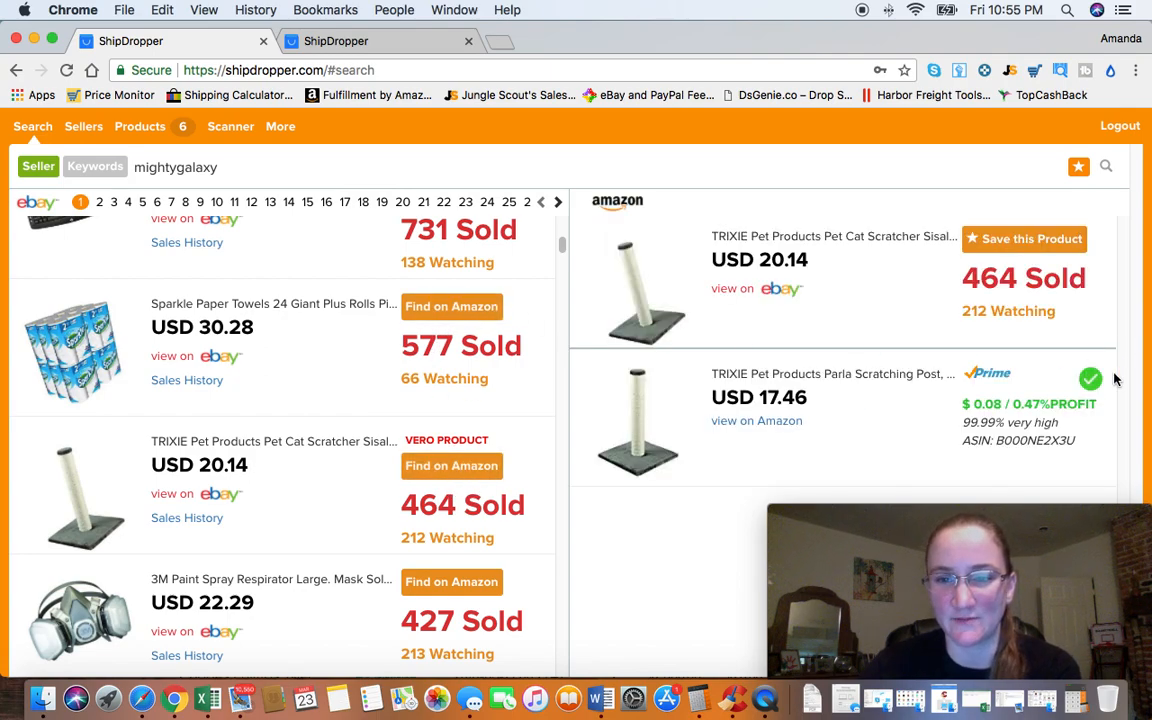
pyautogui.scroll(-3)
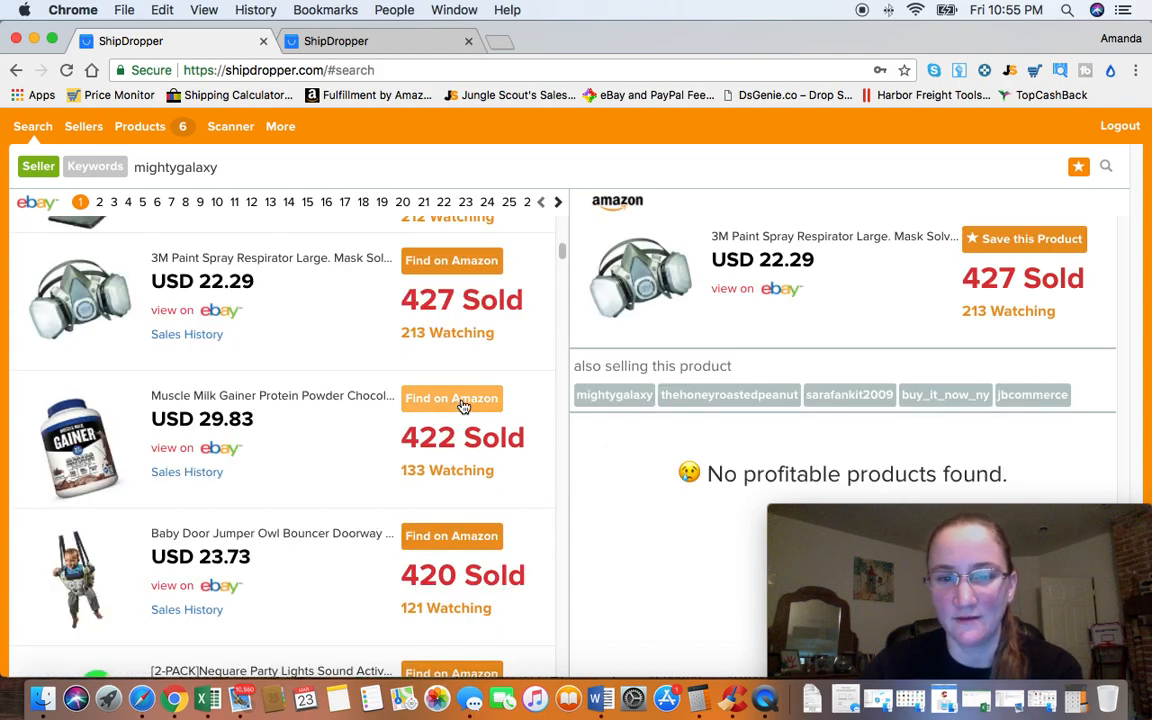
pyautogui.click(451, 398)
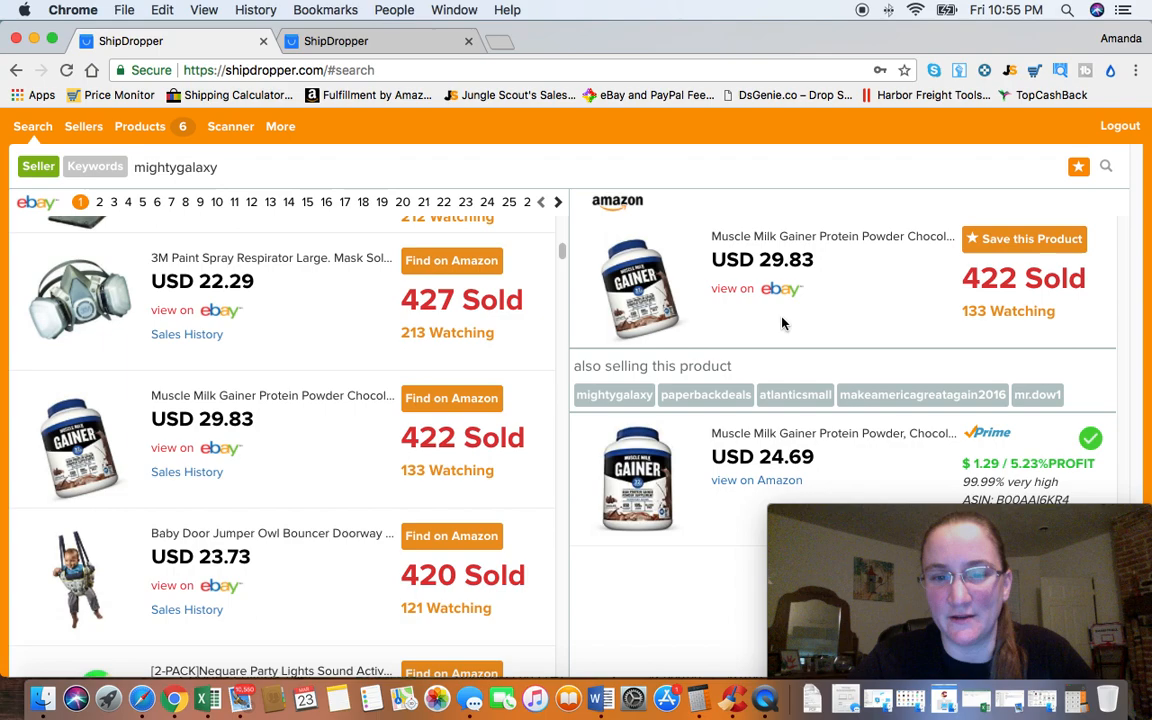
pyautogui.moveTo(585, 390)
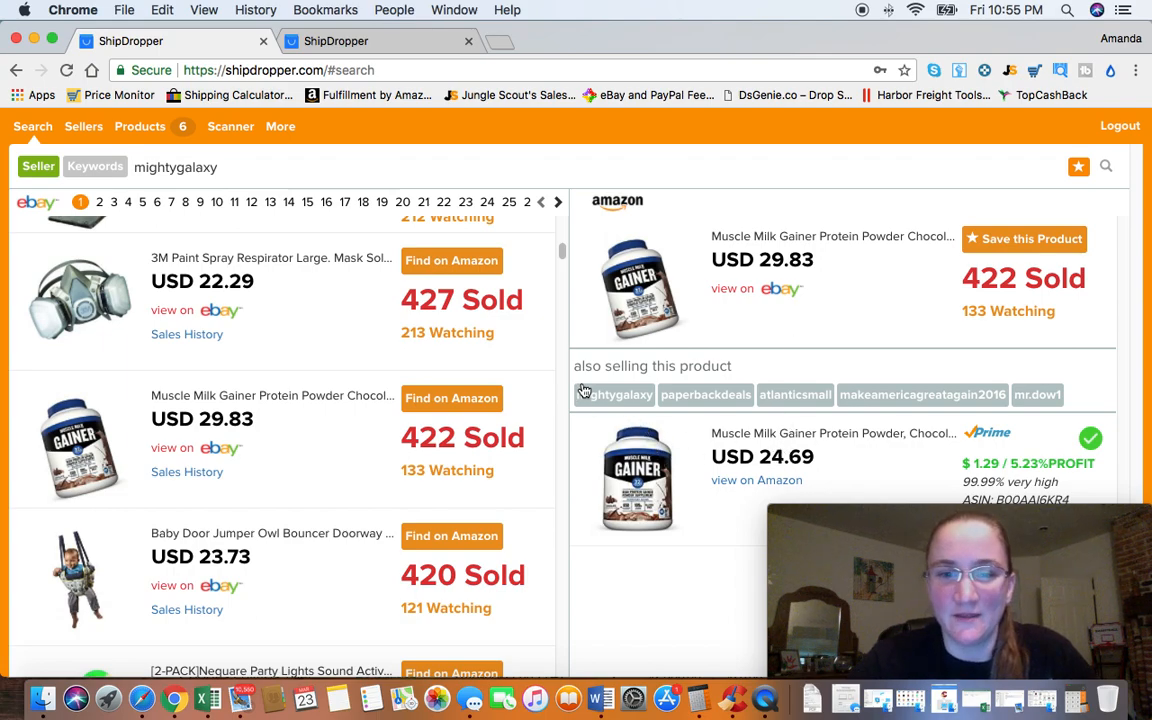
pyautogui.moveTo(1038, 402)
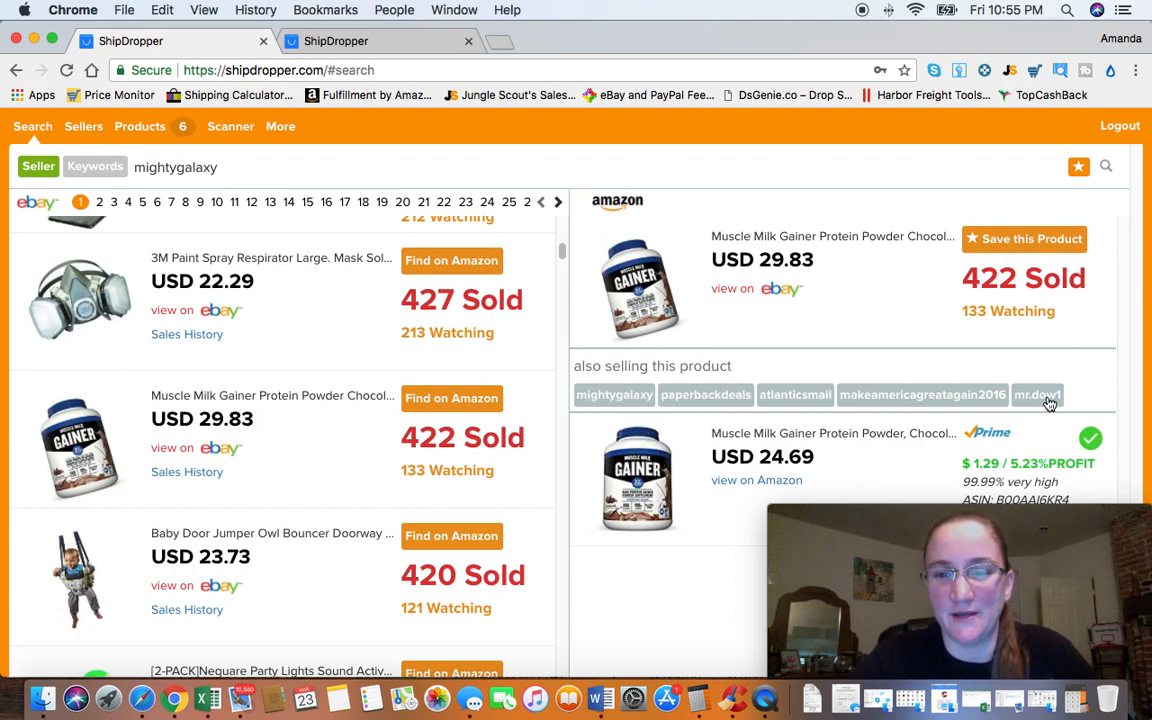
pyautogui.moveTo(723, 402)
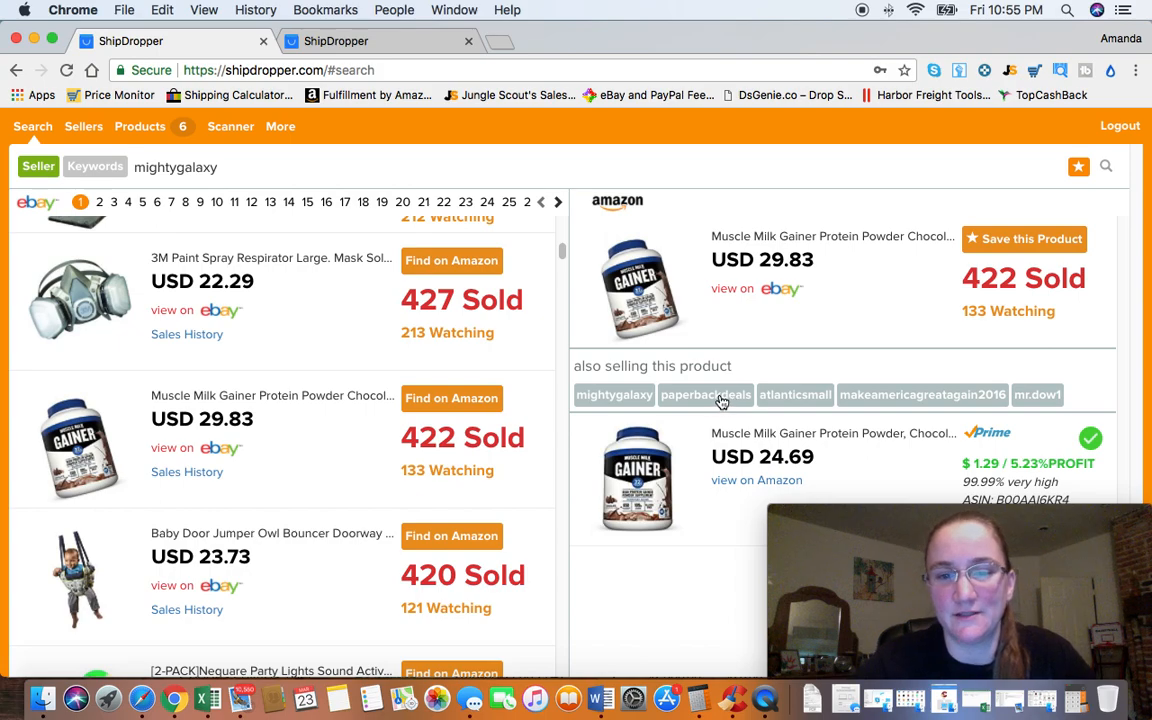
pyautogui.moveTo(706, 404)
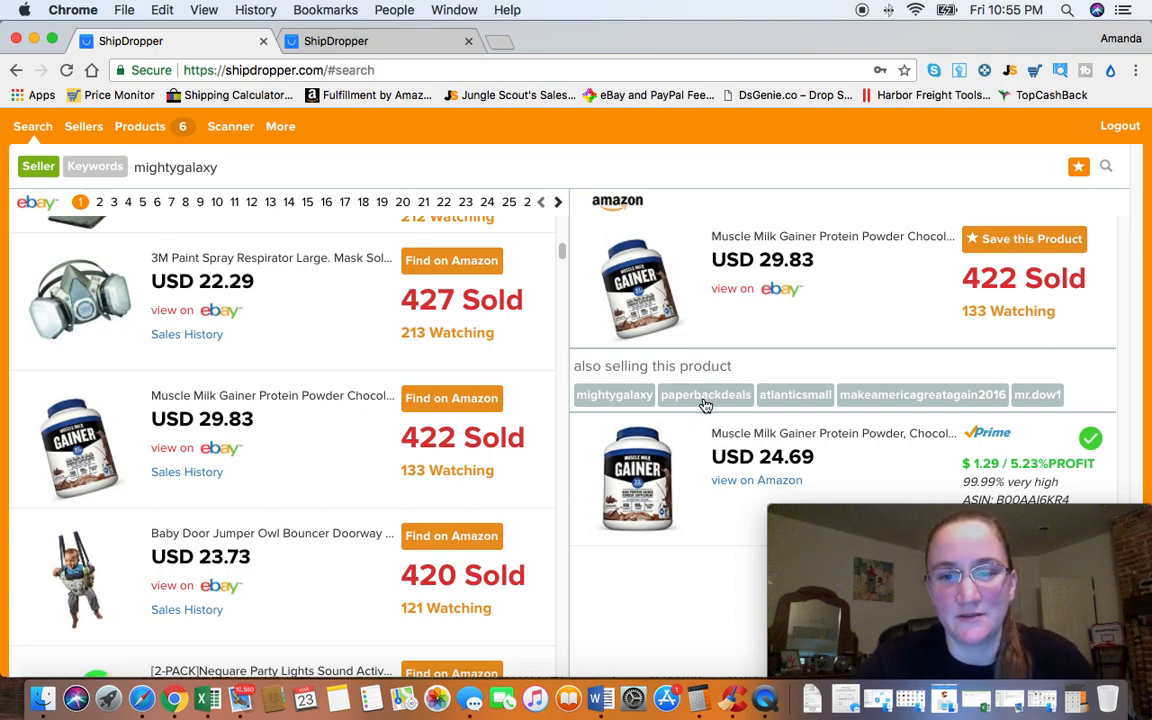
# Step: Open paperbackdeals and the other Muscle Milk gainer sellers in new tabs
pyautogui.click(705, 395)
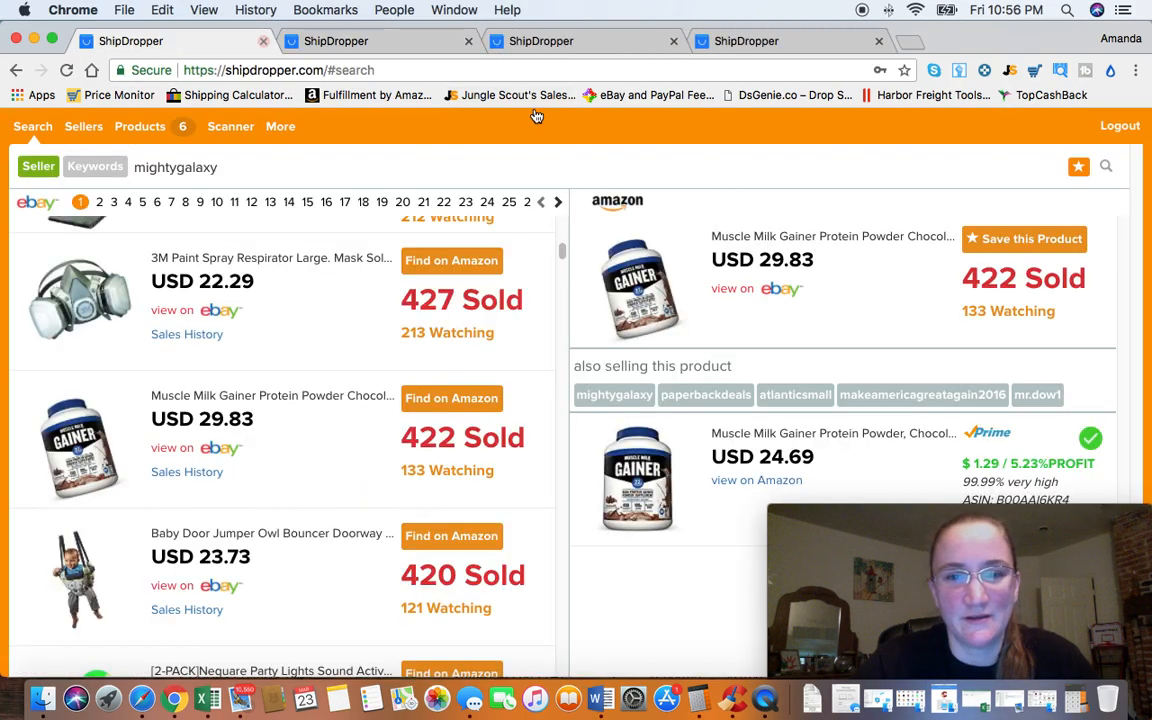
pyautogui.click(922, 395)
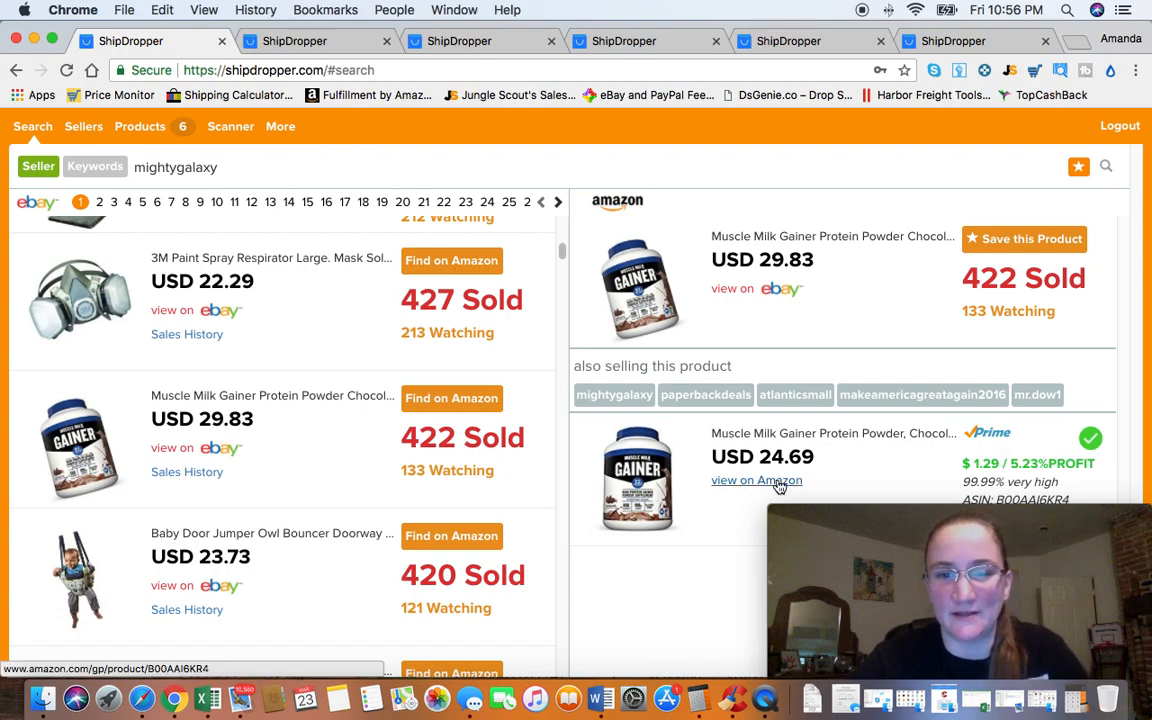
pyautogui.scroll(-3)
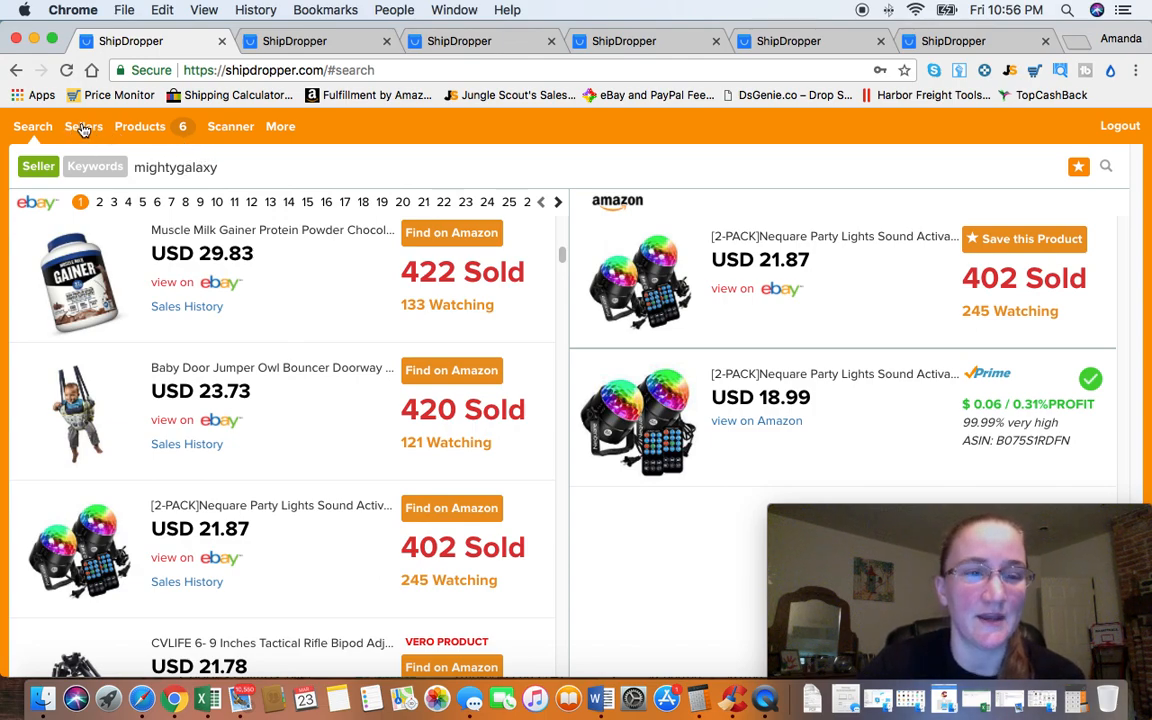
pyautogui.moveTo(84, 138)
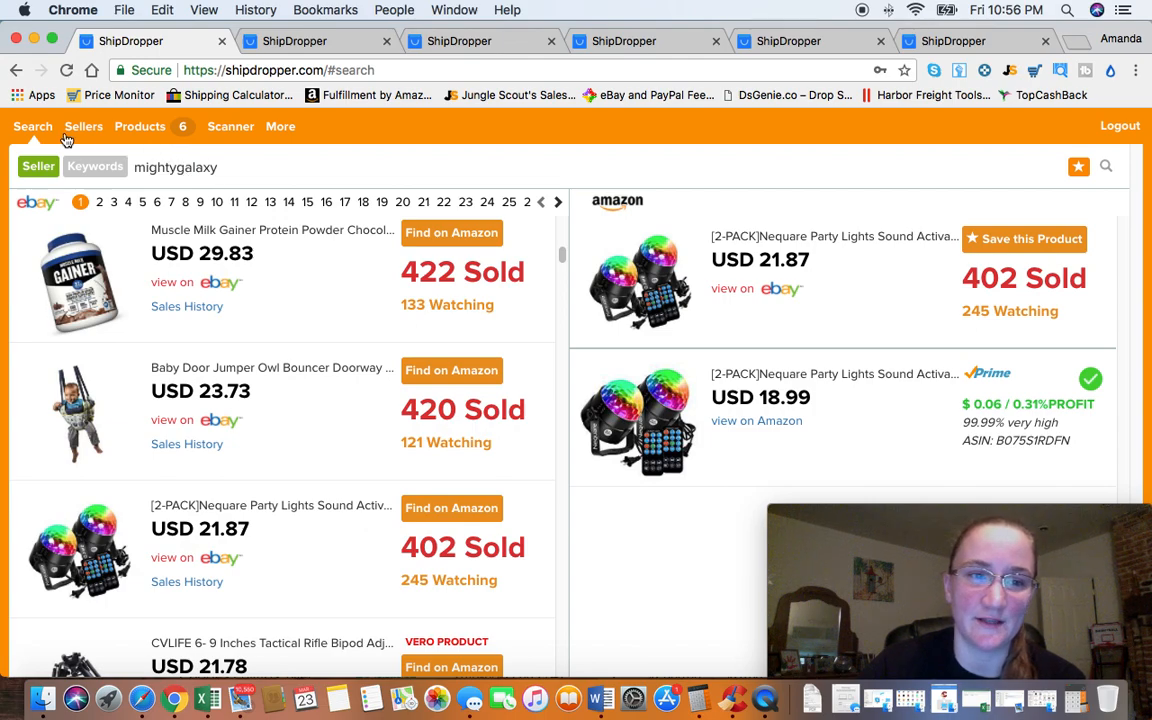
# Step: Browse Favorite Sellers and History, down to past sellers like greatbrands and highroyal
pyautogui.click(84, 126)
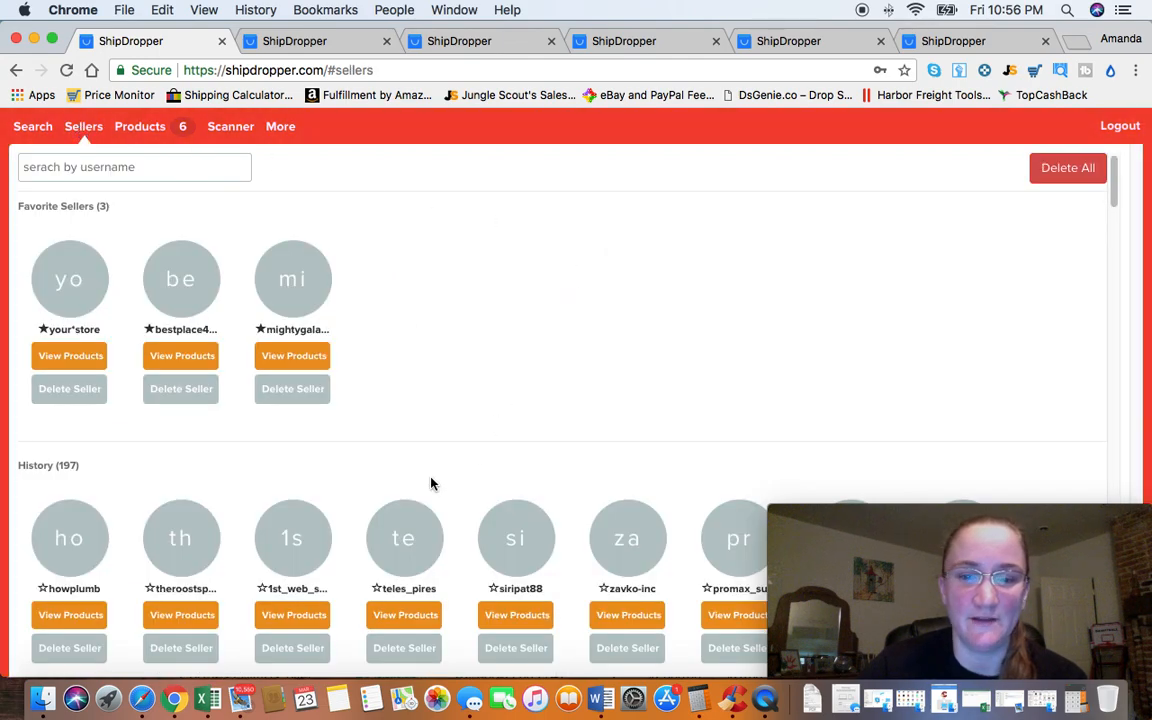
pyautogui.scroll(-3)
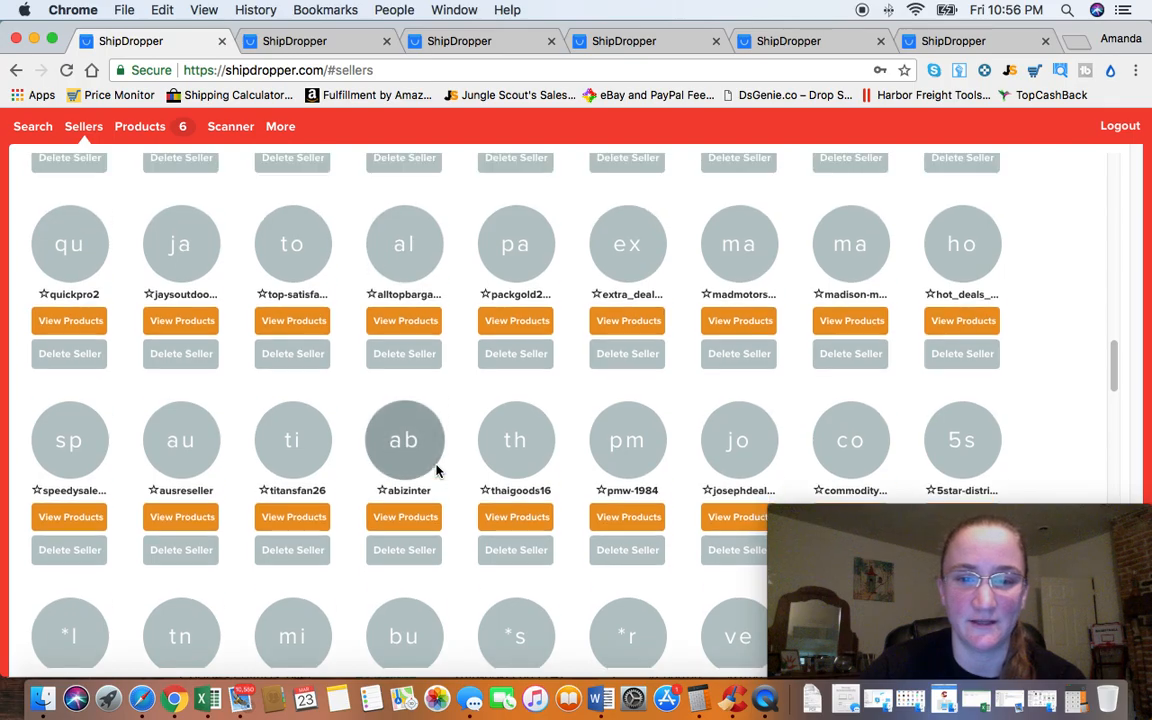
pyautogui.scroll(-3)
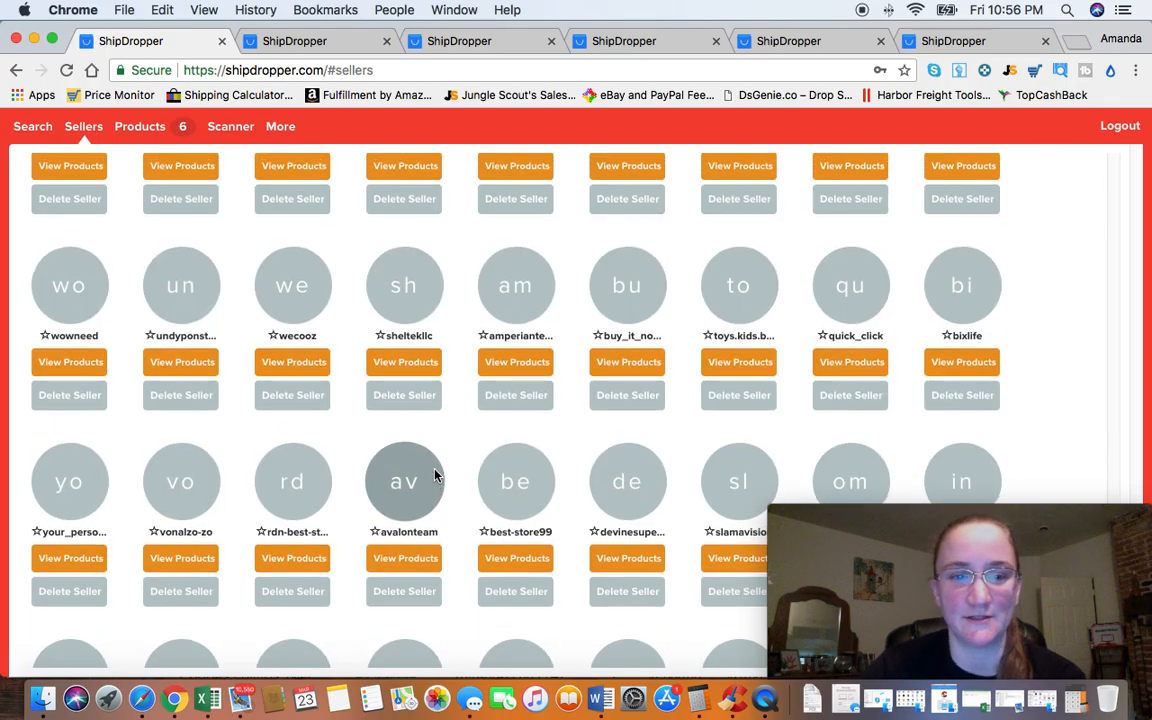
pyautogui.scroll(-3)
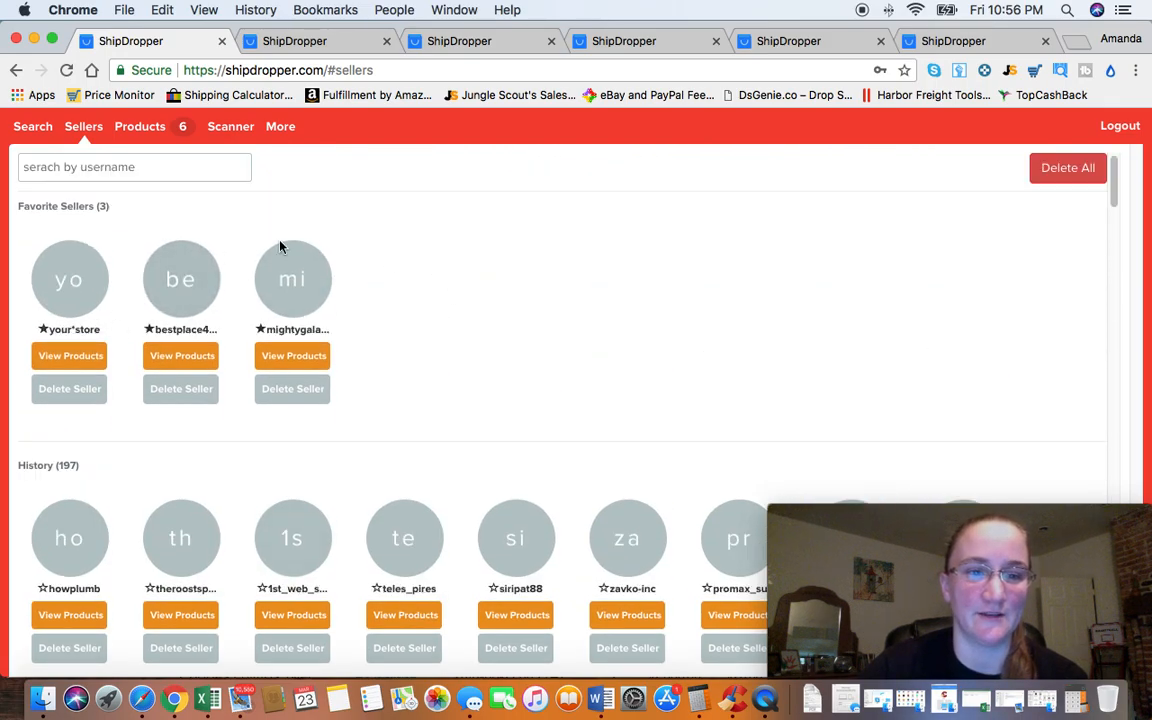
pyautogui.scroll(-3)
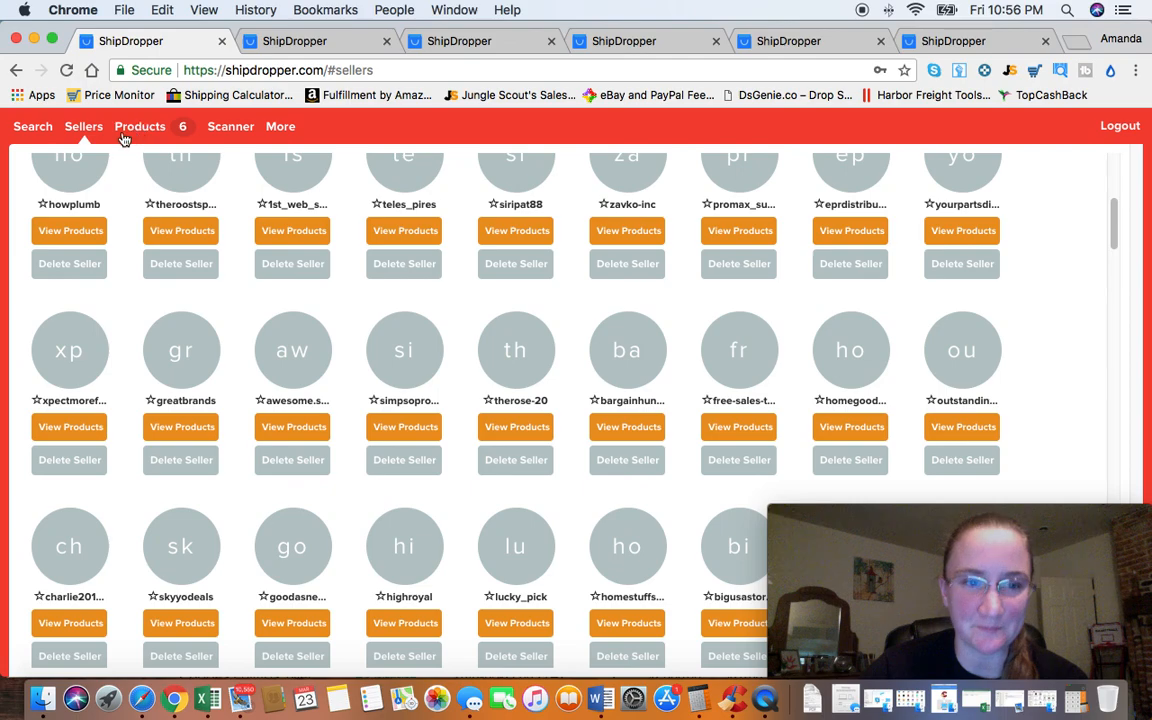
pyautogui.moveTo(33, 126)
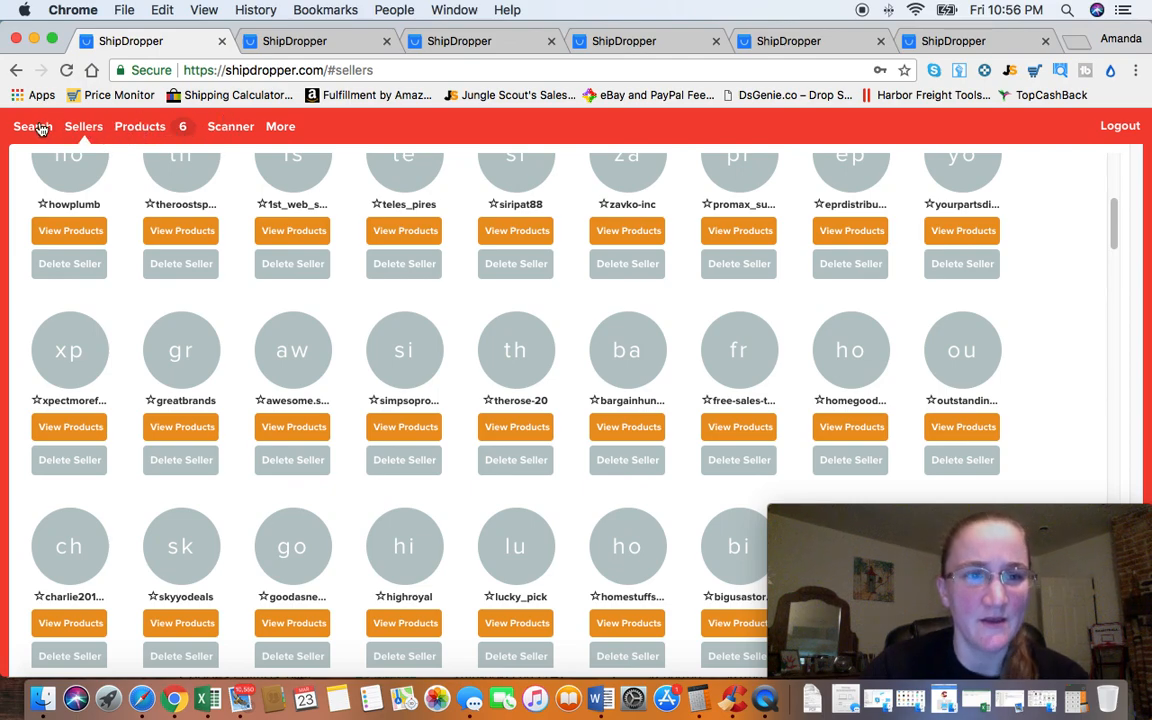
# Step: Go to Search, then Scanner, to list reports for honeycrispy, strachie and rhinousa
pyautogui.click(32, 126)
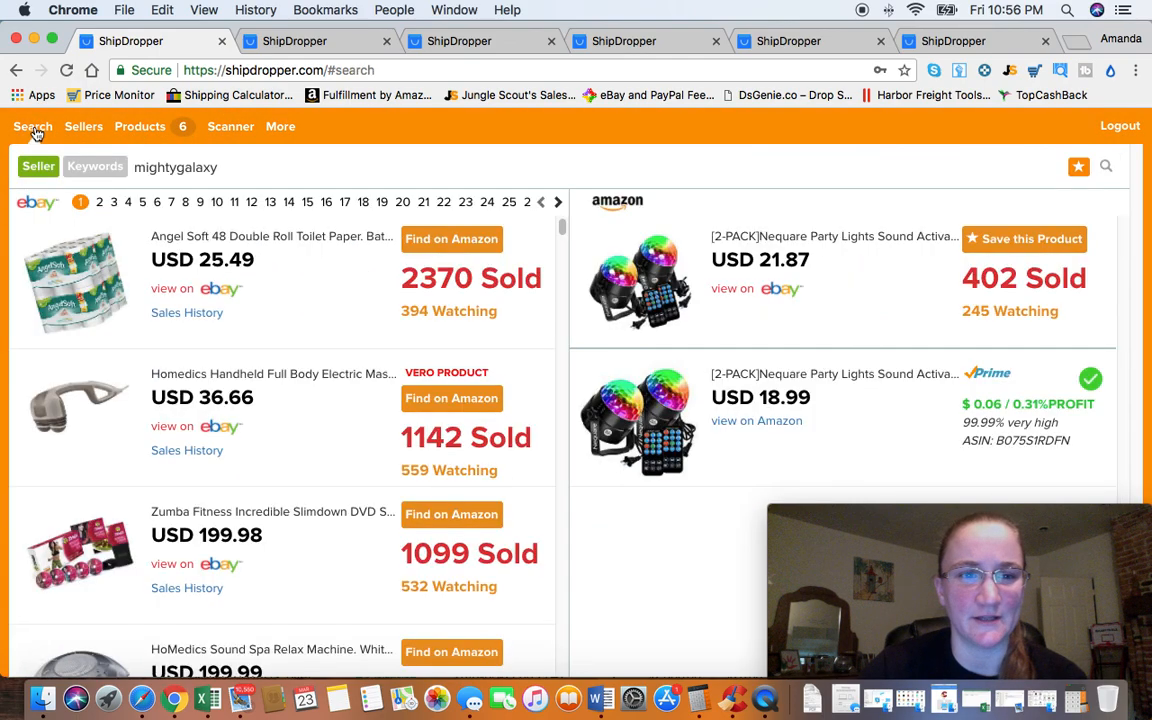
pyautogui.moveTo(232, 137)
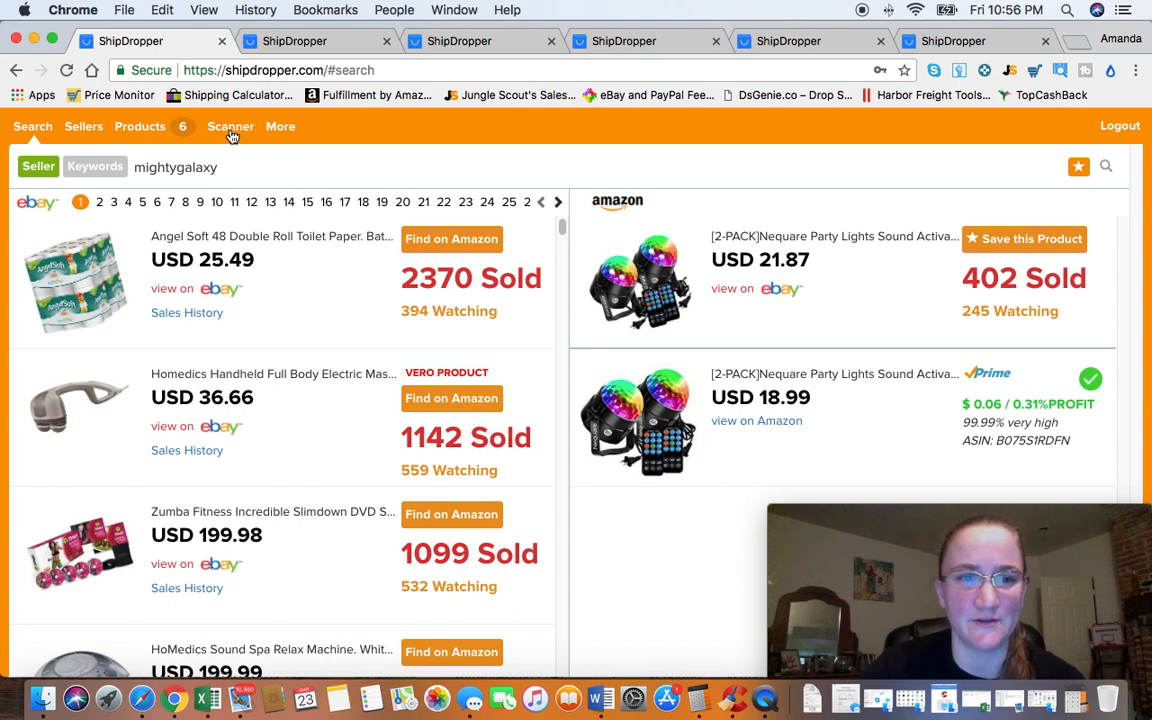
pyautogui.click(230, 126)
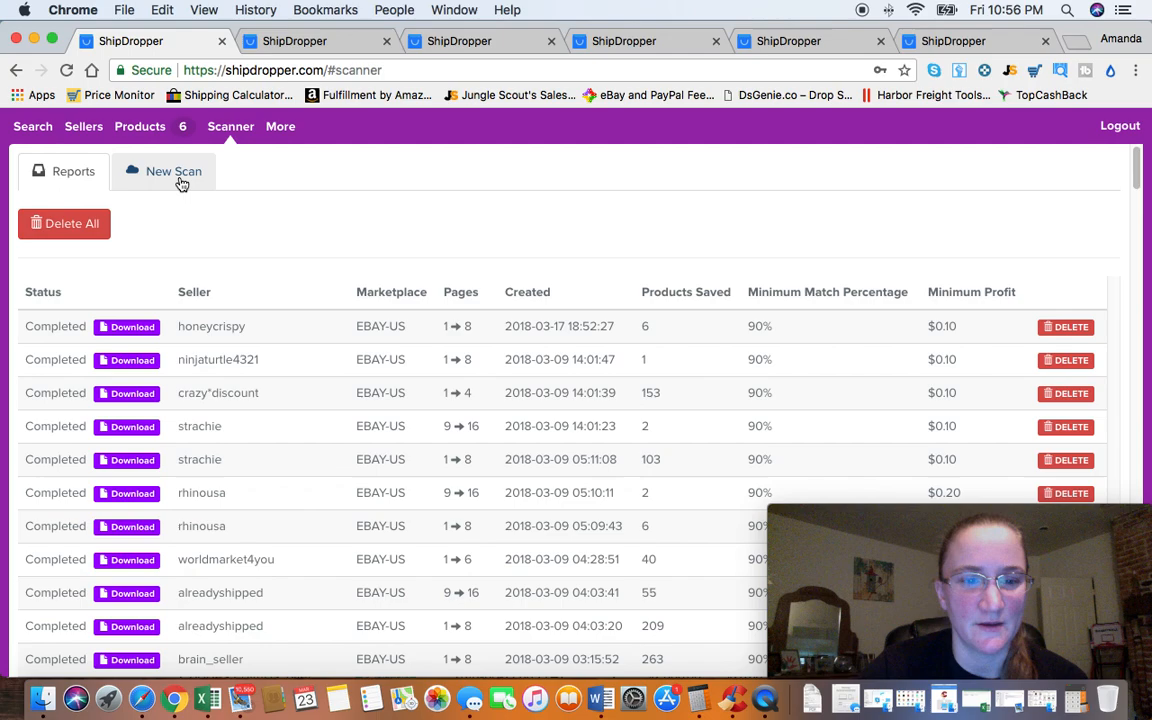
pyautogui.moveTo(166, 175)
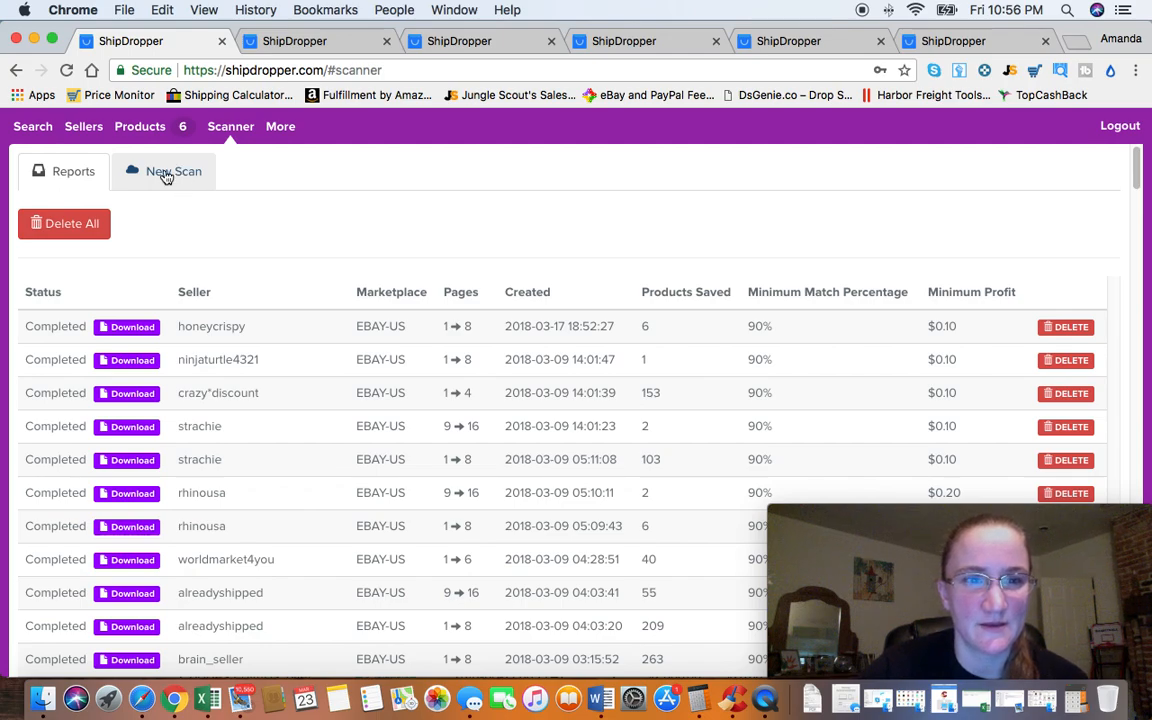
# Step: Configure a new mightygalaxy scan: 90% match, High, pages 1–8, minimum sold count 4
pyautogui.click(173, 171)
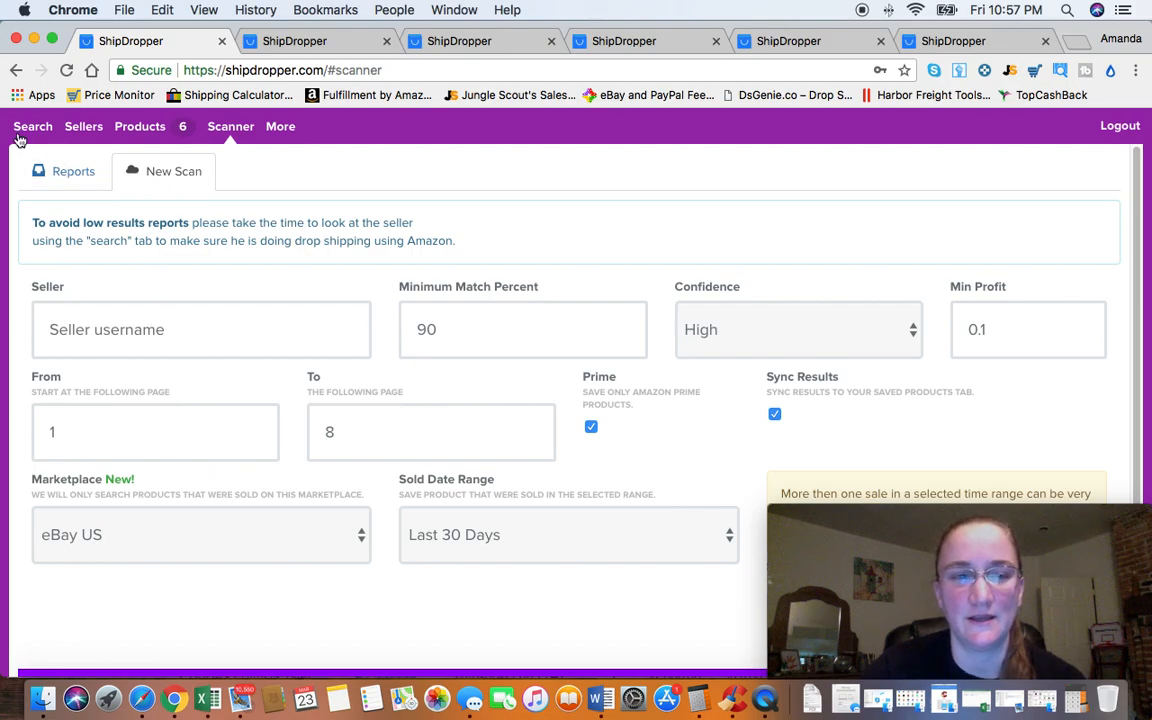
pyautogui.moveTo(25, 135)
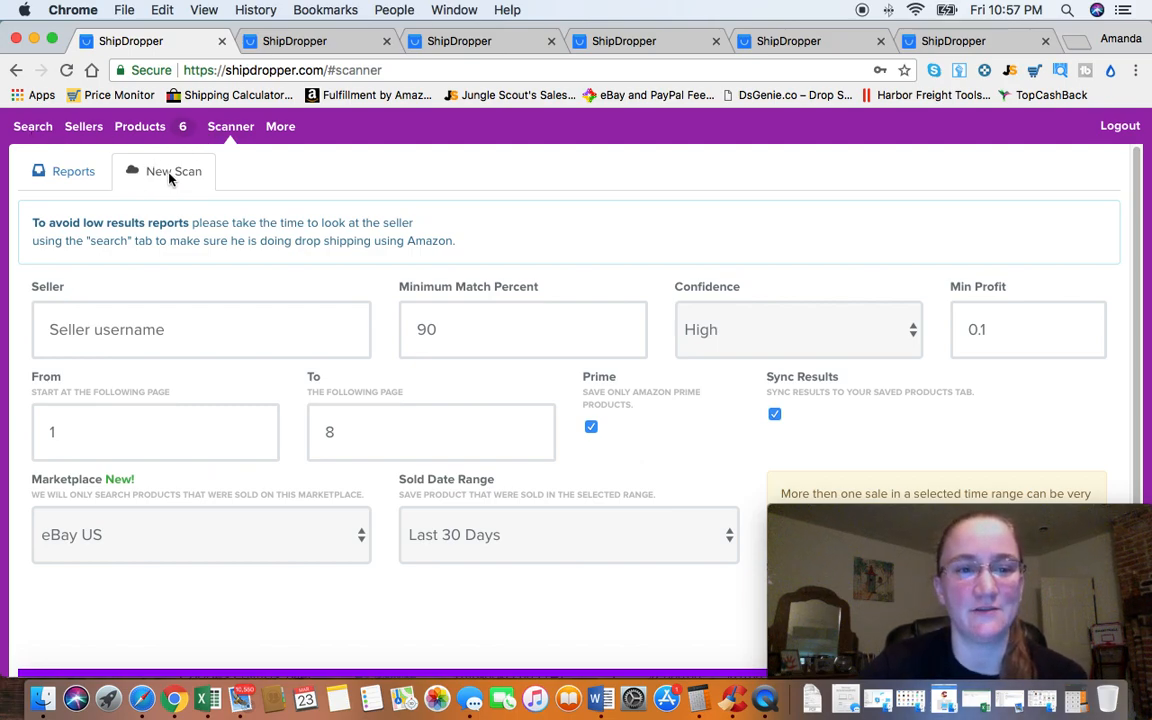
pyautogui.write('m')
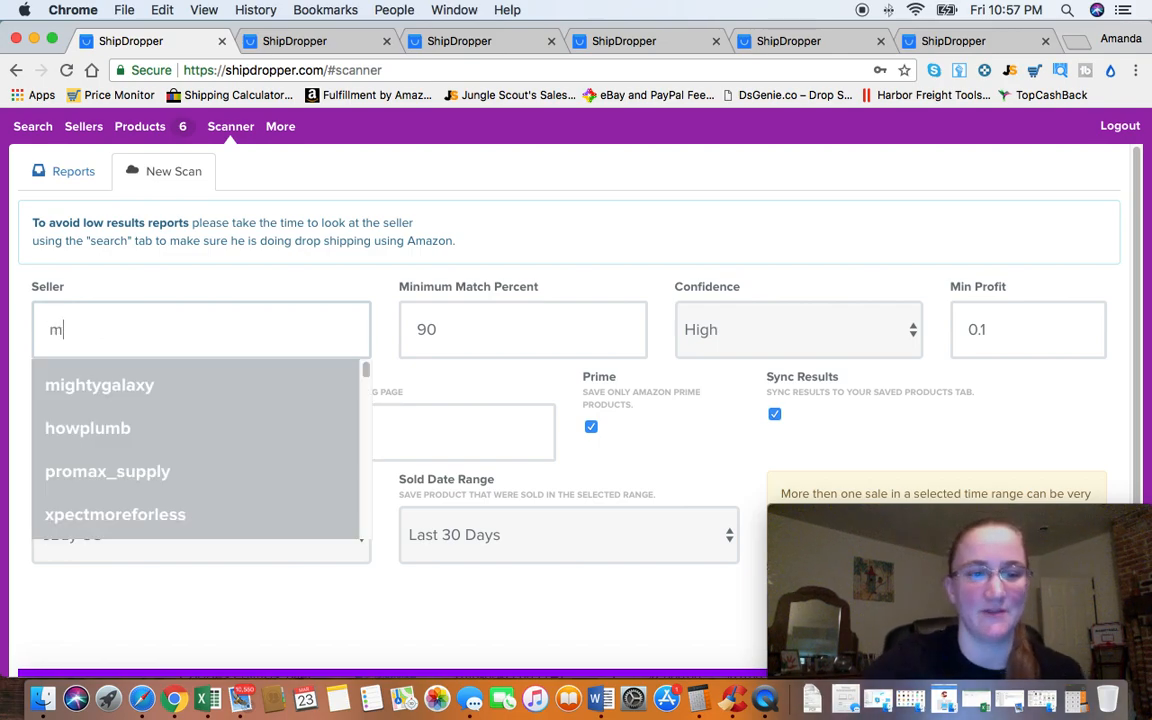
pyautogui.moveTo(150, 388)
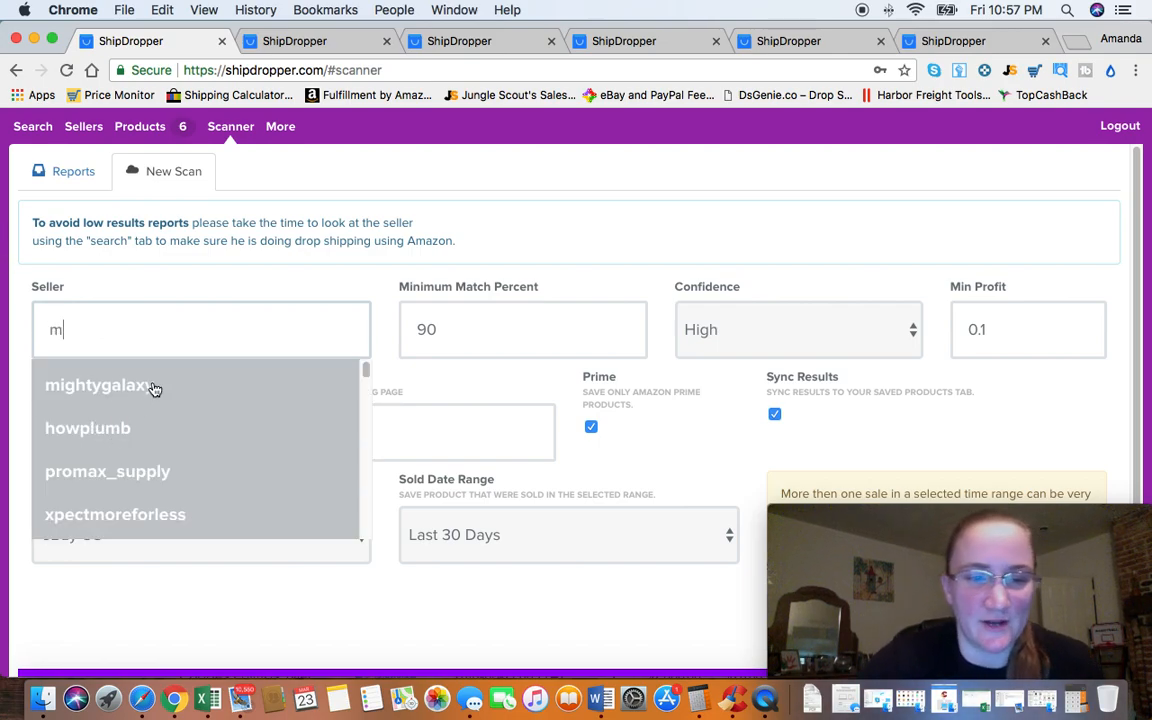
pyautogui.click(95, 385)
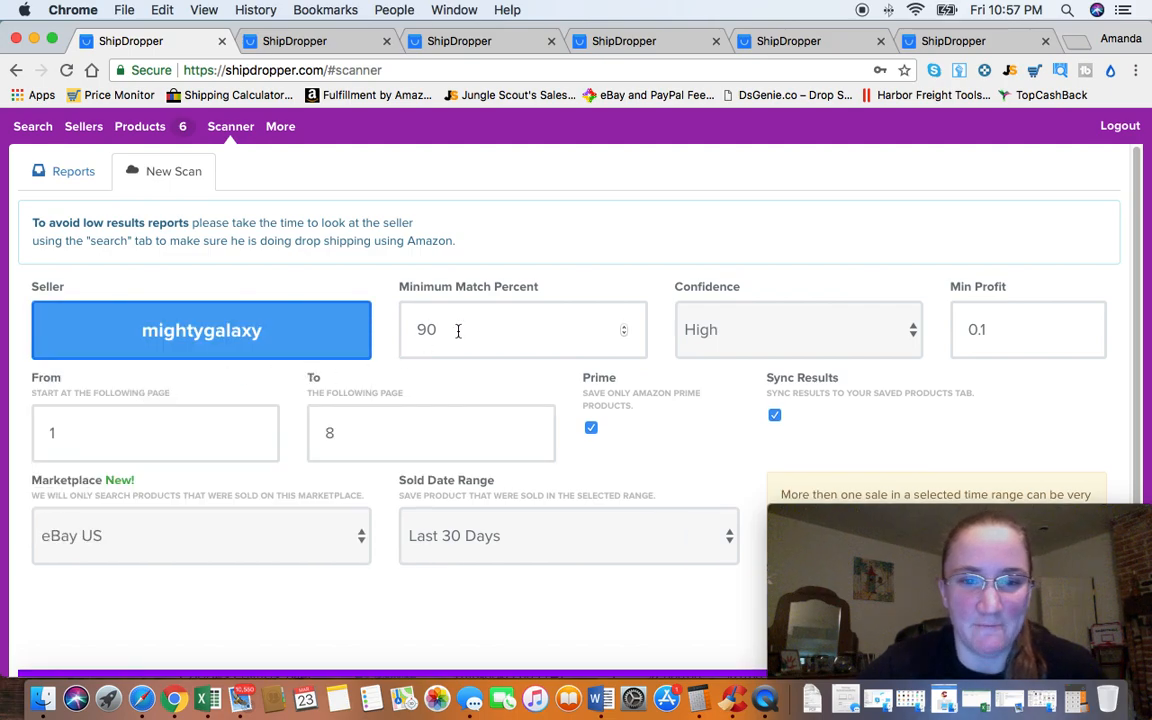
pyautogui.moveTo(471, 305)
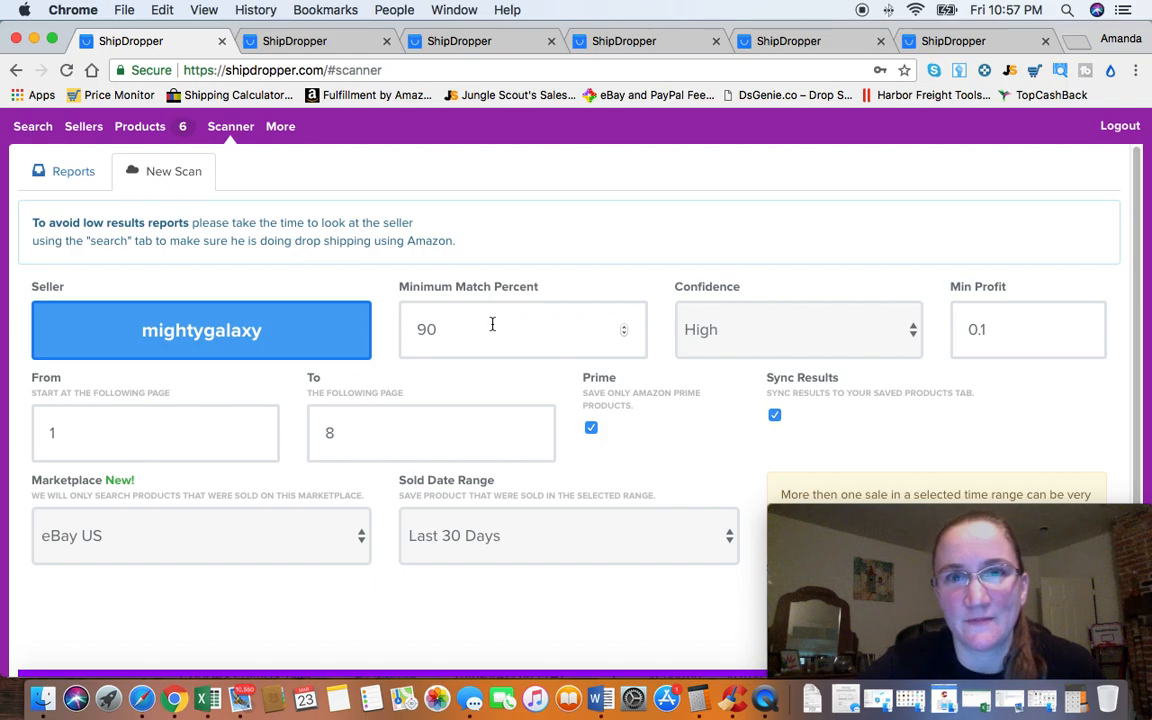
pyautogui.moveTo(510, 330)
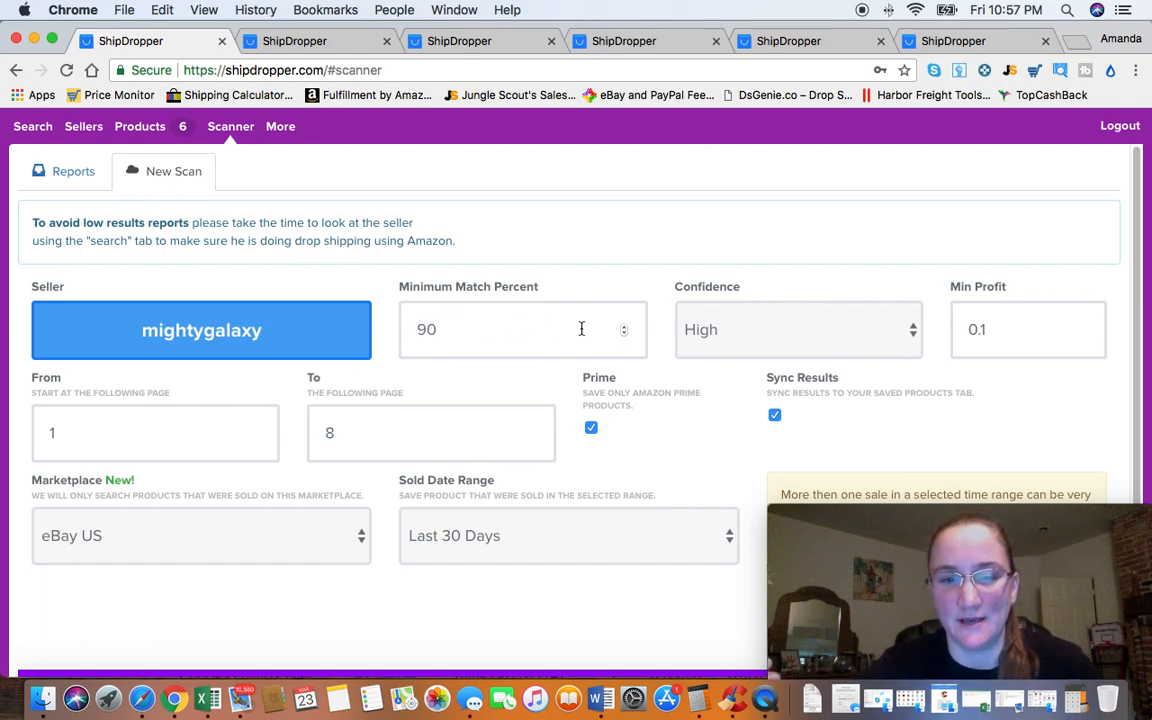
pyautogui.moveTo(749, 317)
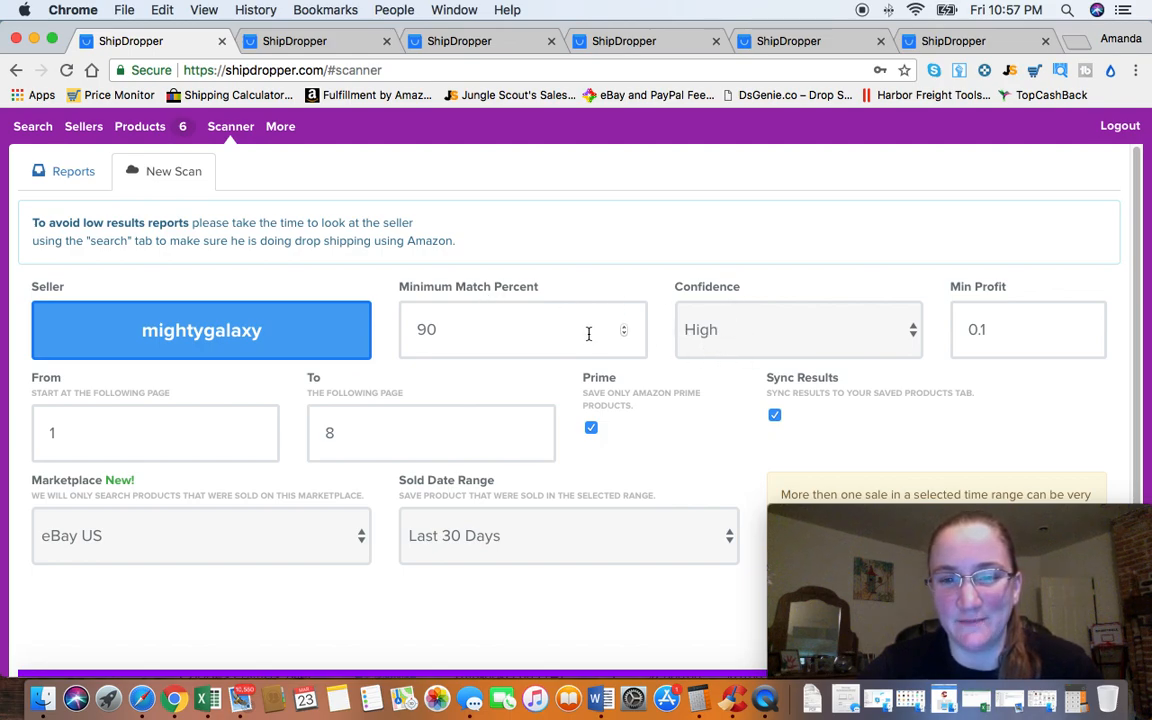
pyautogui.moveTo(744, 319)
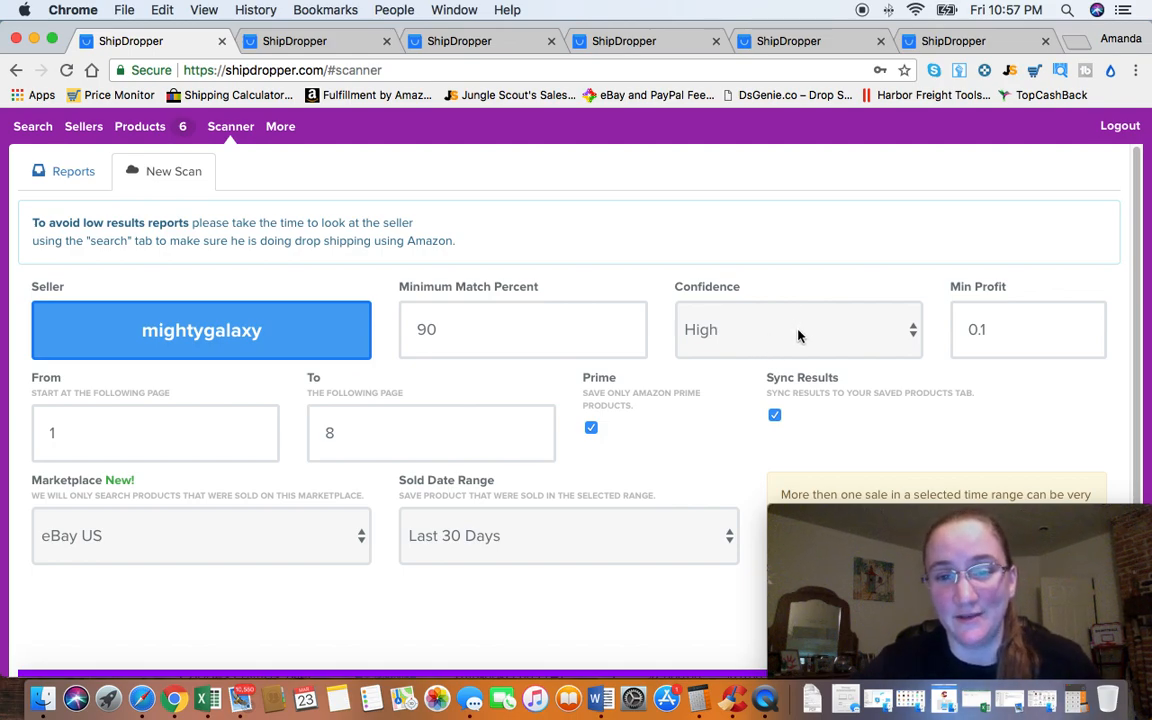
pyautogui.moveTo(784, 341)
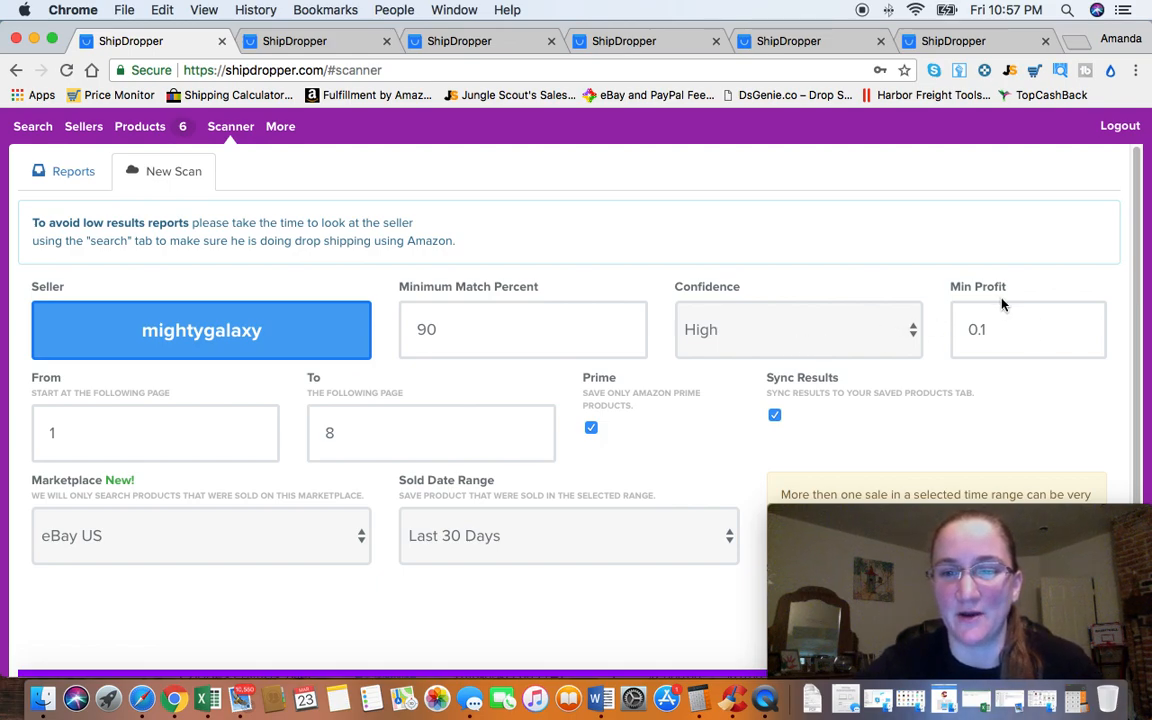
pyautogui.click(1028, 330)
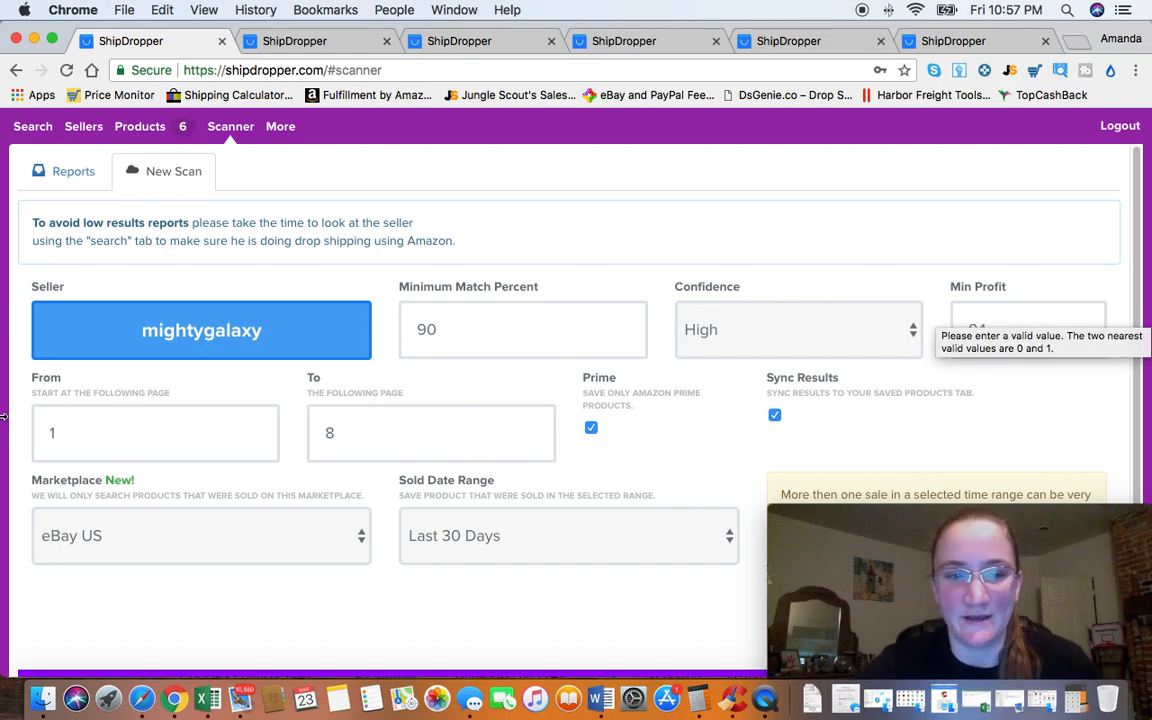
pyautogui.scroll(-3)
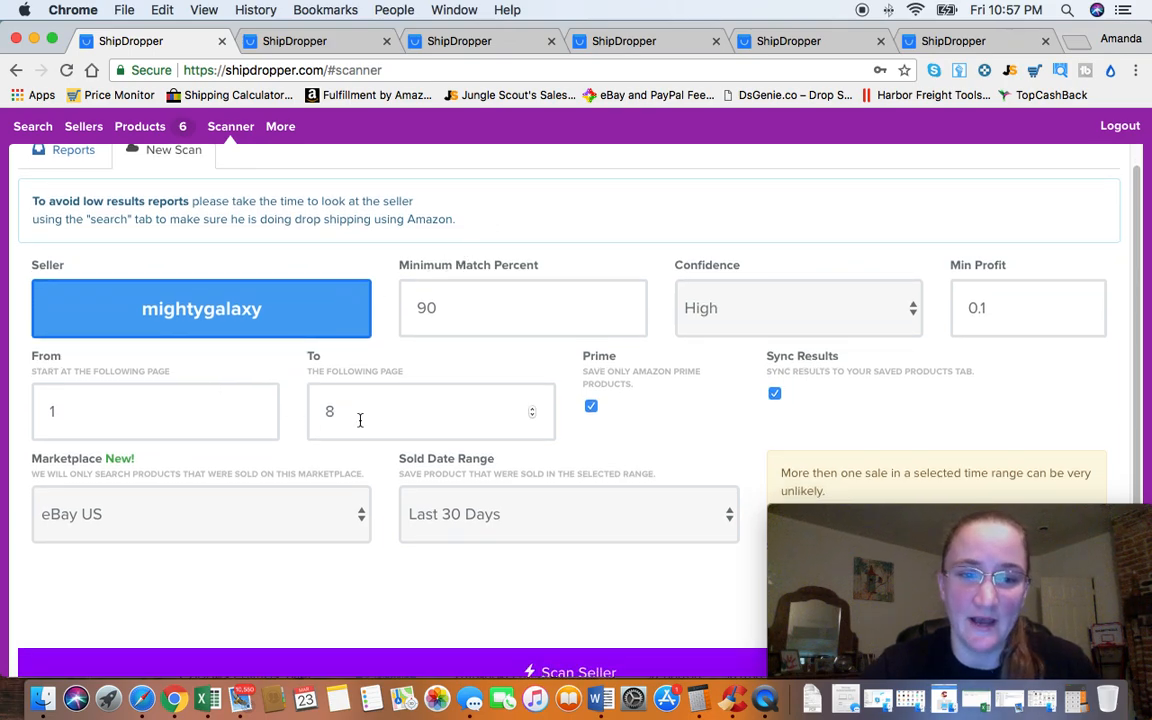
pyautogui.moveTo(373, 421)
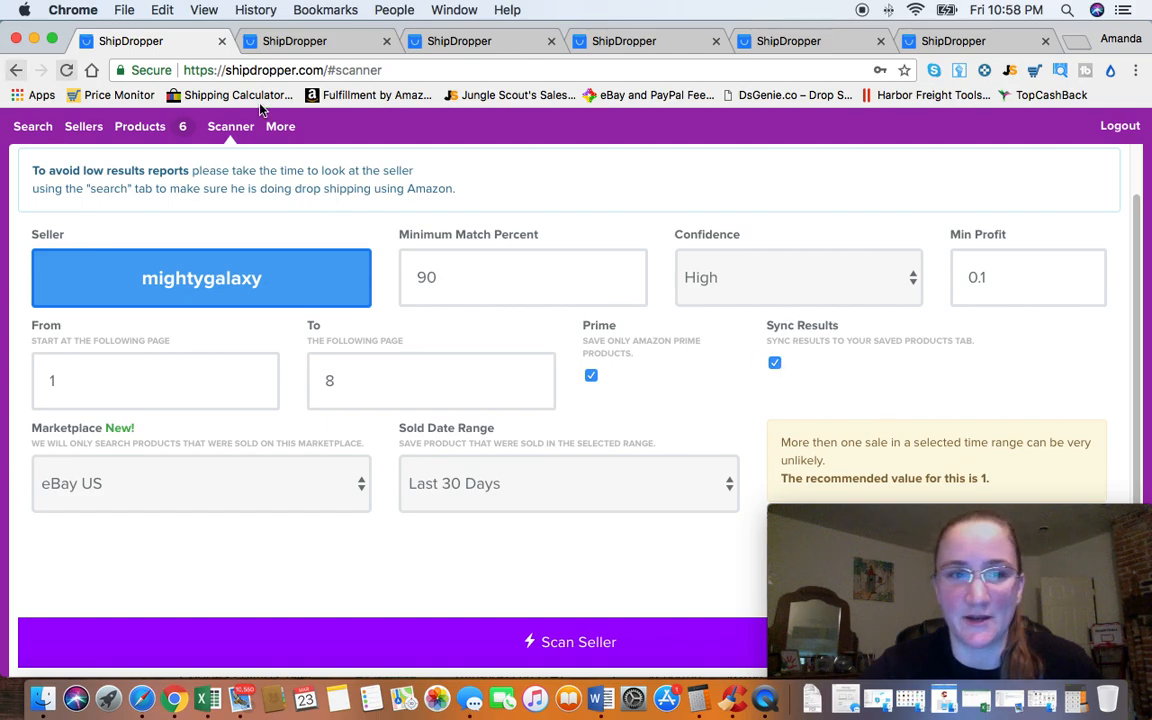
pyautogui.moveTo(1102, 387)
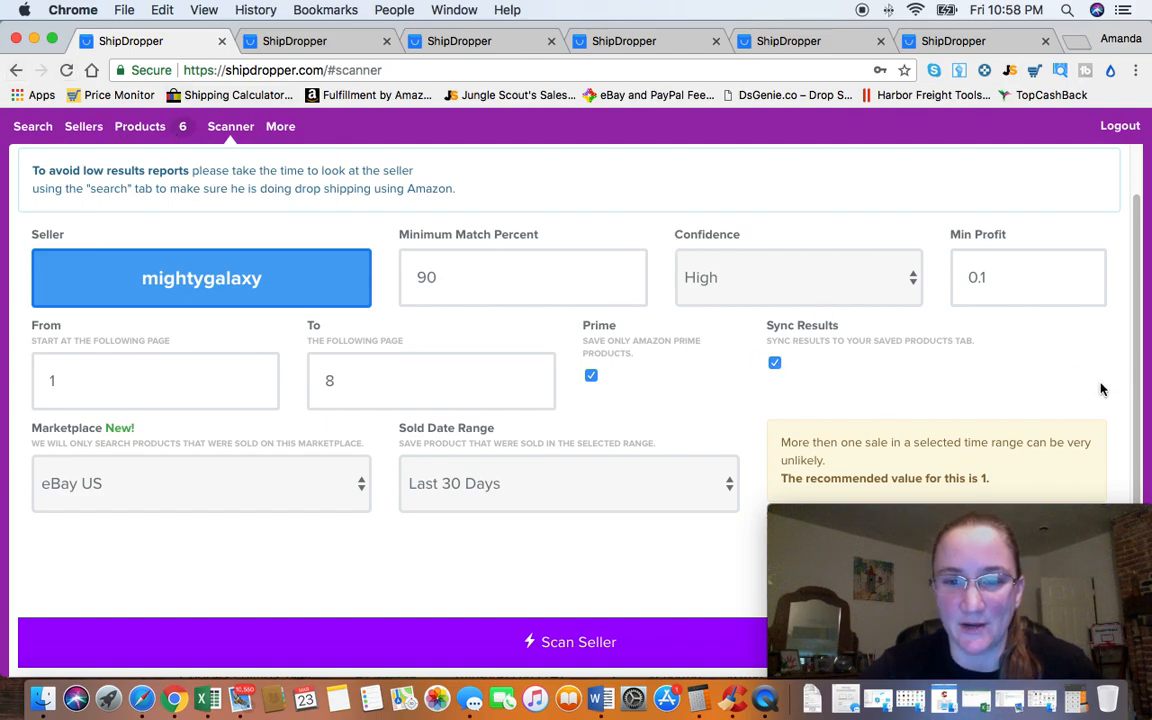
pyautogui.moveTo(191, 488)
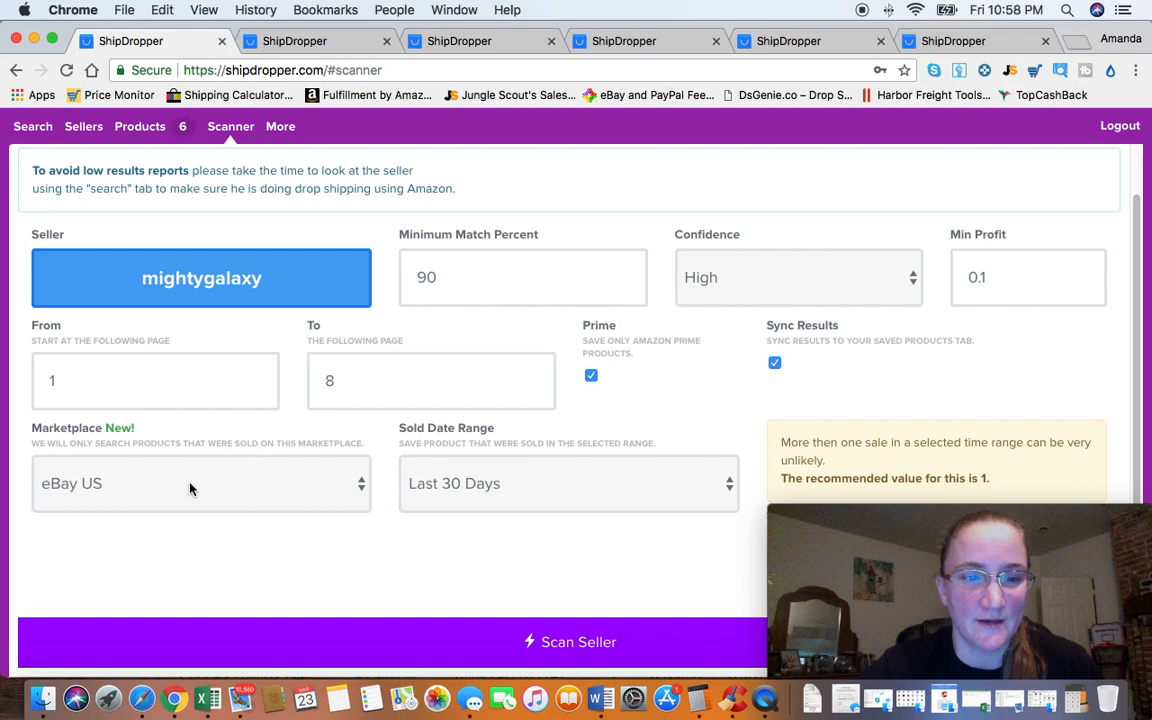
pyautogui.moveTo(173, 490)
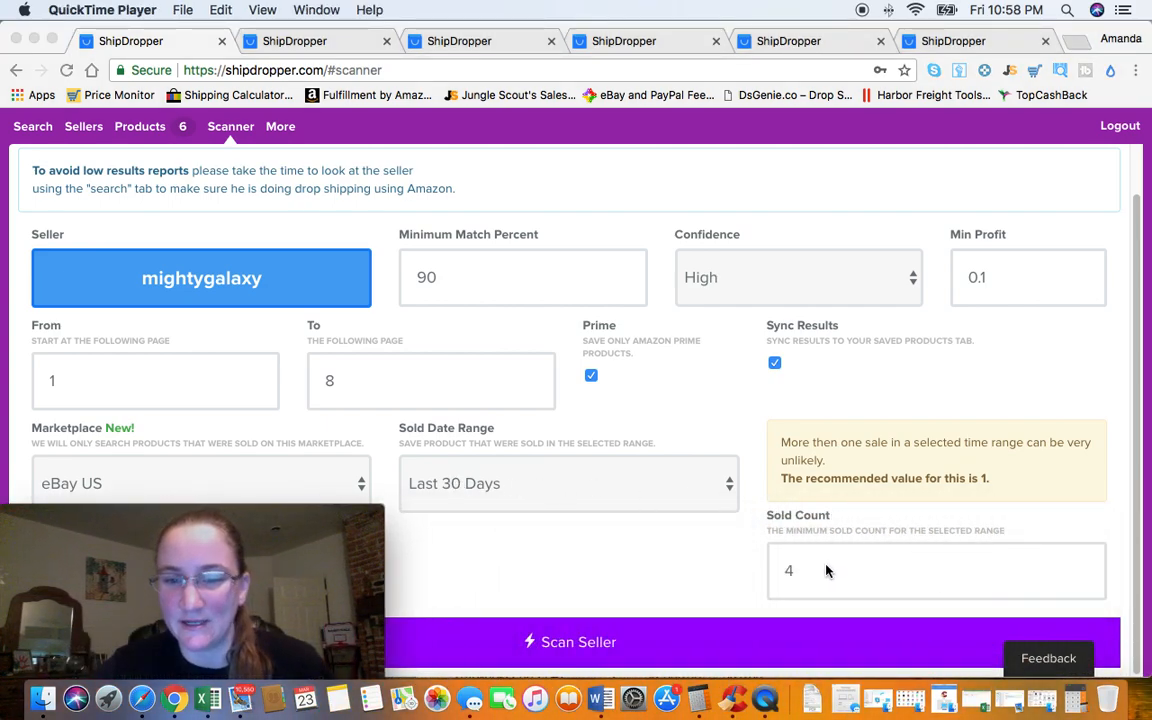
pyautogui.click(825, 569)
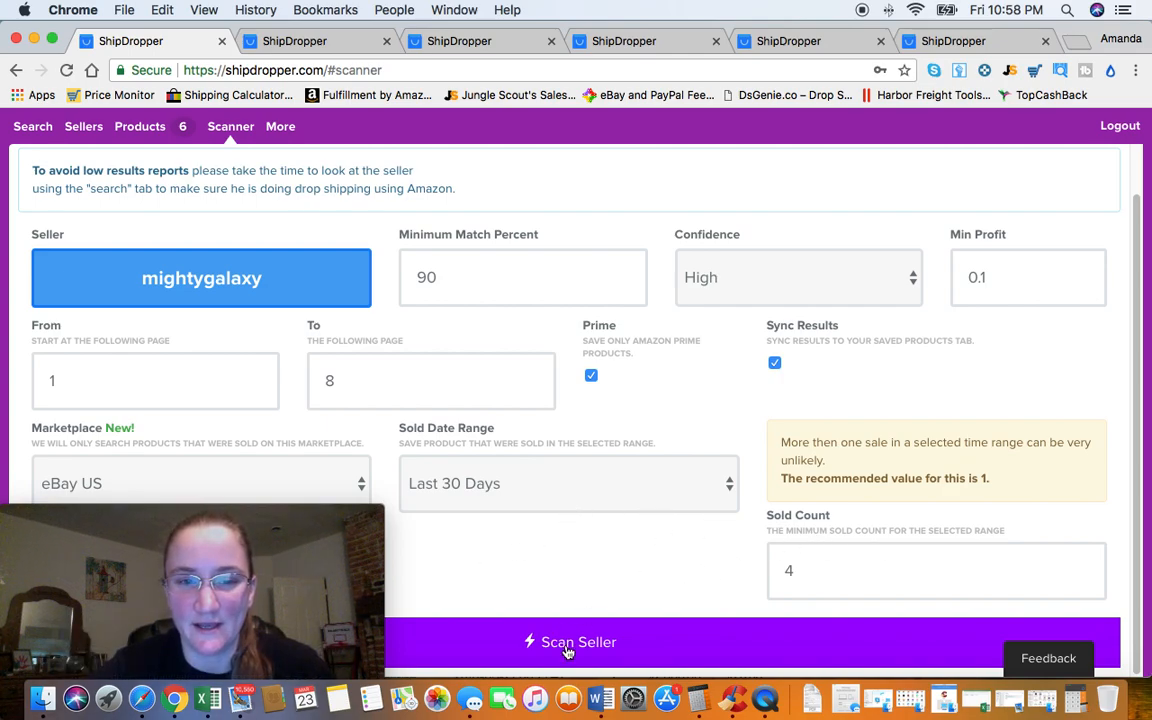
# Step: Submit the mightygalaxy pages 1–8 scan and dismiss the report-created confirmation
pyautogui.click(569, 642)
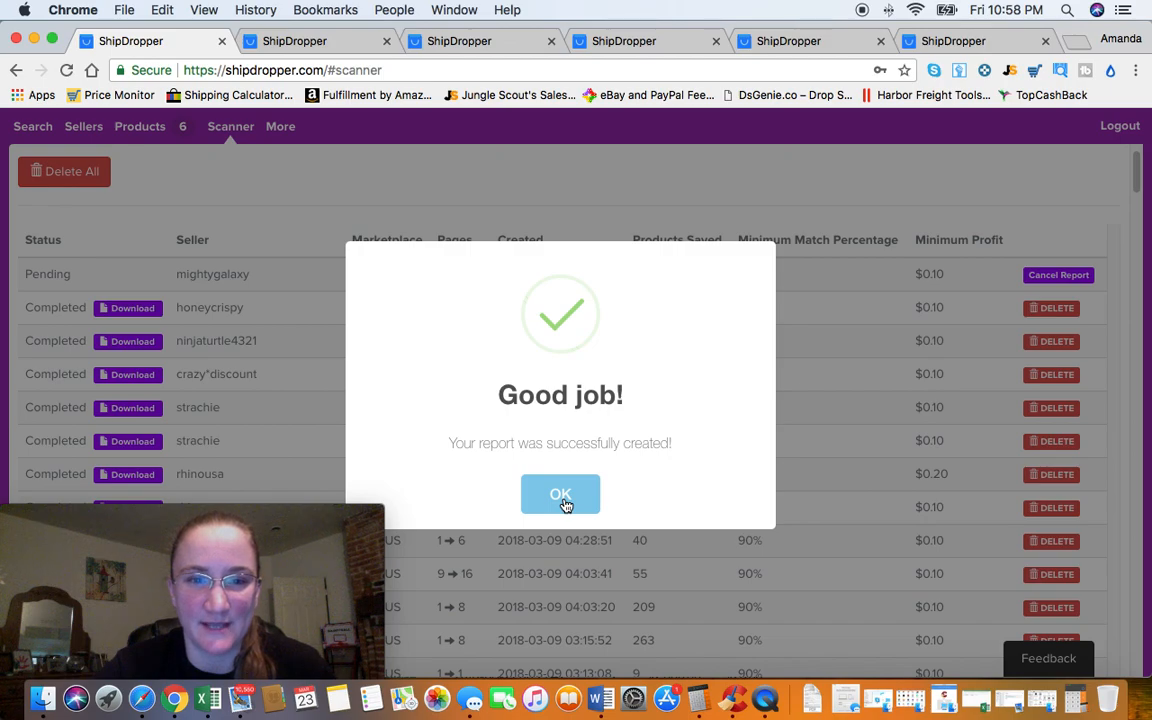
pyautogui.click(560, 494)
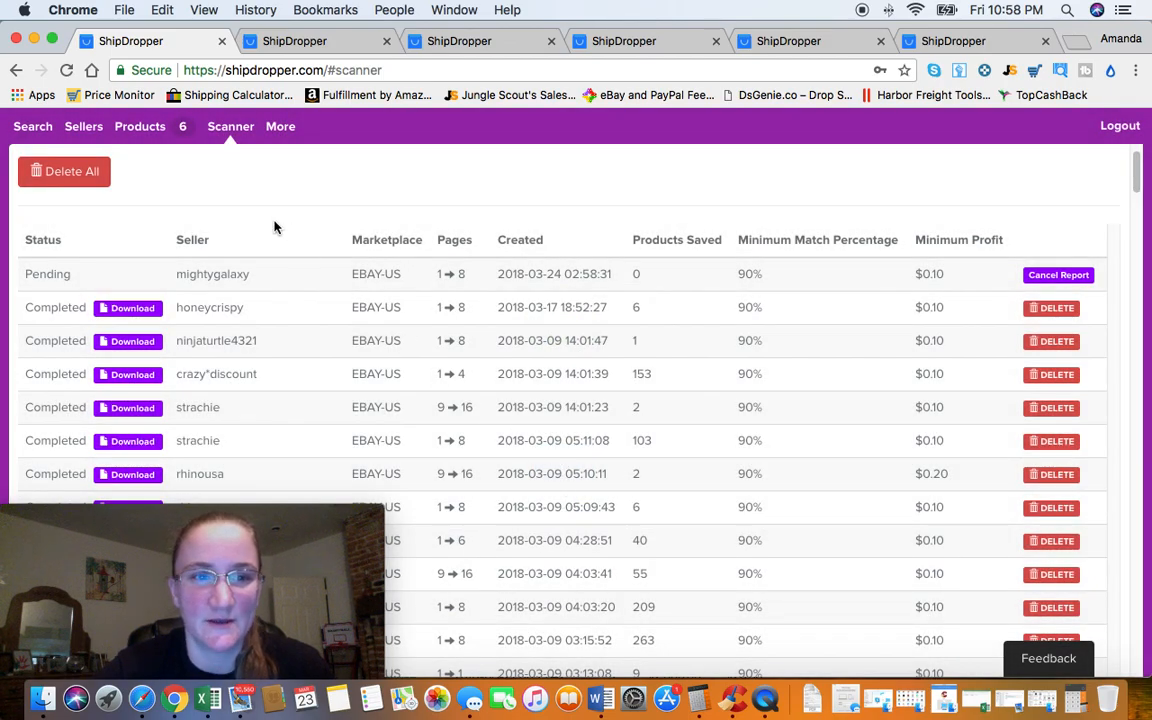
pyautogui.moveTo(128, 171)
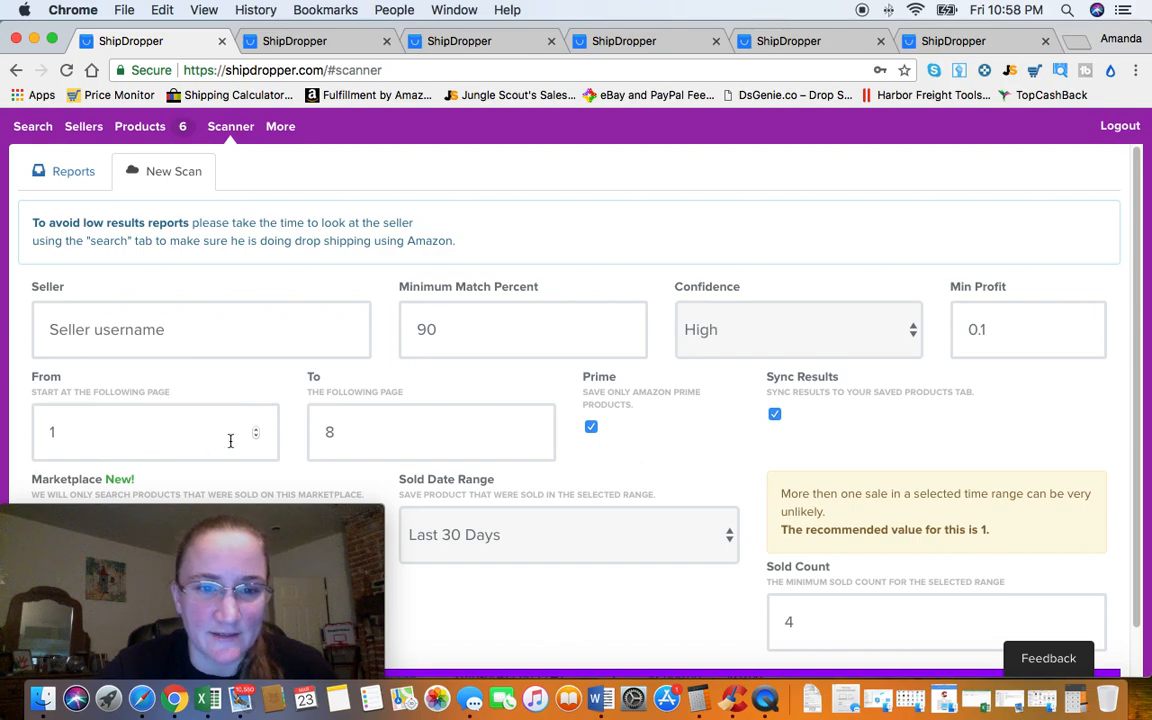
# Step: Set To page 16, pick mightygalaxy, launch the scan and dismiss the popup
pyautogui.click(155, 432)
pyautogui.write('9')
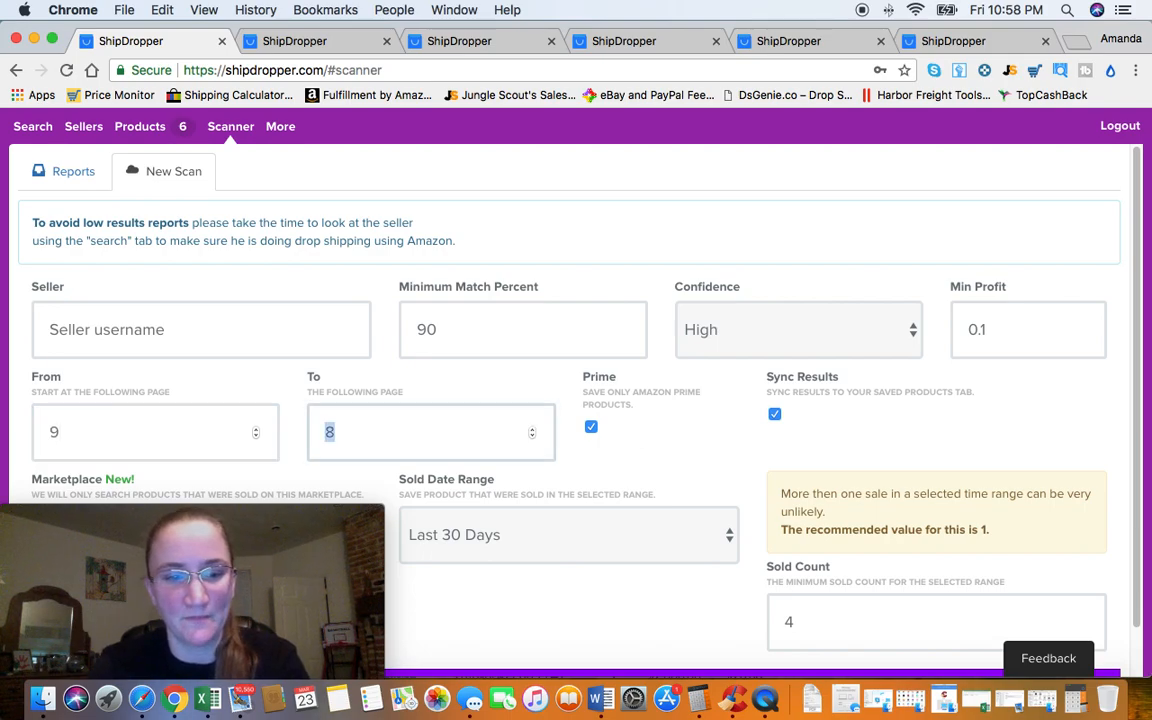
pyautogui.write('16')
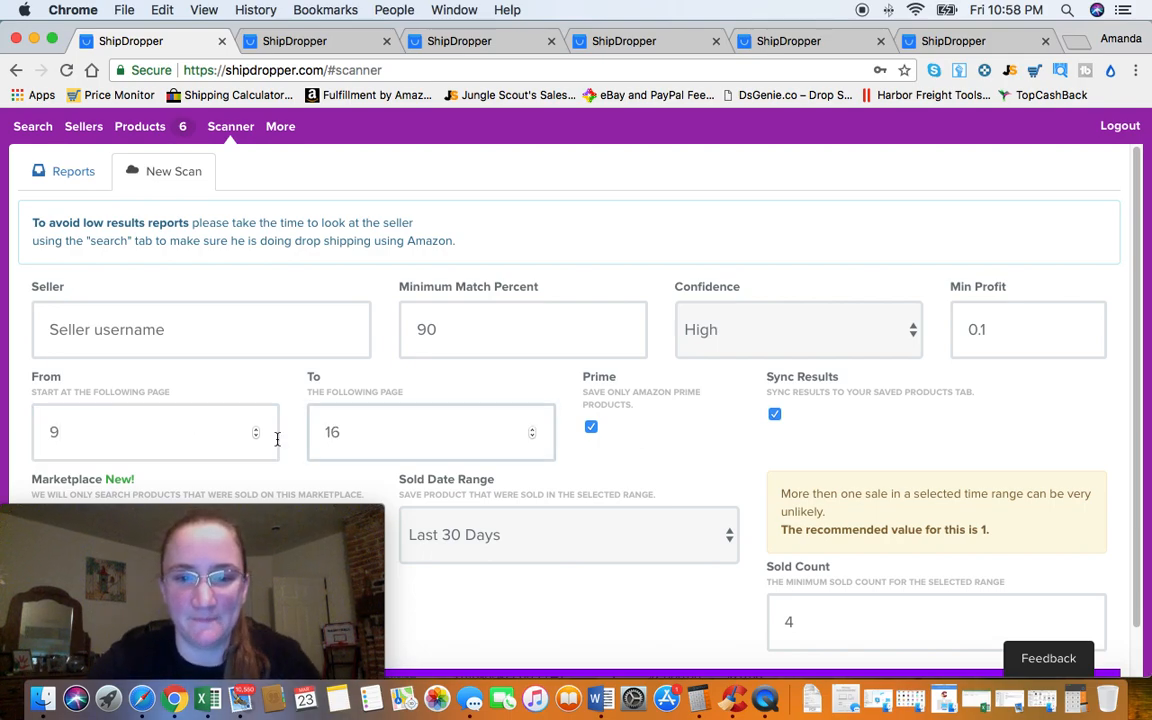
pyautogui.scroll(-3)
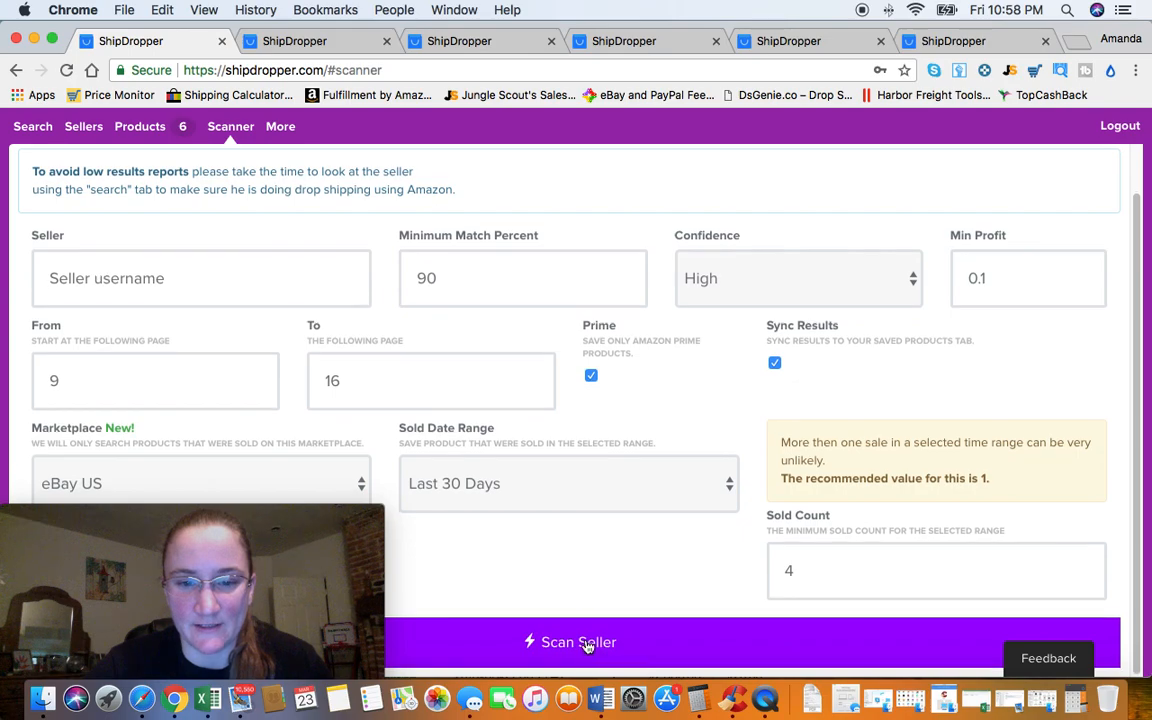
pyautogui.click(580, 642)
pyautogui.write('mi')
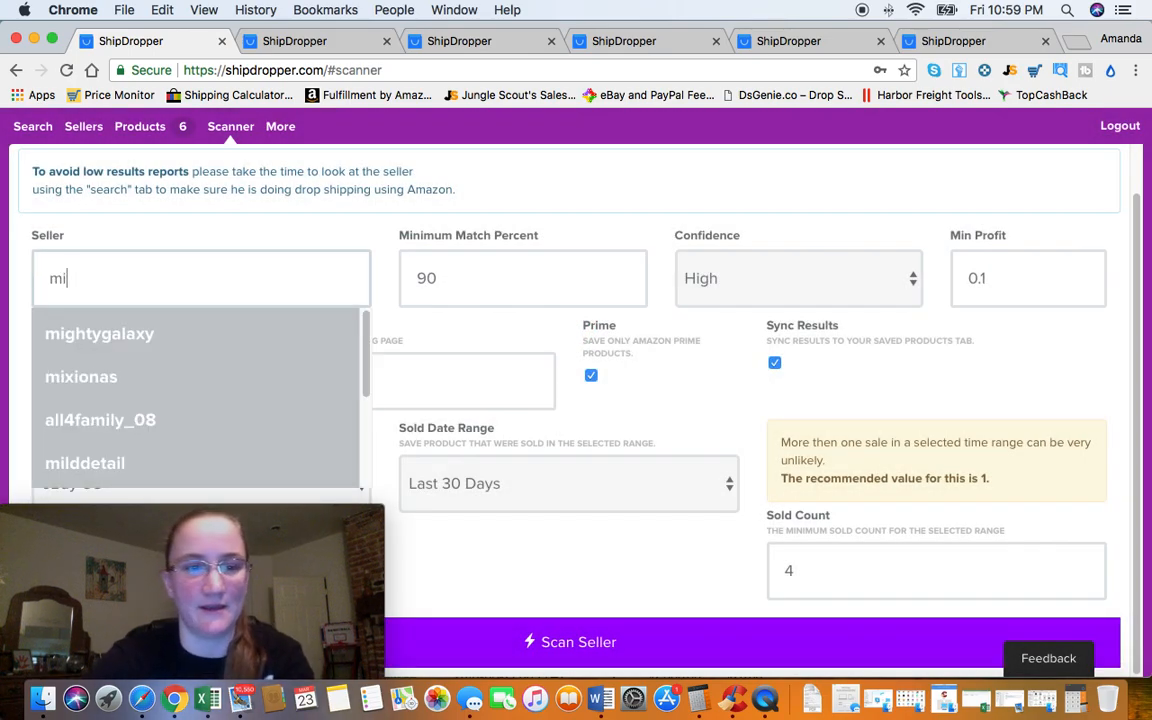
pyautogui.click(99, 333)
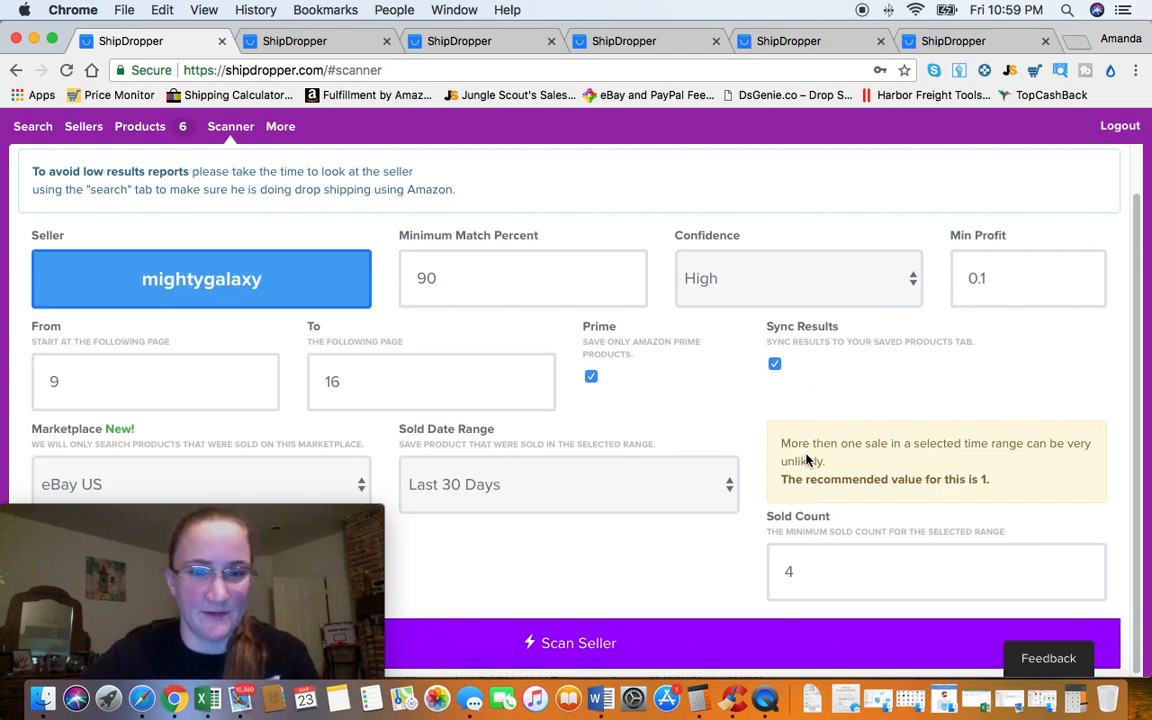
pyautogui.click(569, 643)
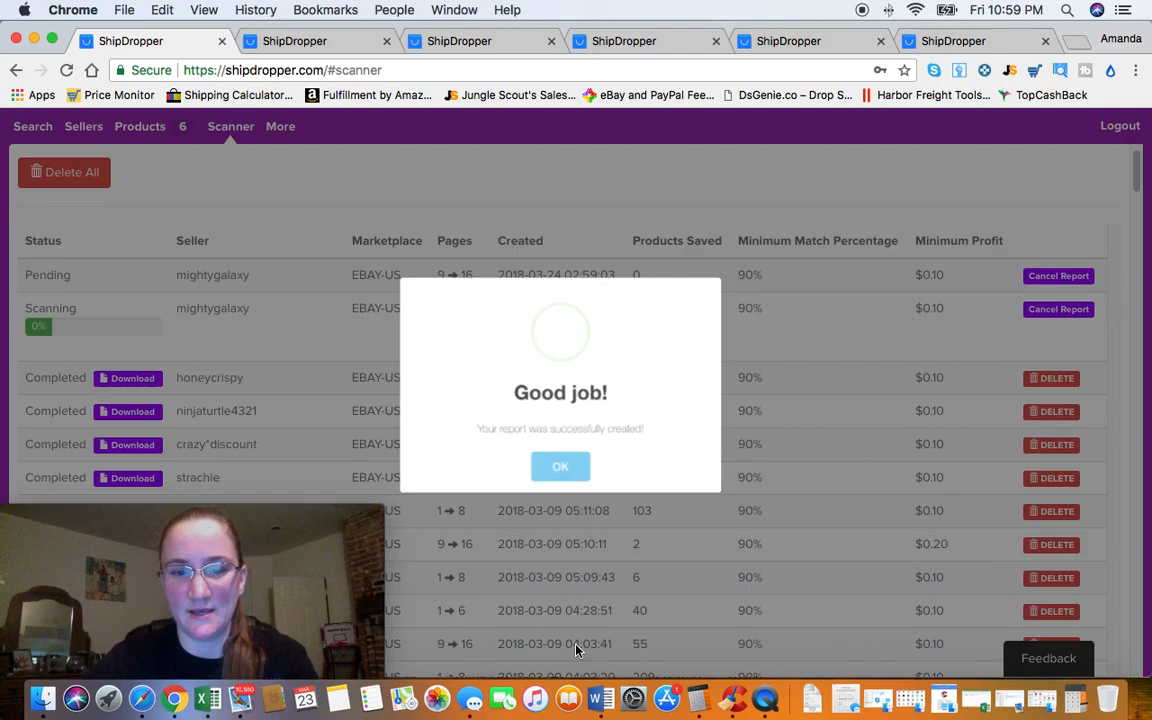
pyautogui.click(559, 466)
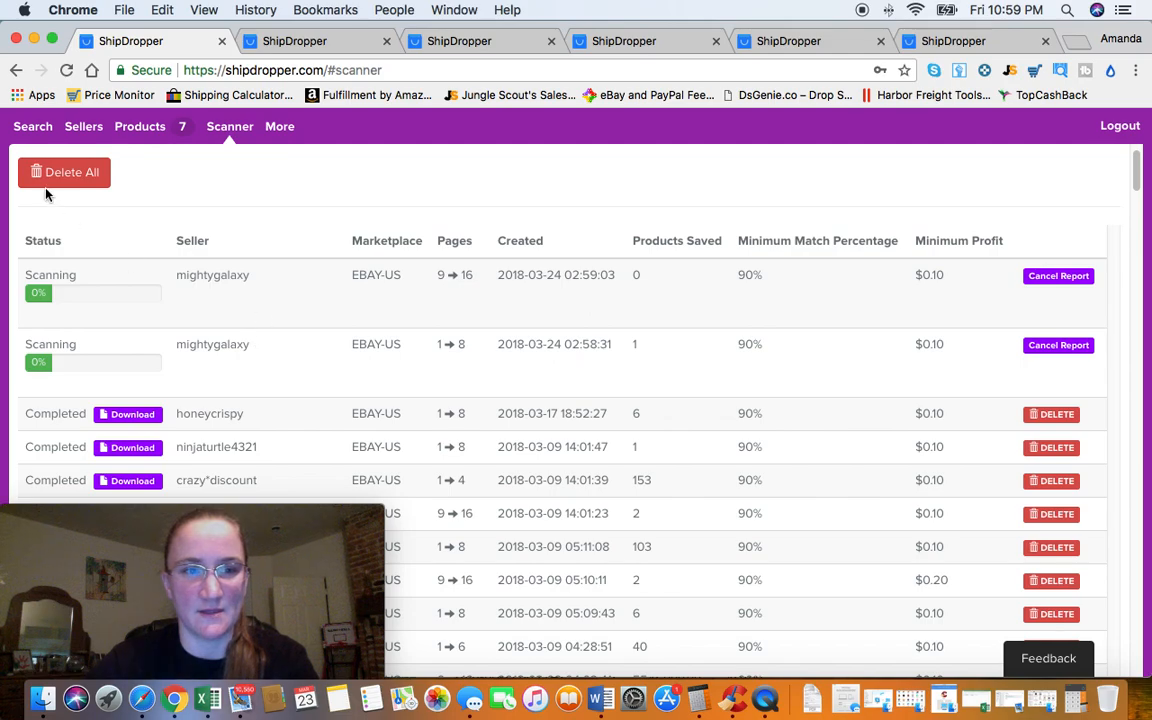
# Step: Pick mightygalaxy with To page 24, launch the scan and dismiss the confirmation
pyautogui.click(173, 171)
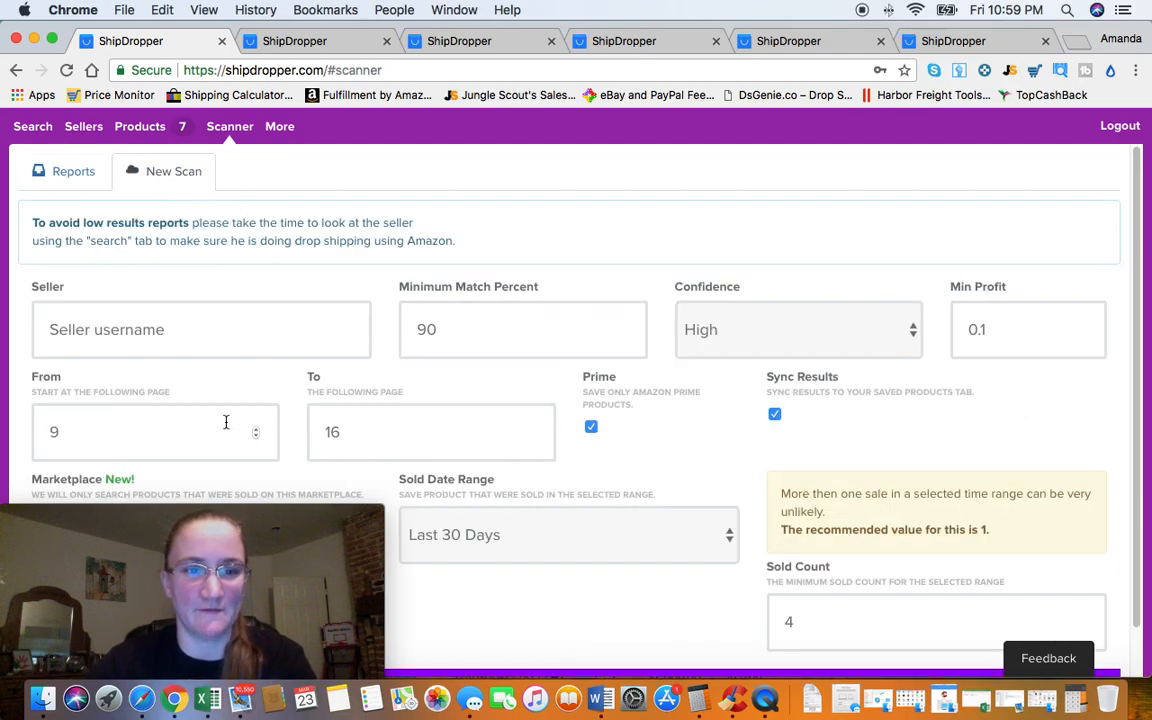
pyautogui.write('mi')
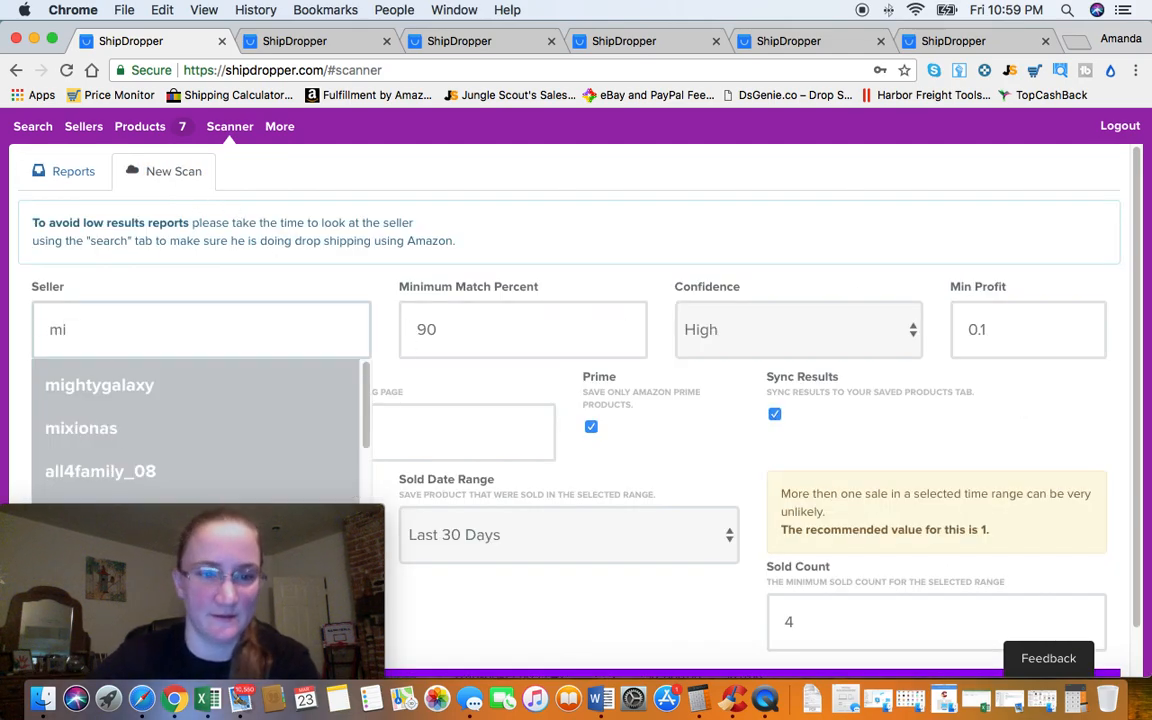
pyautogui.click(99, 385)
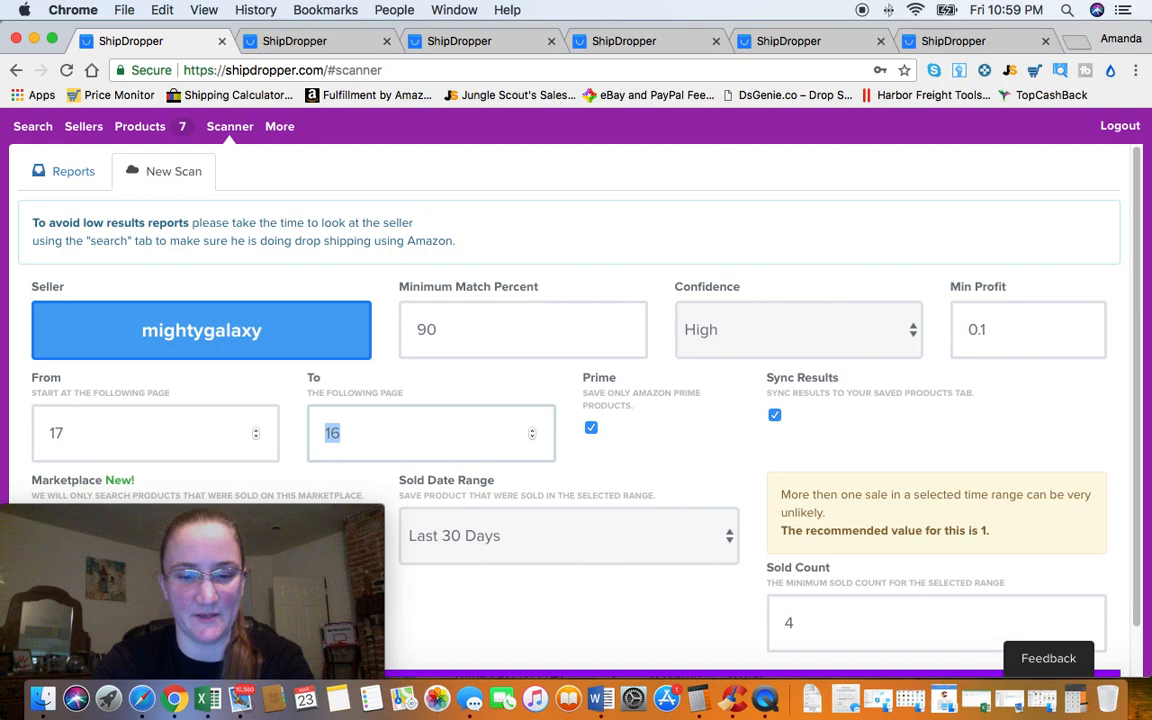
pyautogui.write('24')
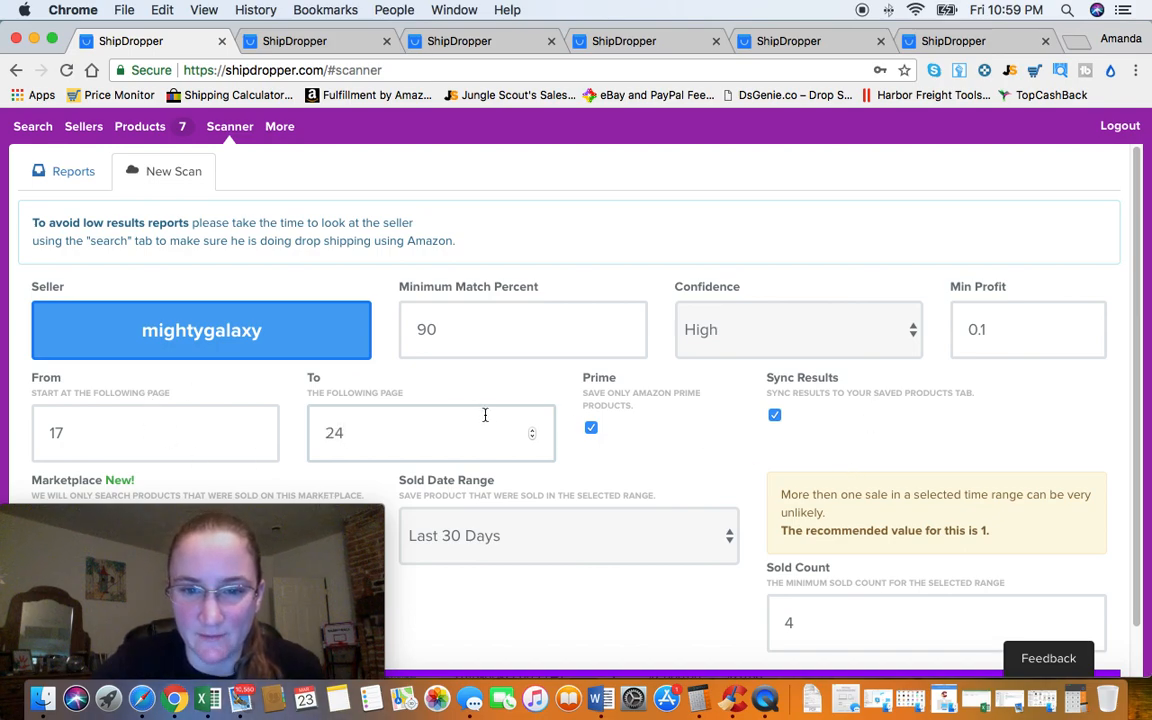
pyautogui.scroll(-3)
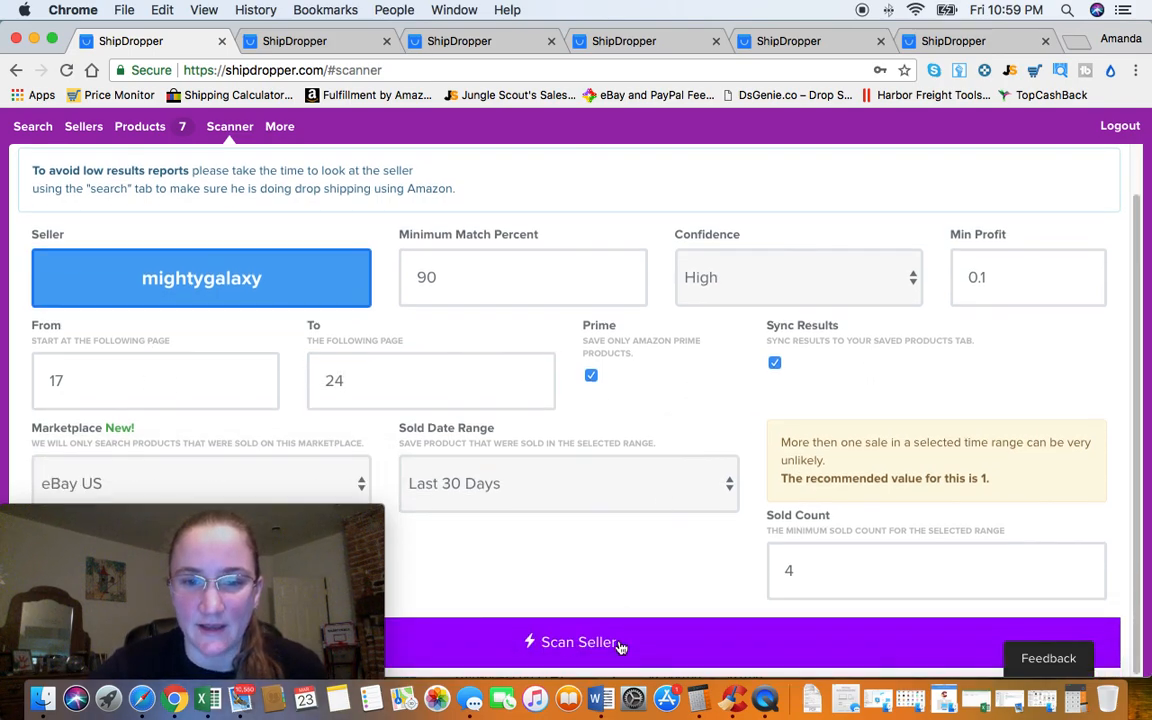
pyautogui.click(577, 642)
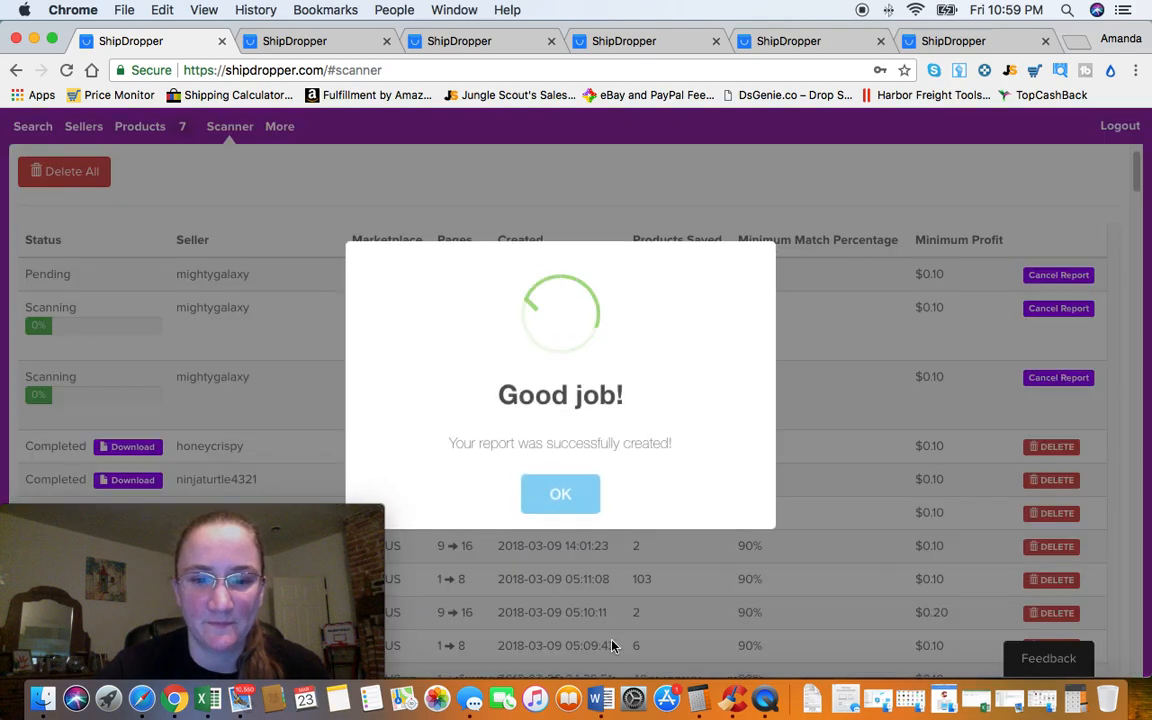
pyautogui.click(560, 494)
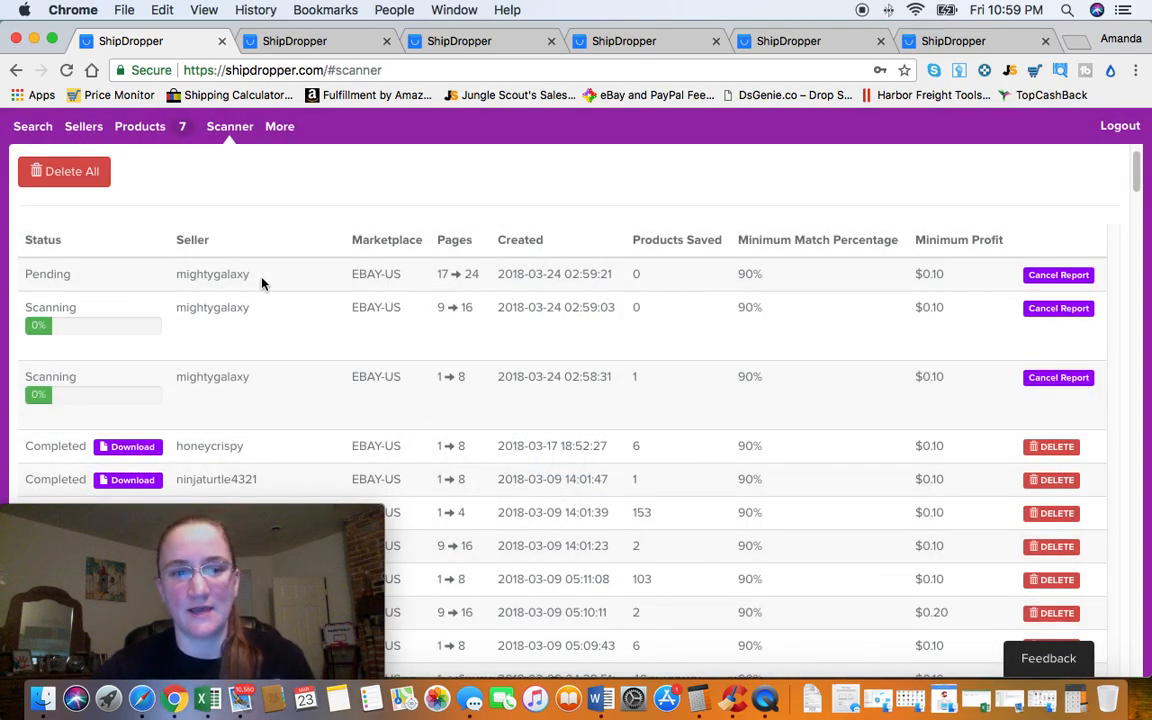
pyautogui.moveTo(330, 245)
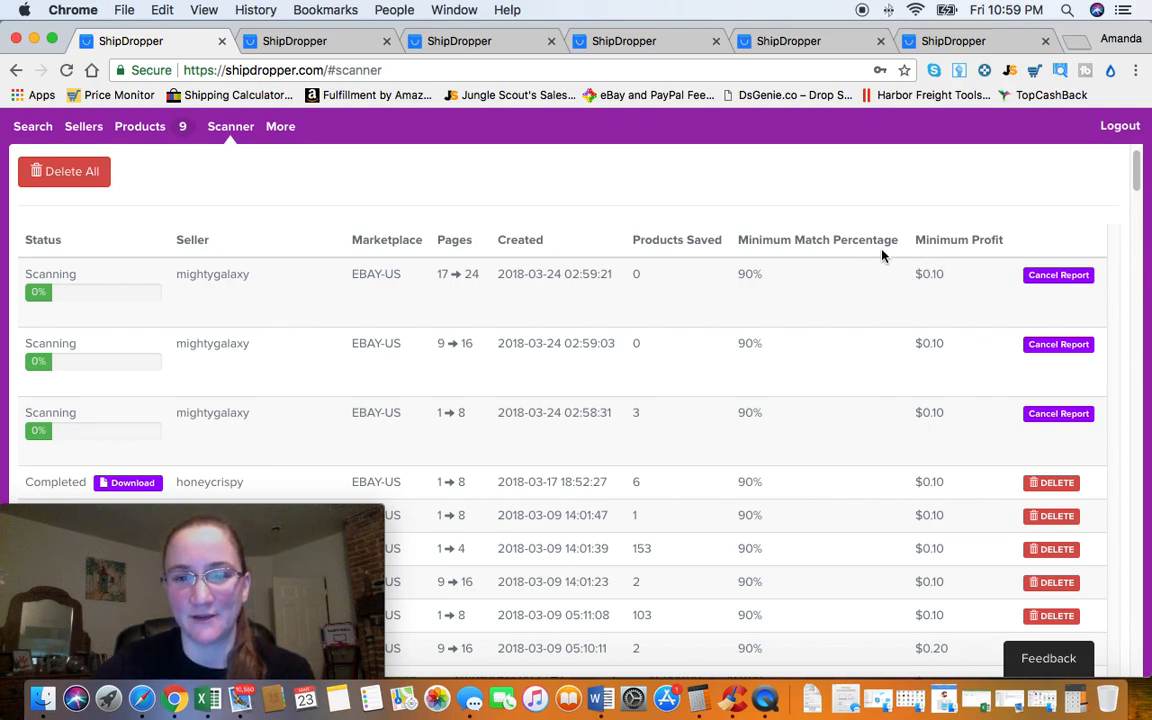
pyautogui.moveTo(783, 367)
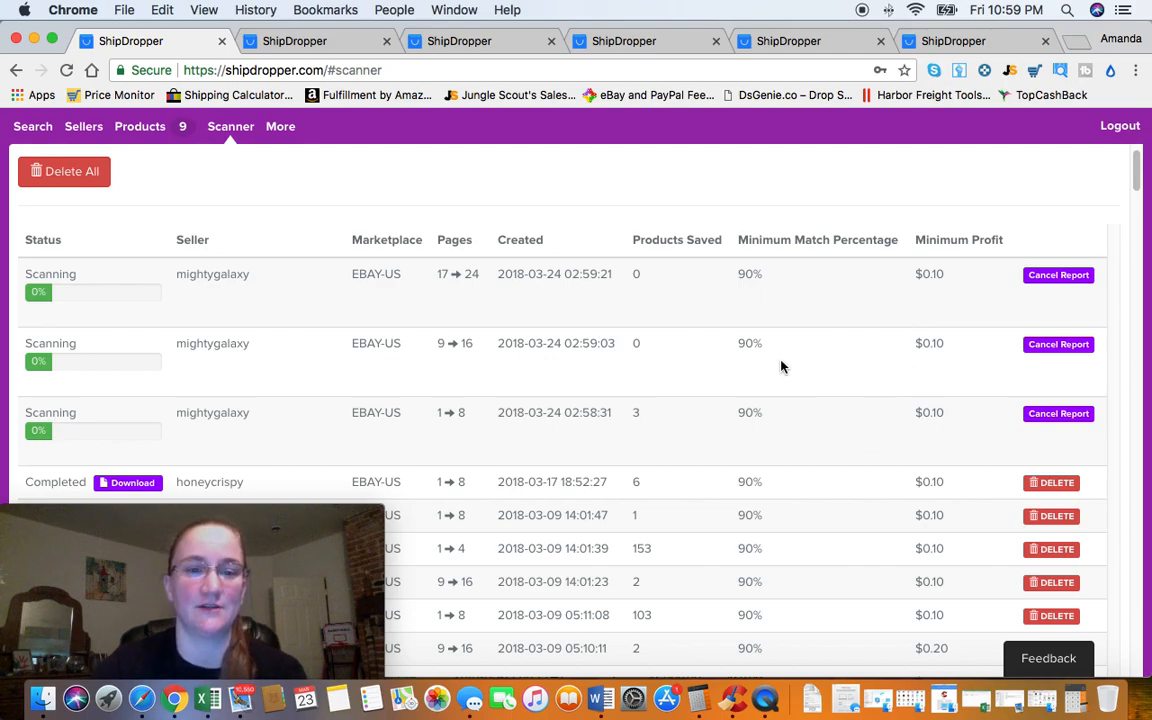
pyautogui.moveTo(299, 197)
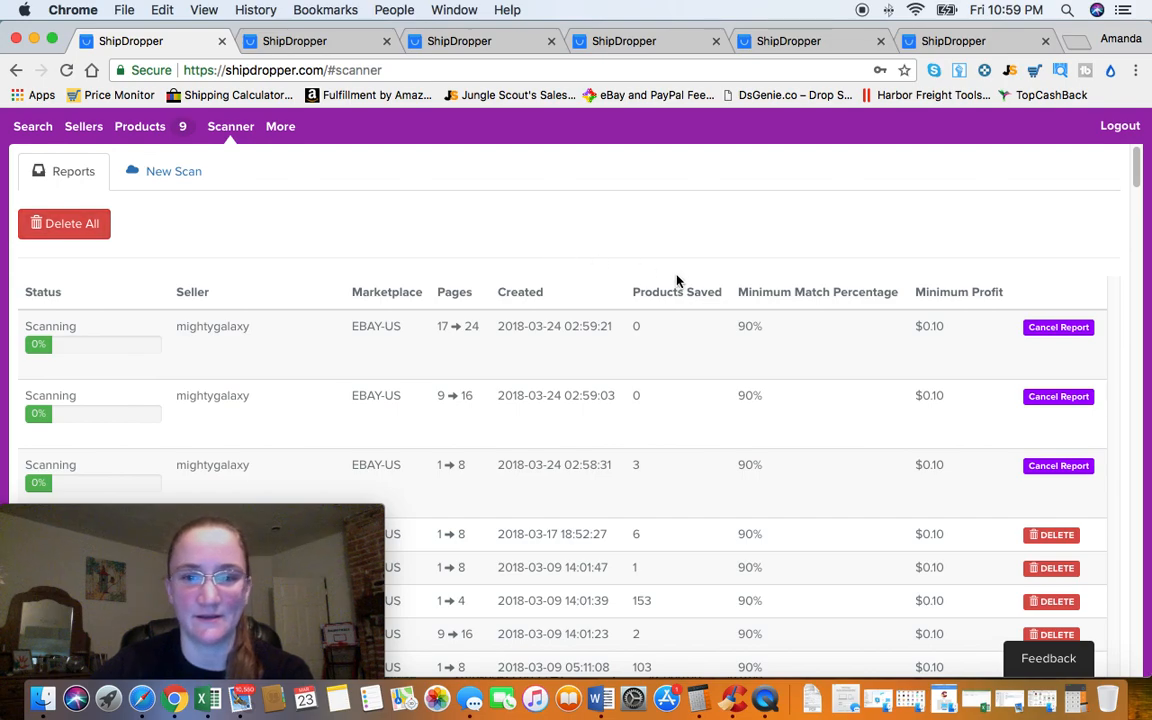
pyautogui.moveTo(167, 234)
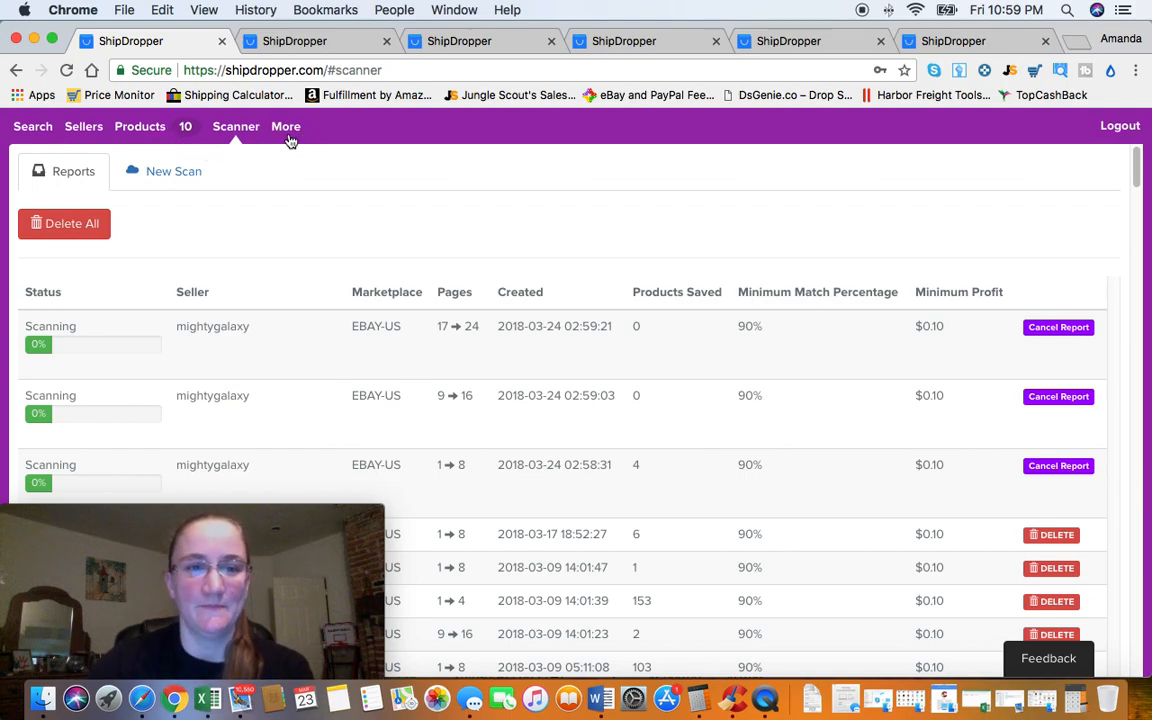
# Step: View the Search Engine preferences: 12.9% breakeven, sold count 1, eBay US, $15–$250 prices
pyautogui.click(286, 127)
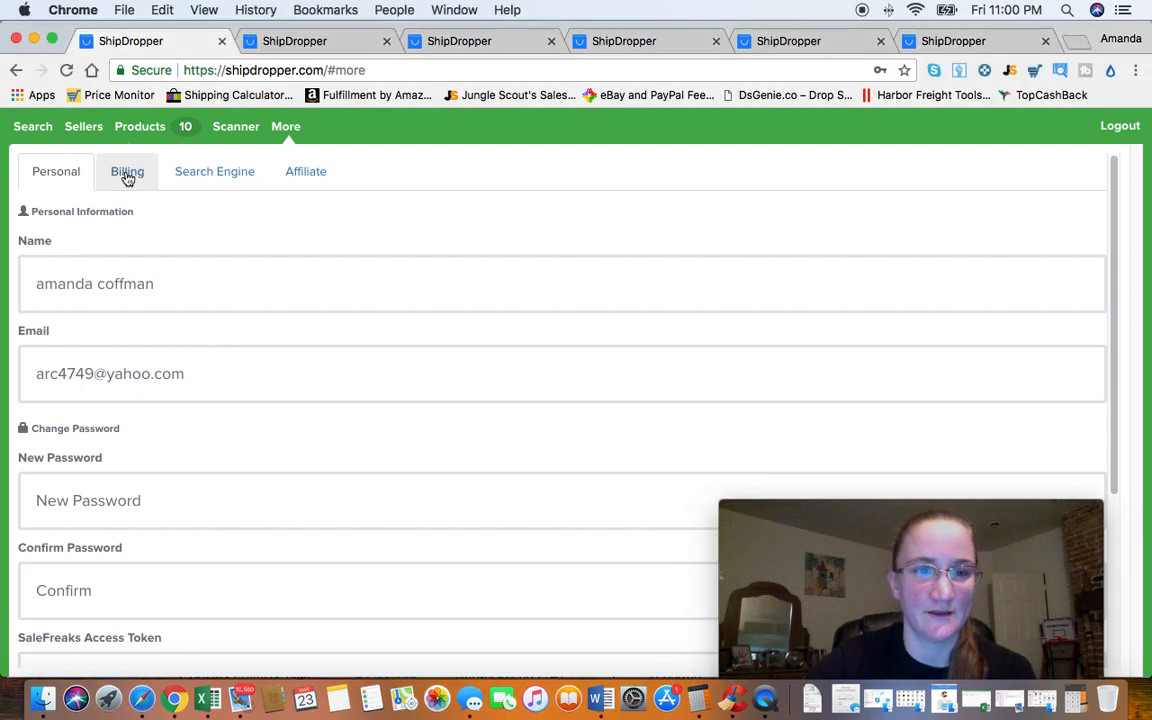
pyautogui.click(214, 171)
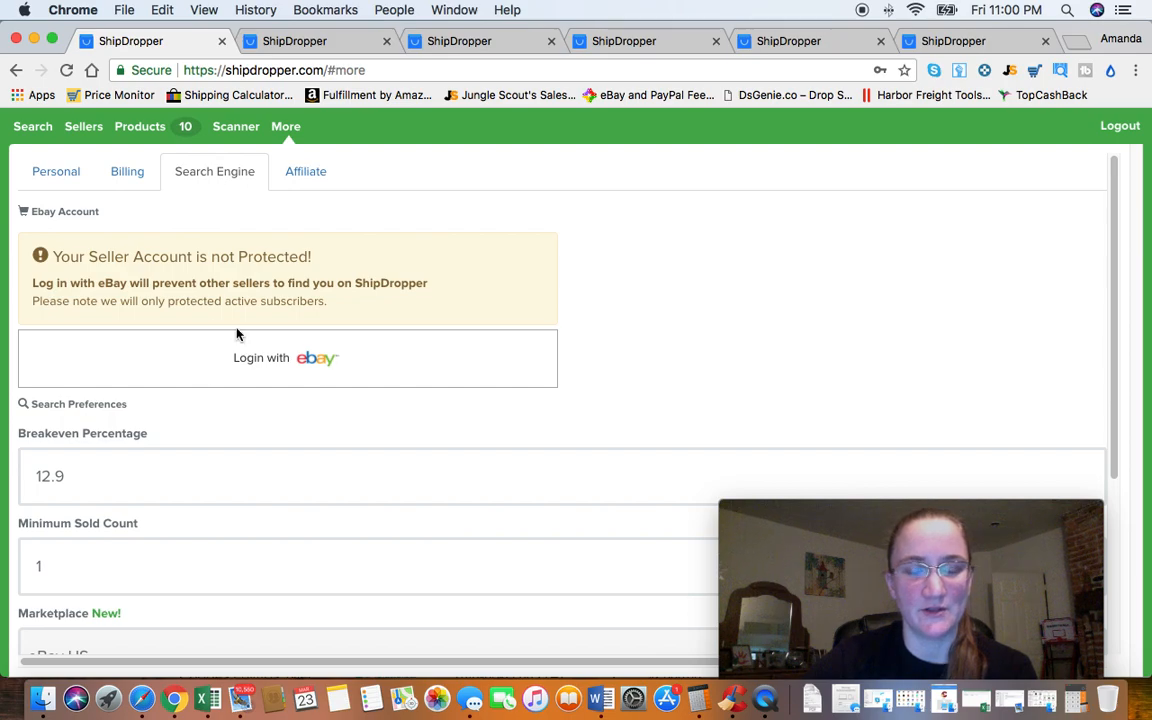
pyautogui.moveTo(289, 362)
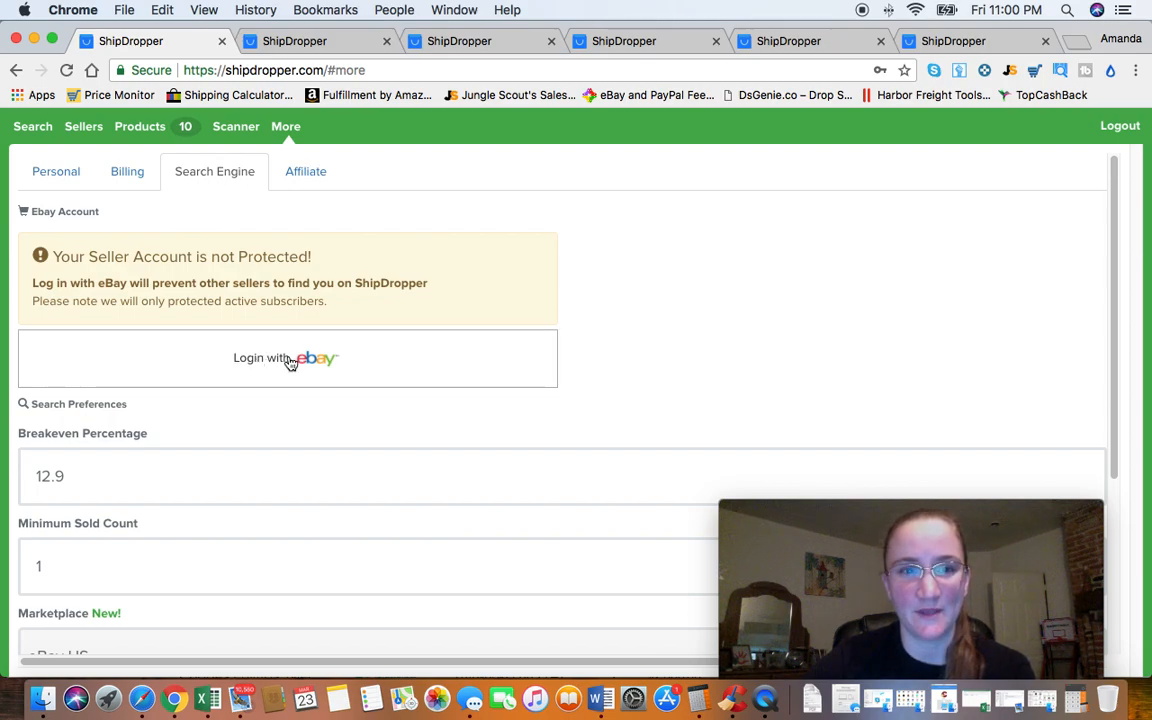
pyautogui.moveTo(21, 132)
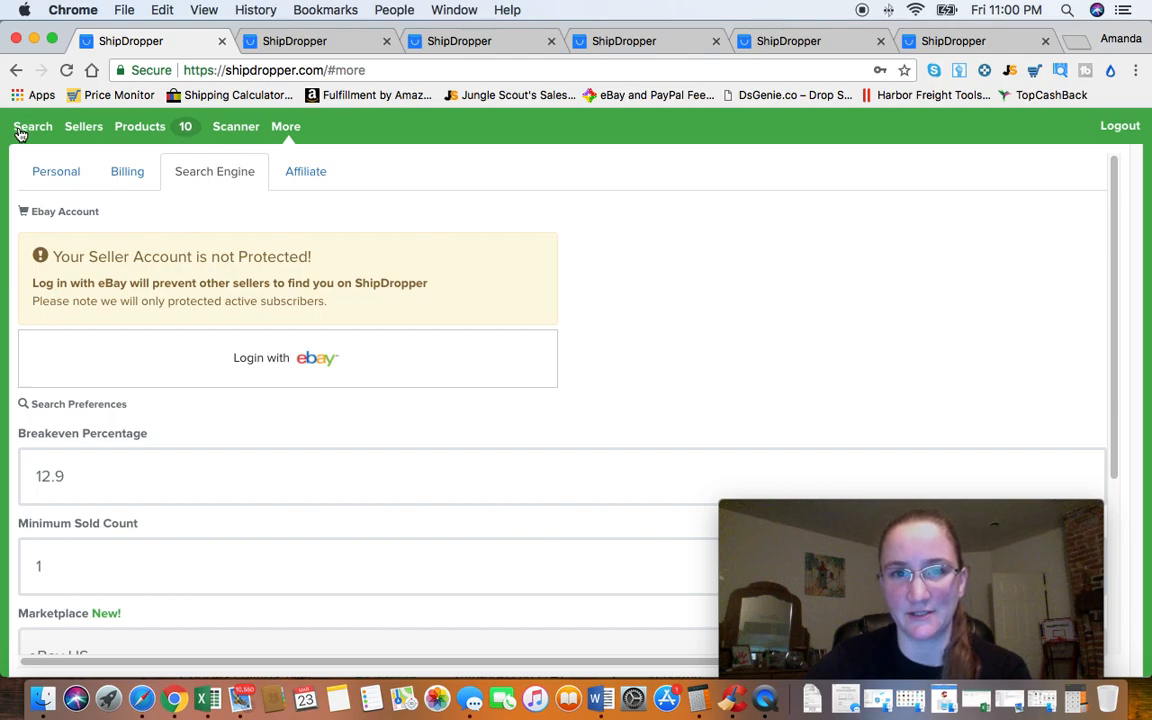
pyautogui.moveTo(289, 366)
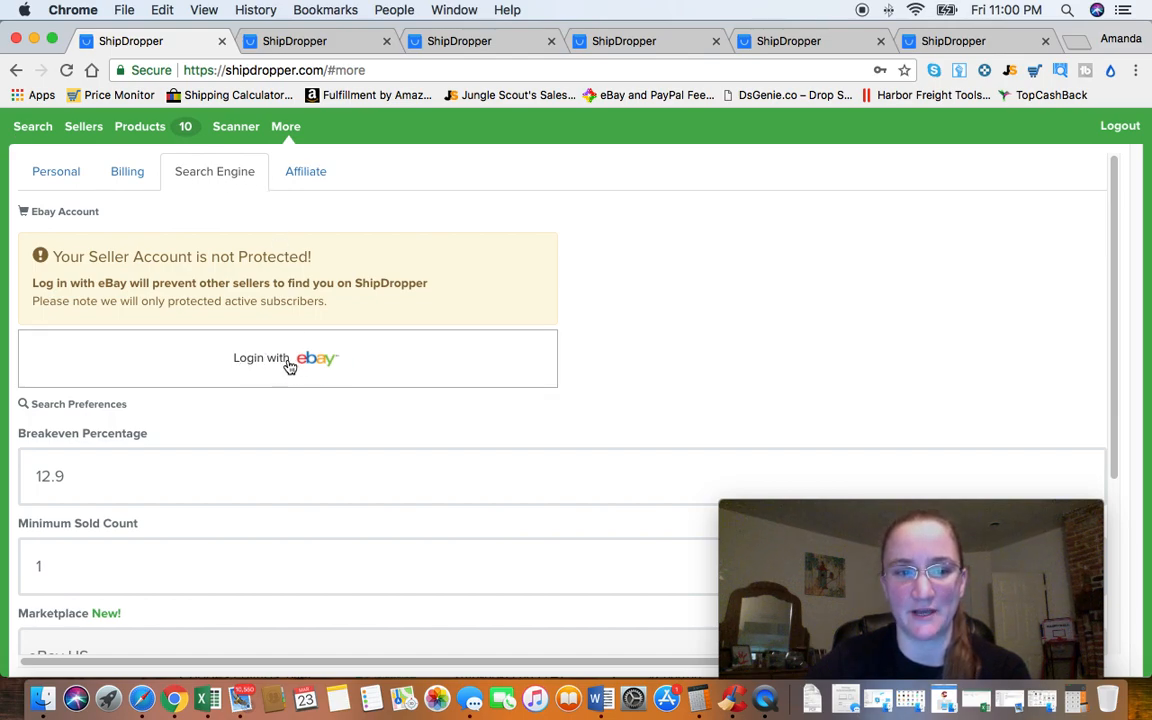
pyautogui.scroll(-3)
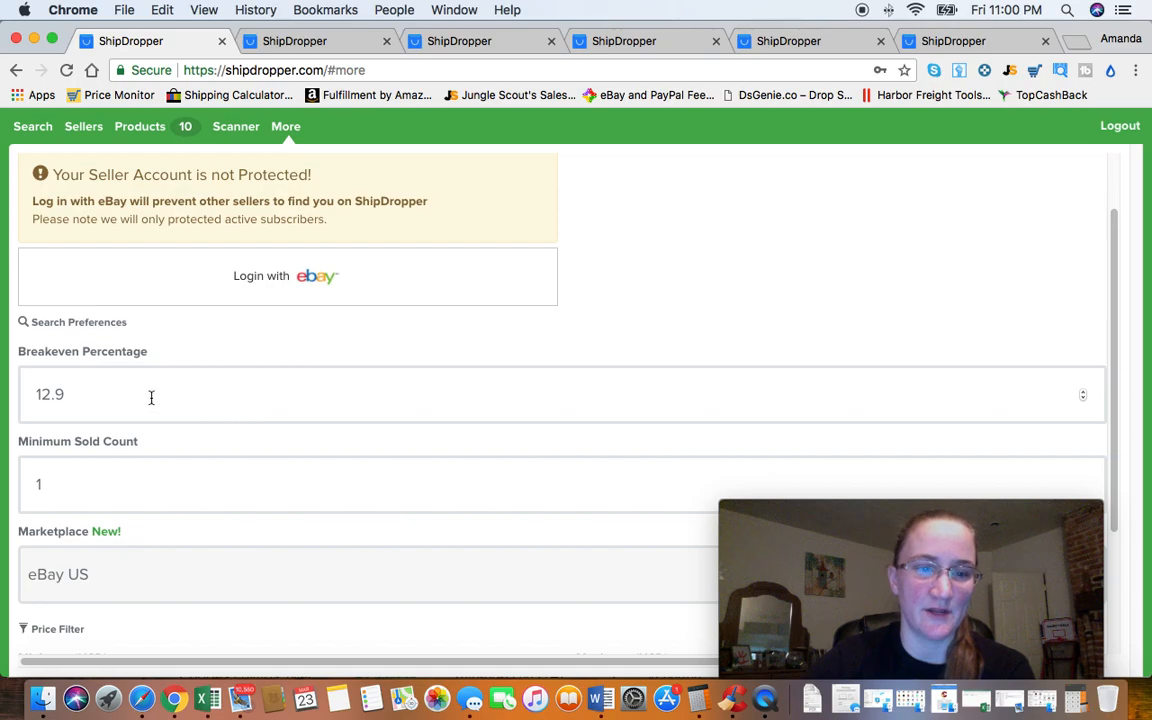
pyautogui.moveTo(203, 393)
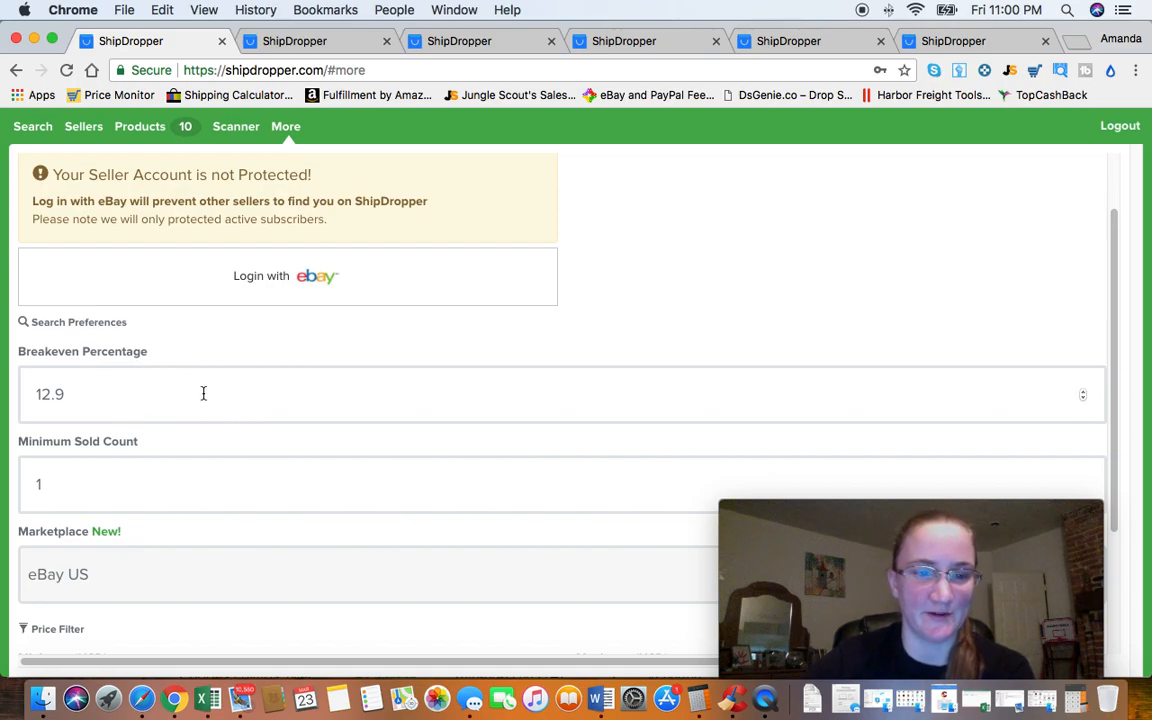
pyautogui.scroll(-3)
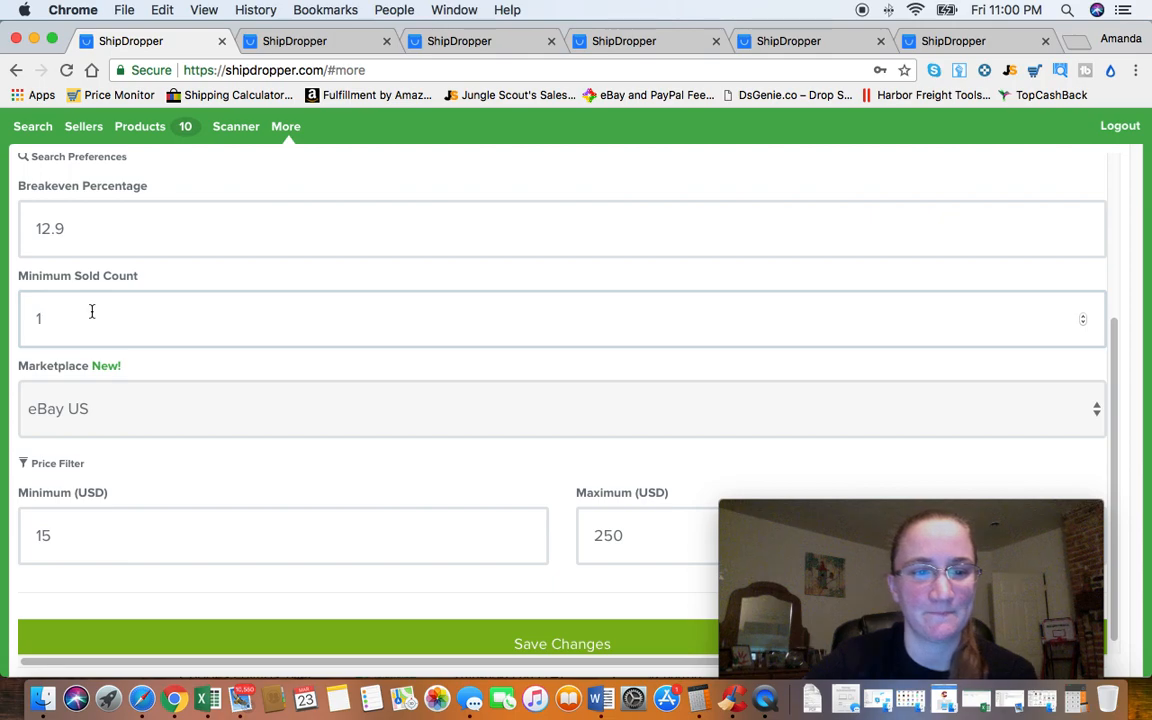
pyautogui.moveTo(175, 305)
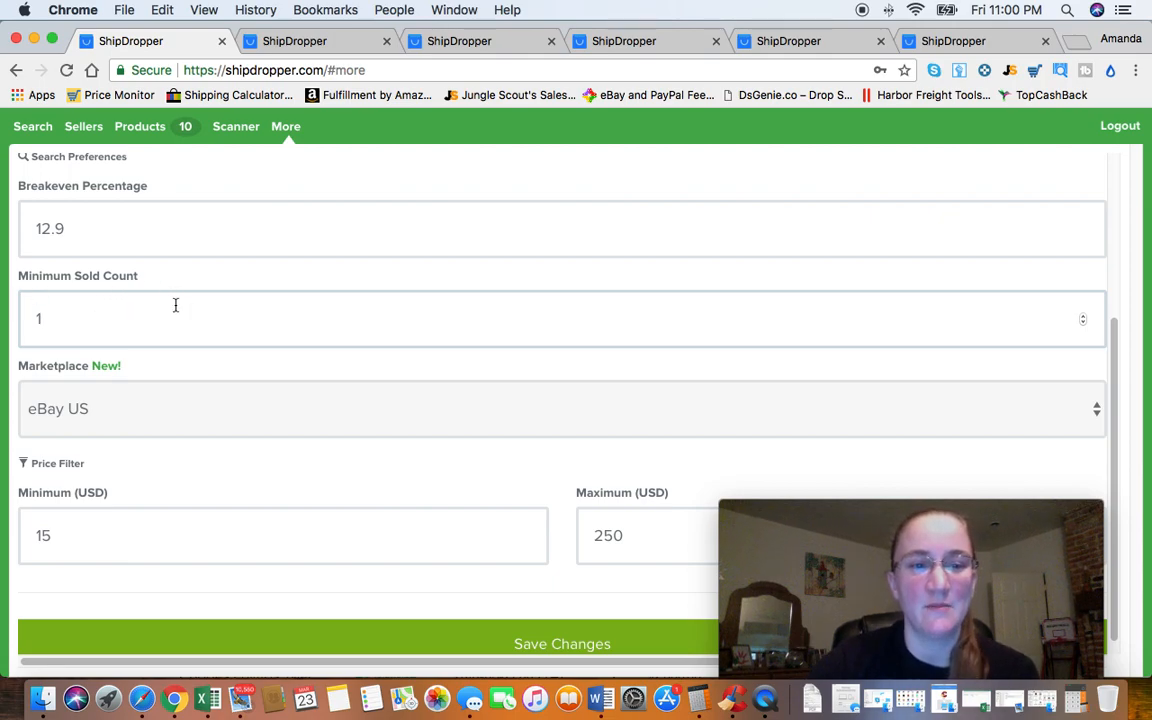
pyautogui.moveTo(163, 323)
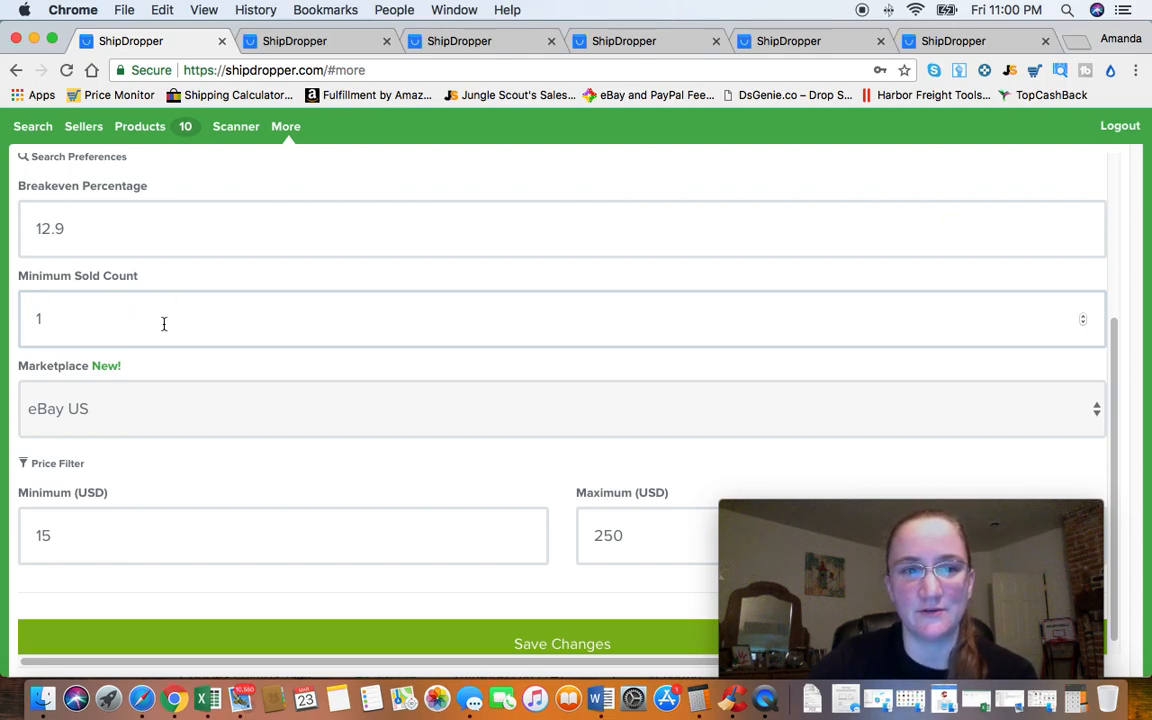
pyautogui.moveTo(33, 131)
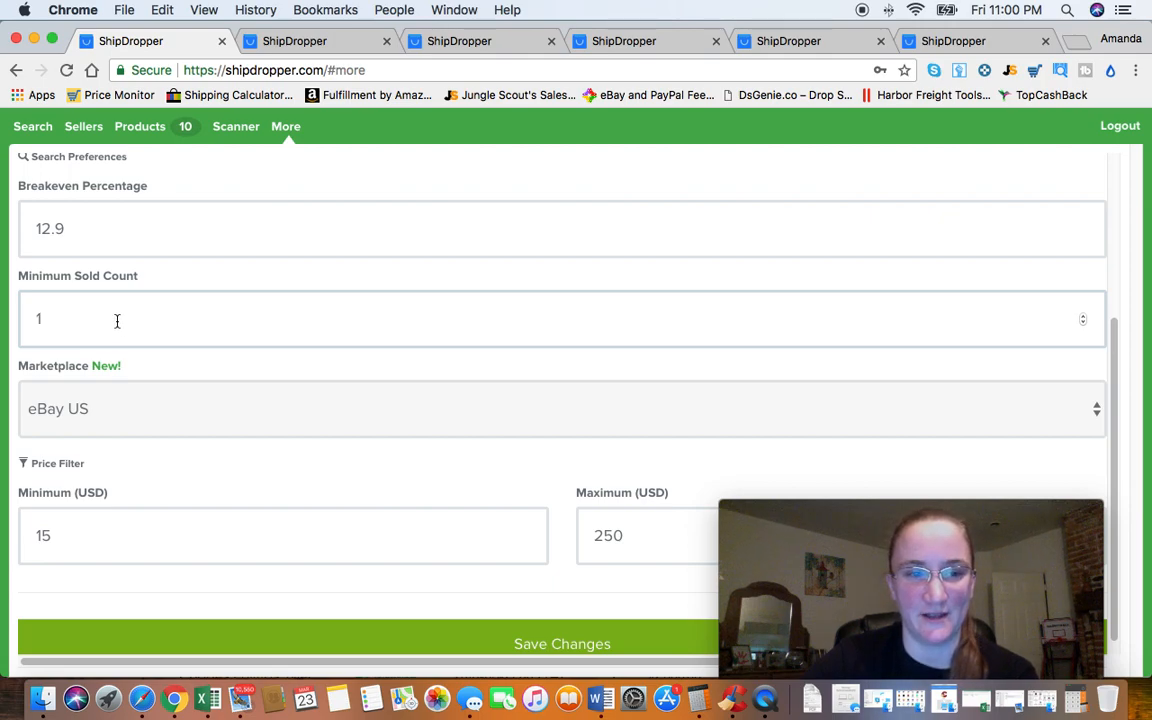
pyautogui.scroll(-3)
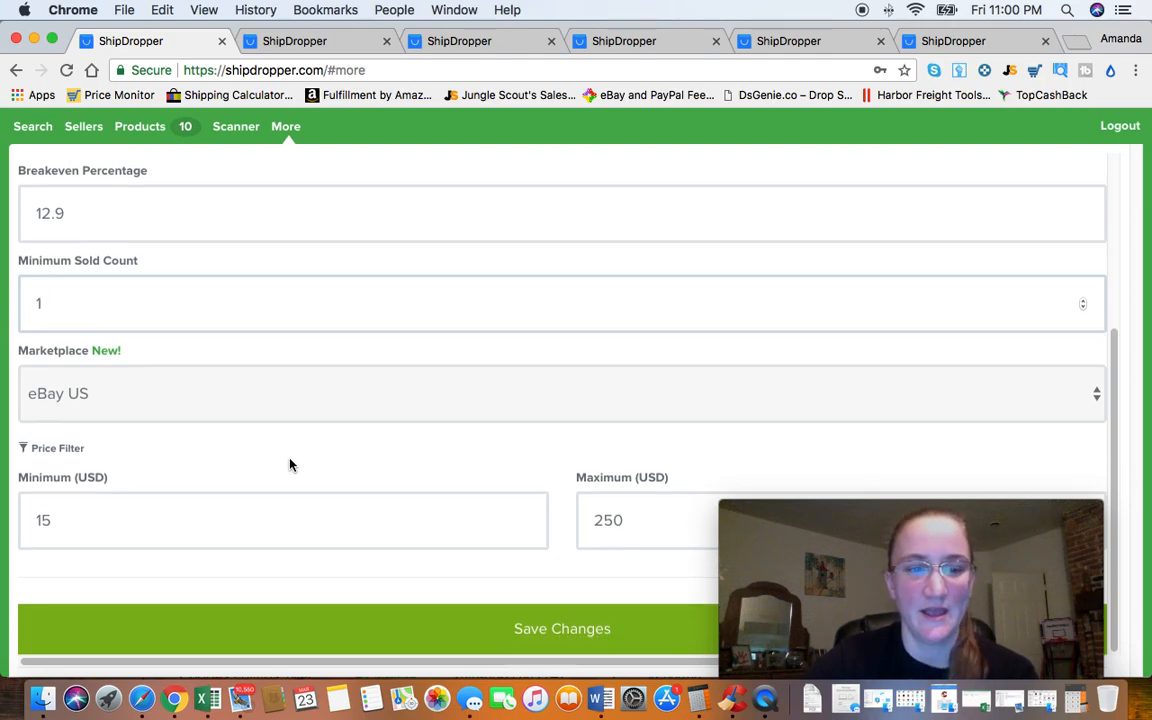
pyautogui.click(75, 528)
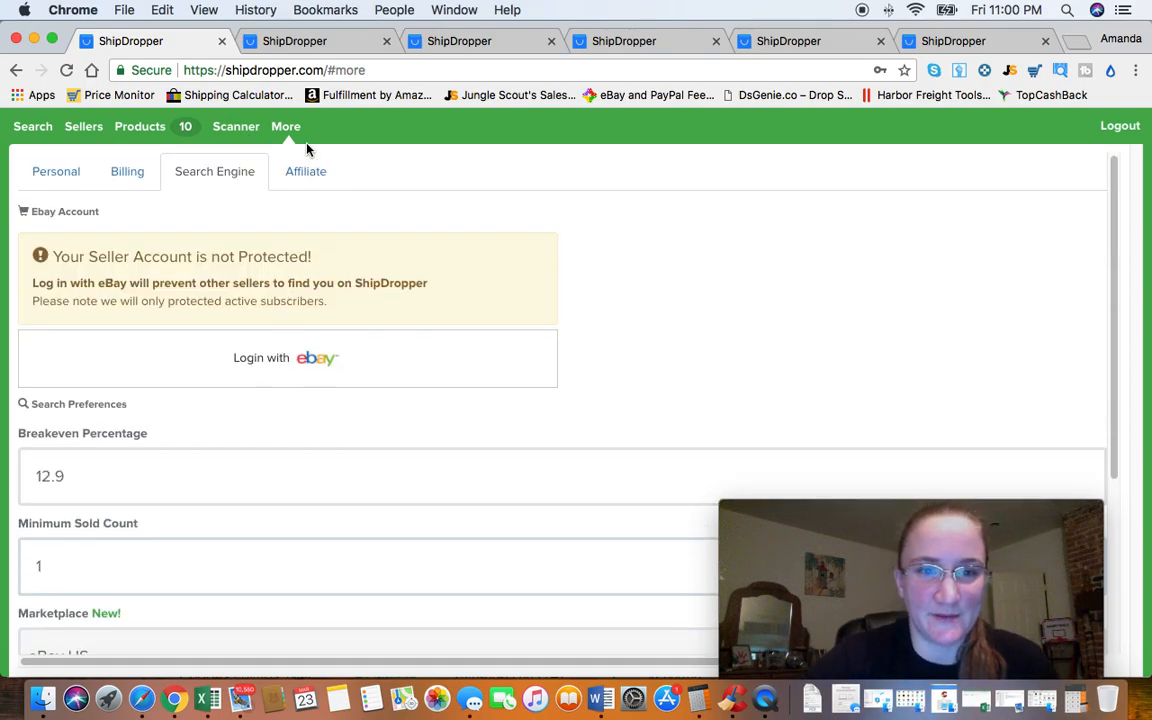
pyautogui.moveTo(185, 136)
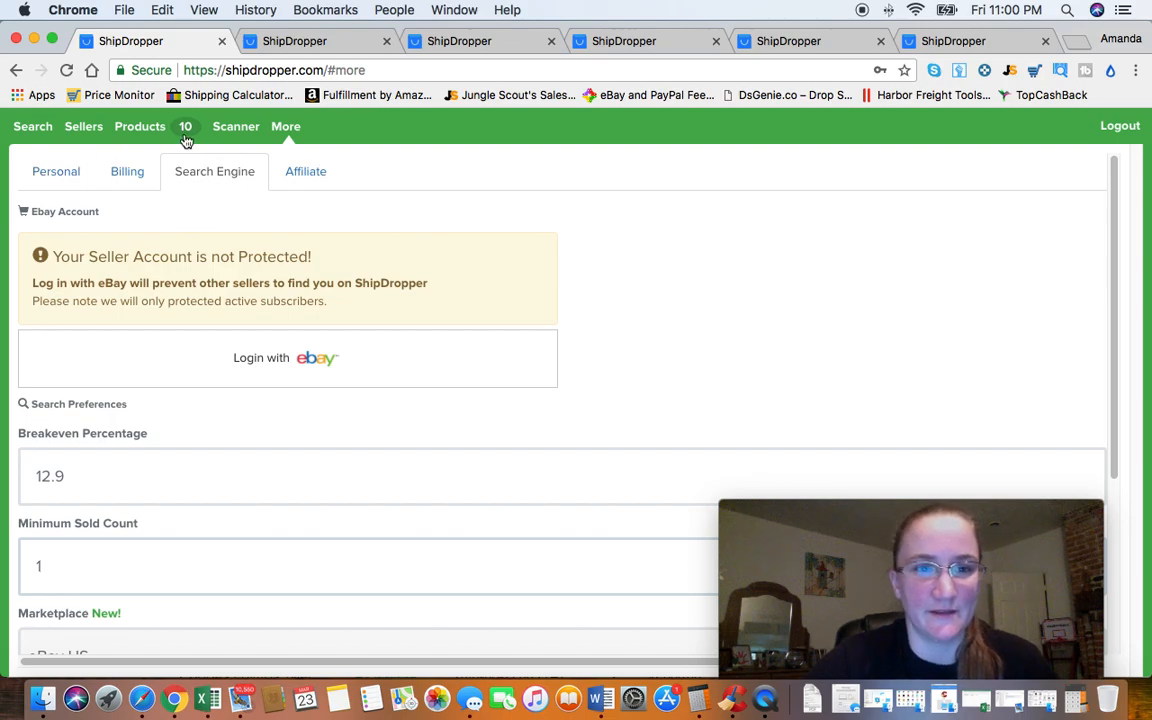
pyautogui.moveTo(148, 129)
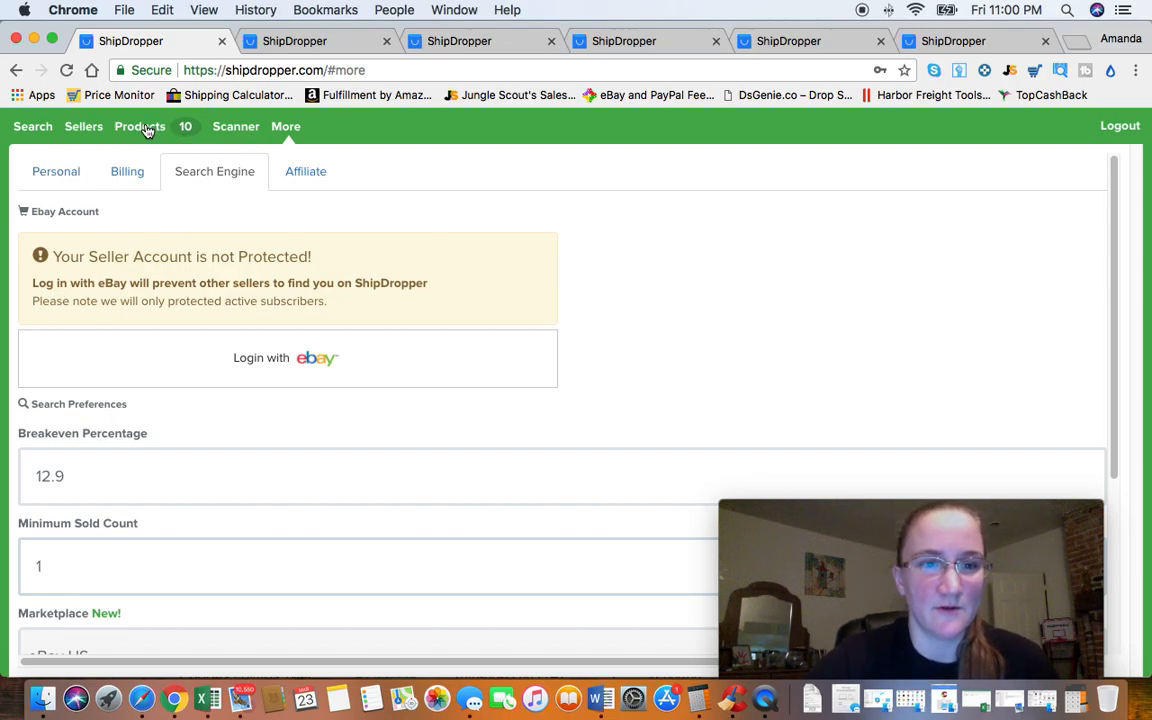
# Step: Browse the saved matched products list, then bring up the subscription pricing plans page
pyautogui.click(139, 126)
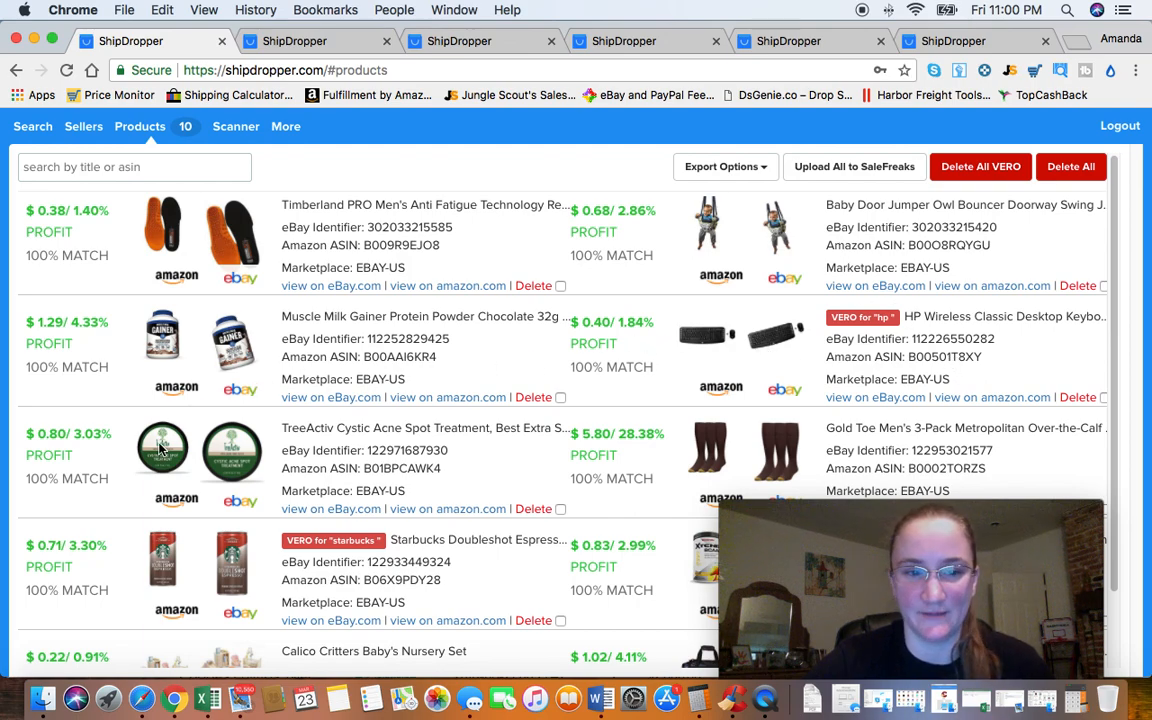
pyautogui.scroll(-3)
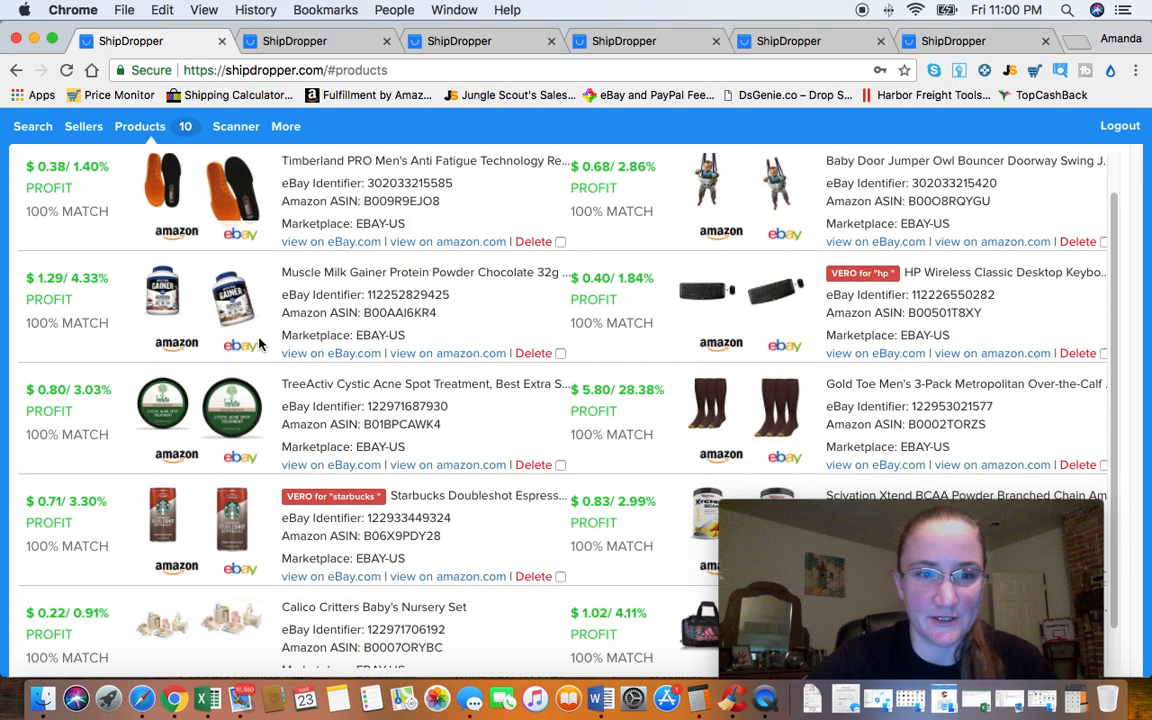
pyautogui.scroll(-3)
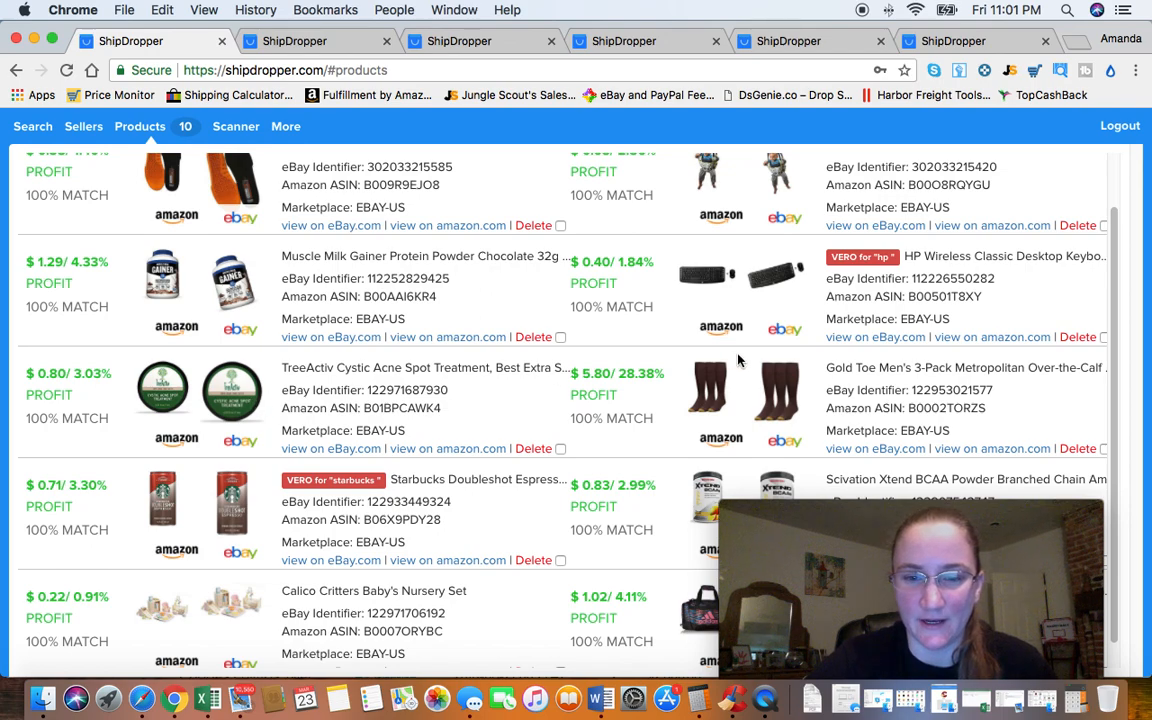
pyautogui.scroll(-3)
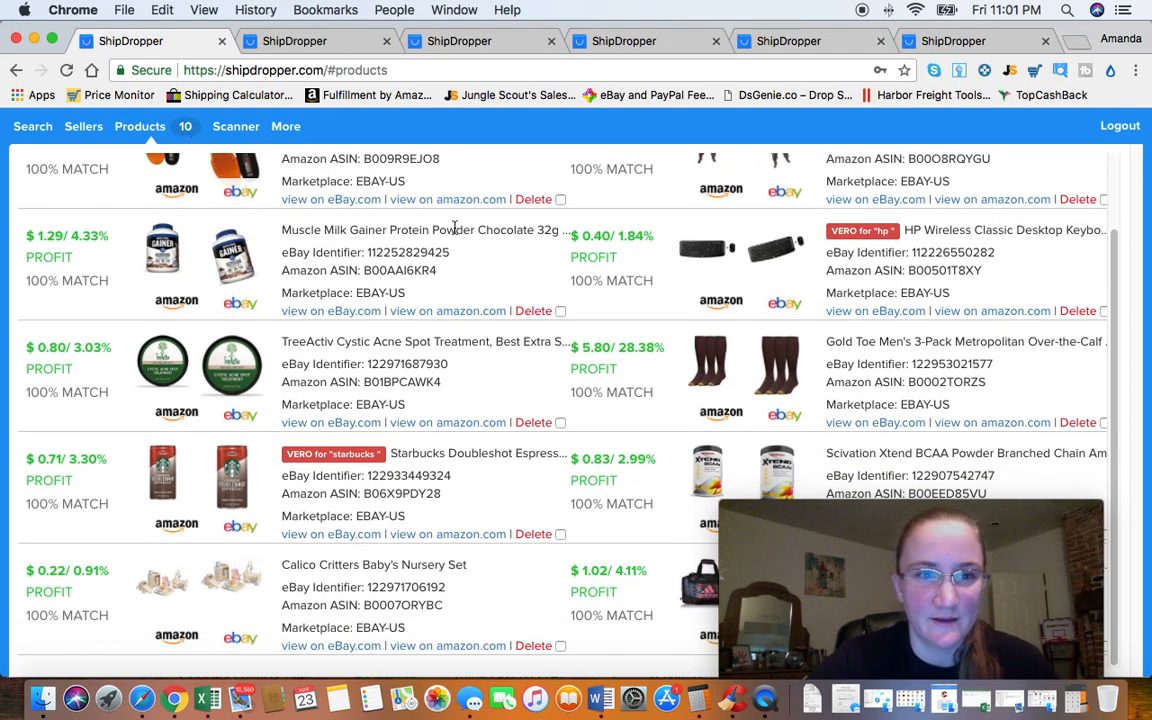
pyautogui.moveTo(685, 377)
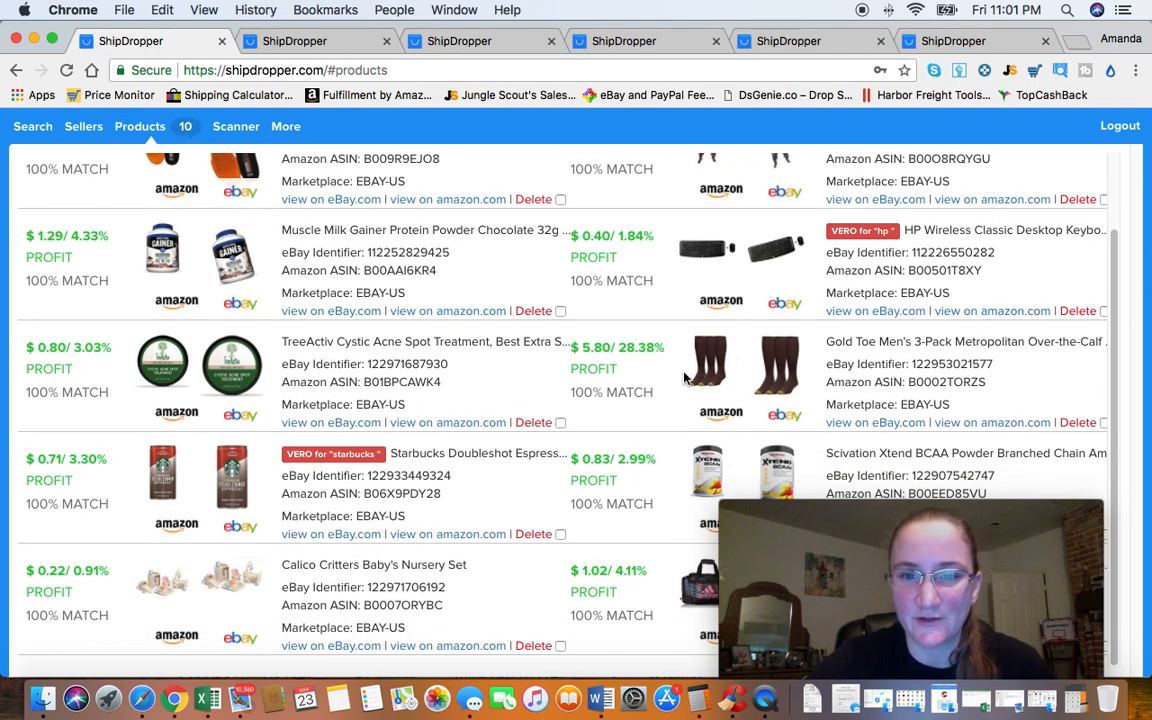
pyautogui.moveTo(875, 422)
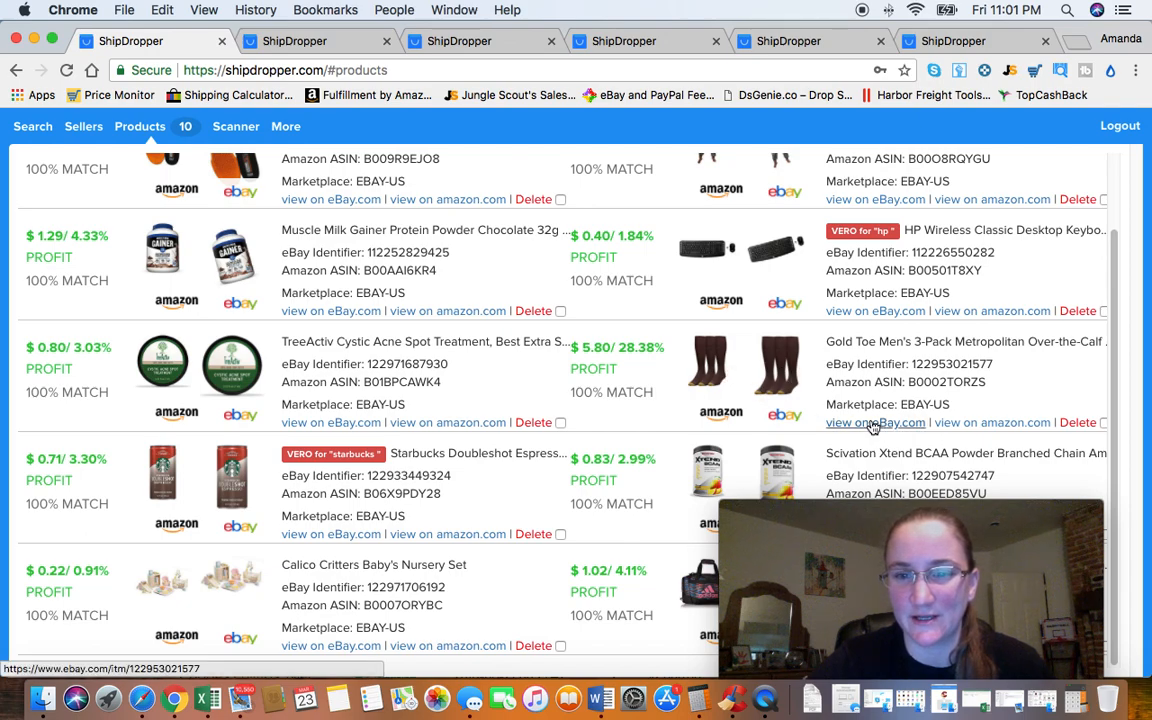
pyautogui.moveTo(977, 423)
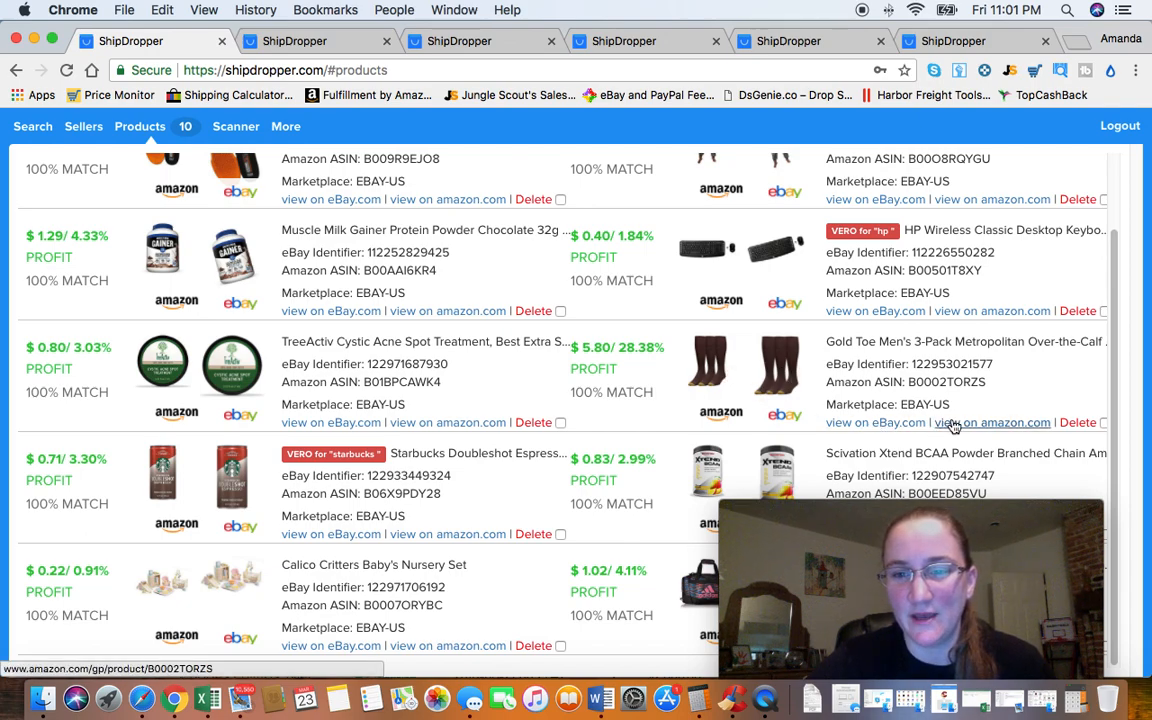
pyautogui.moveTo(979, 423)
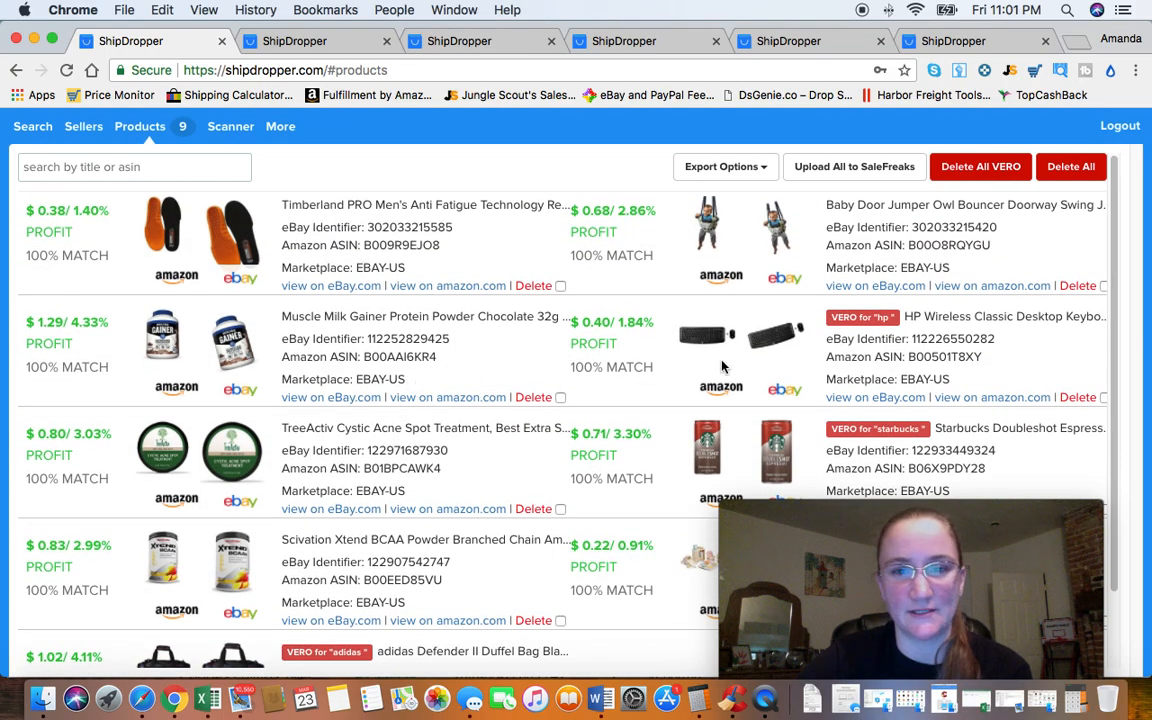
pyautogui.scroll(-3)
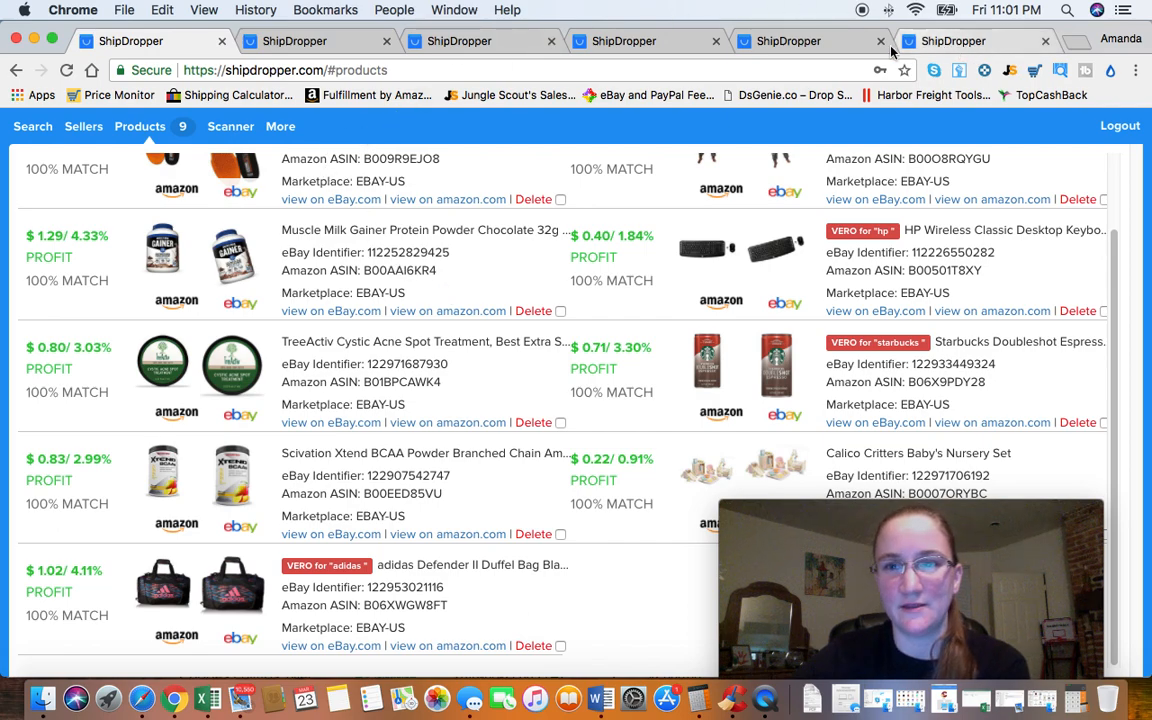
pyautogui.click(972, 41)
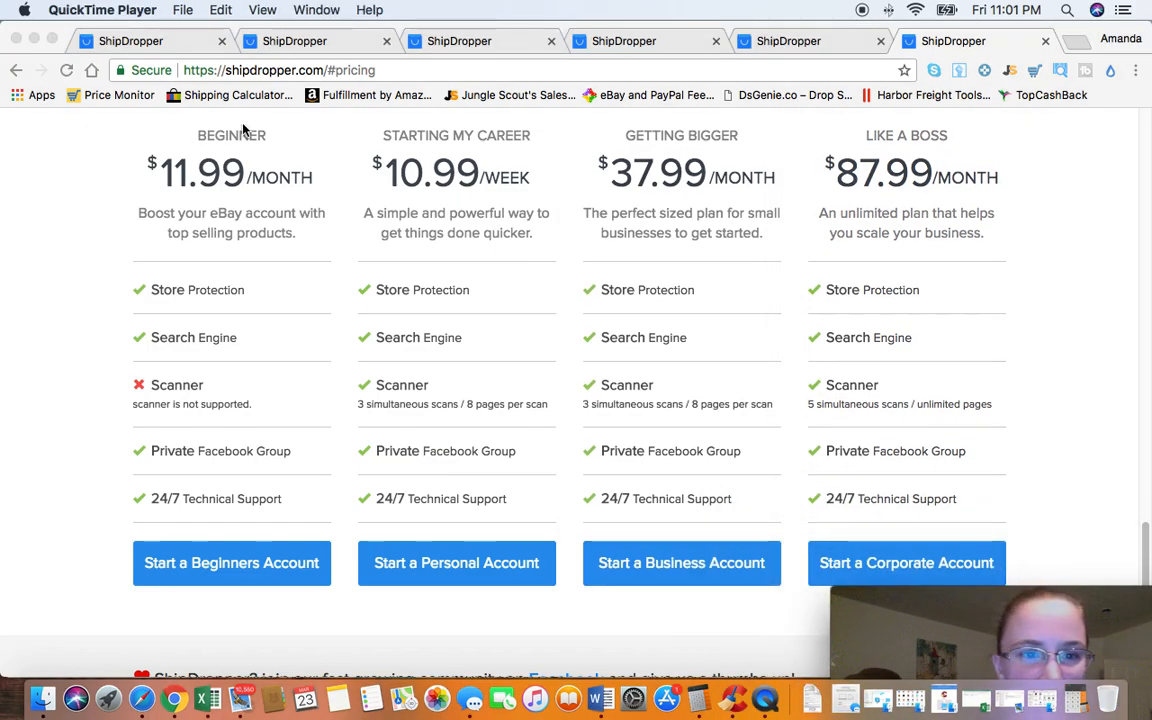
pyautogui.moveTo(210, 361)
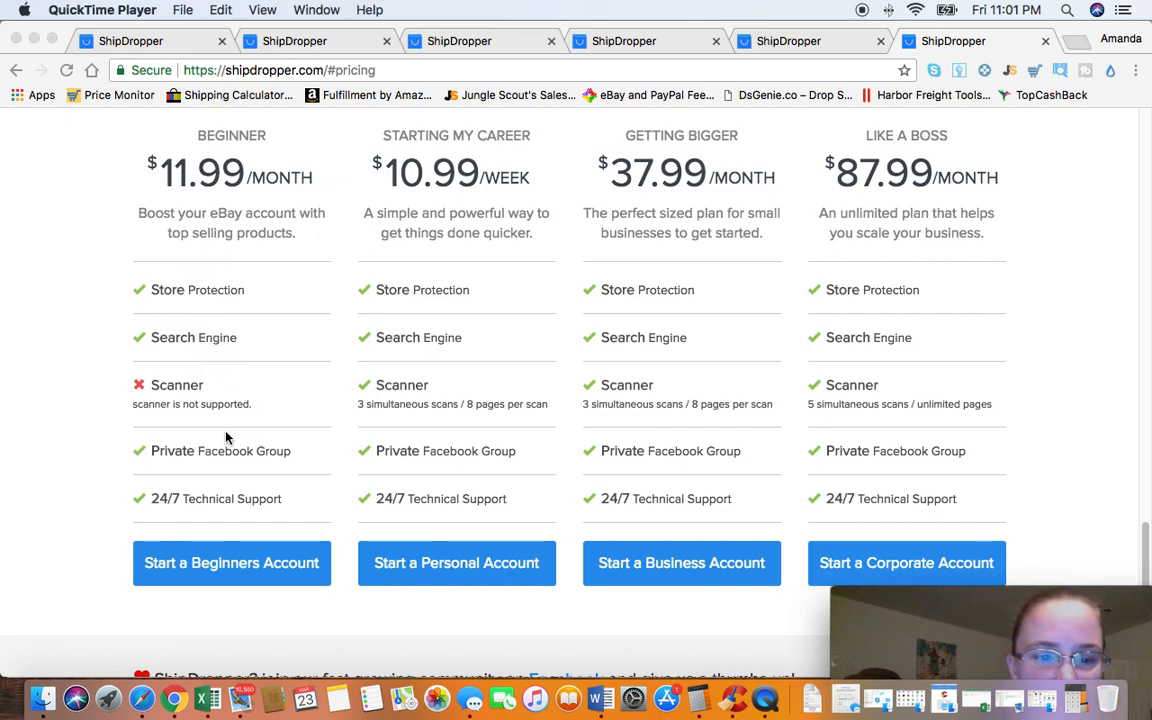
pyautogui.moveTo(192, 408)
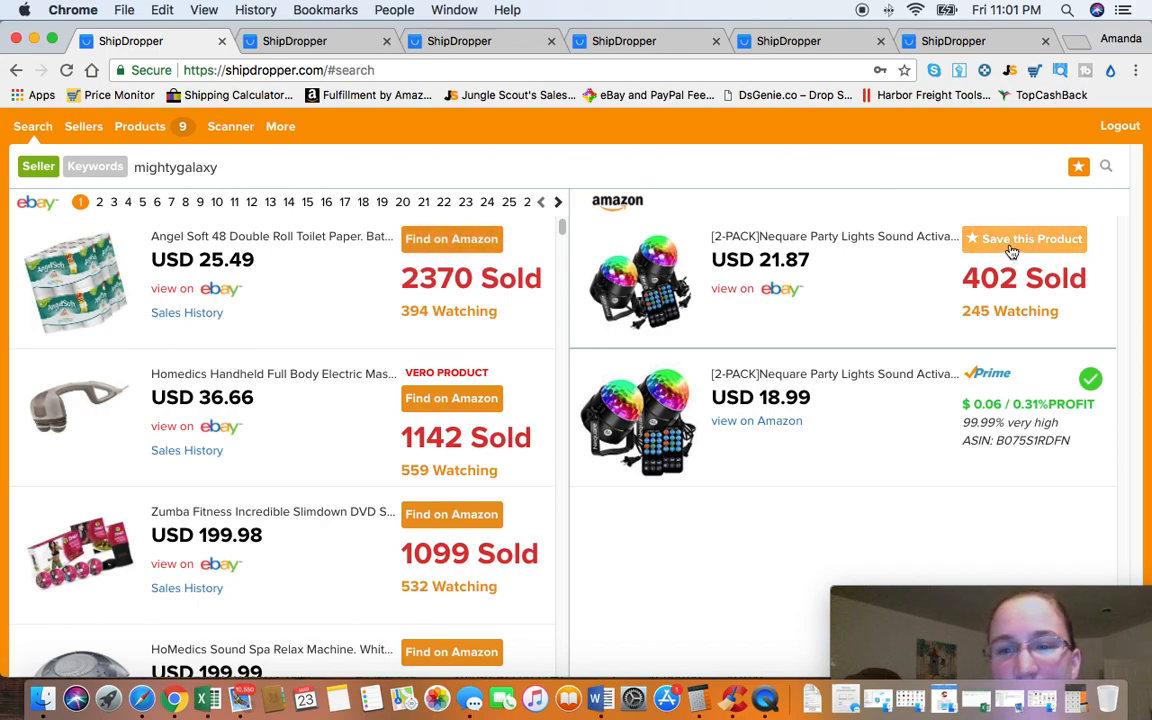
pyautogui.moveTo(267, 228)
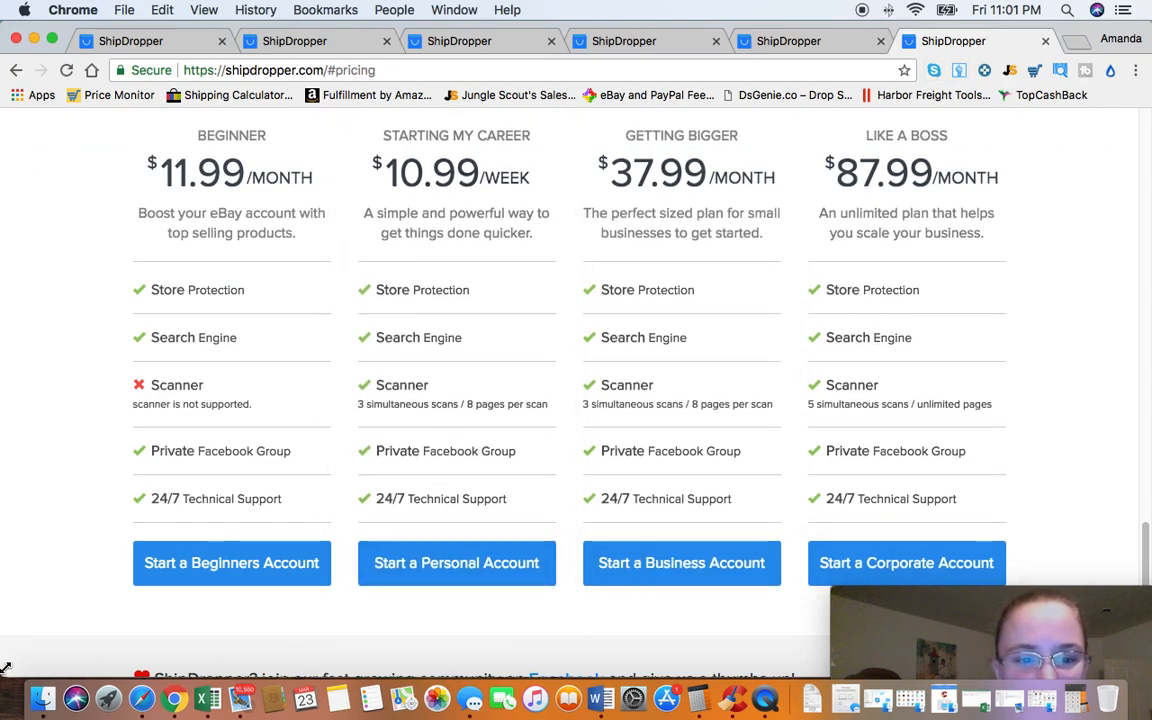
pyautogui.moveTo(668, 167)
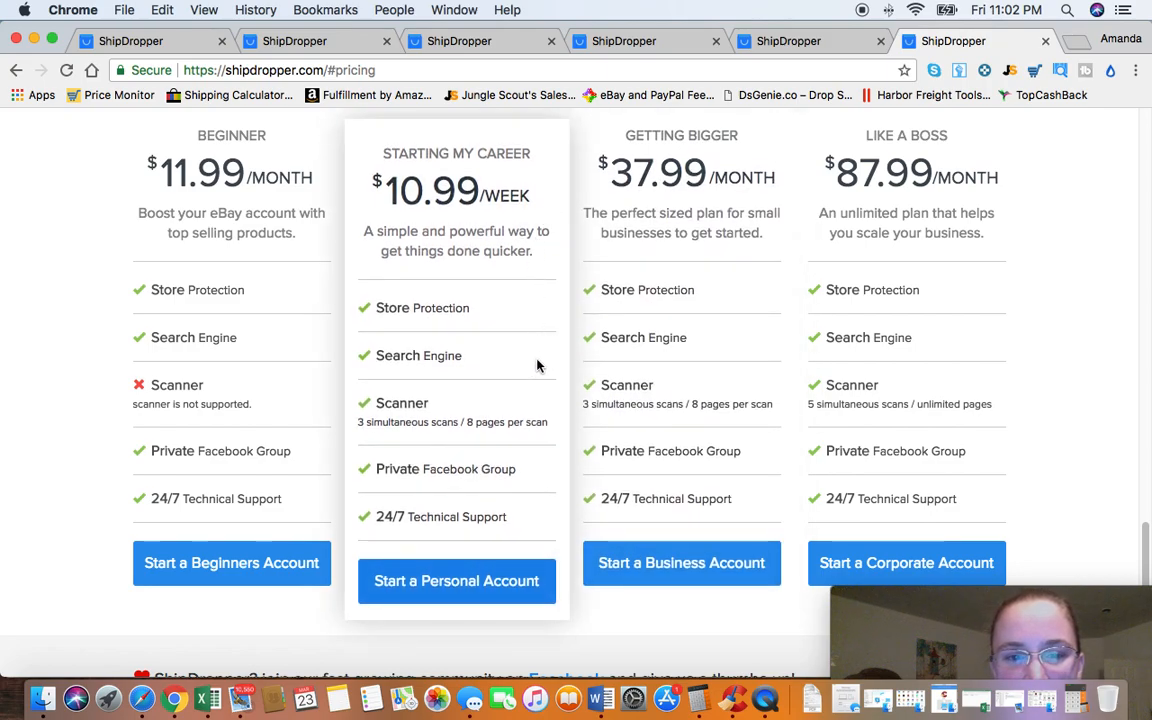
pyautogui.moveTo(450, 364)
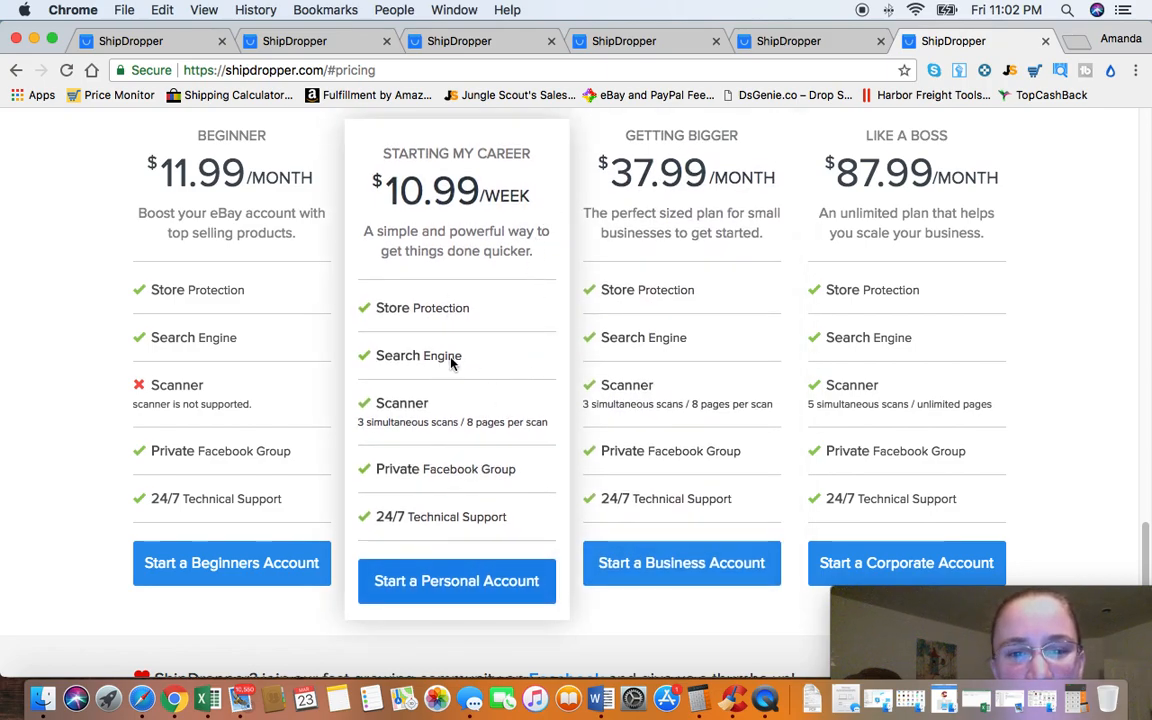
pyautogui.moveTo(617, 423)
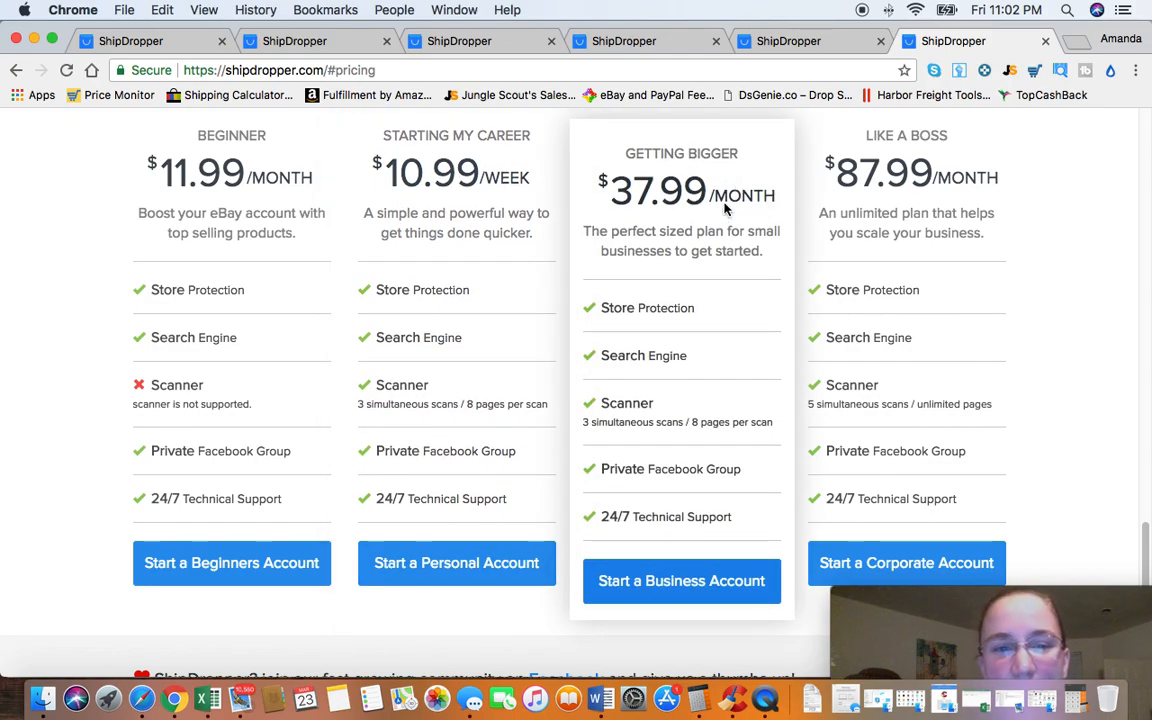
pyautogui.moveTo(670, 246)
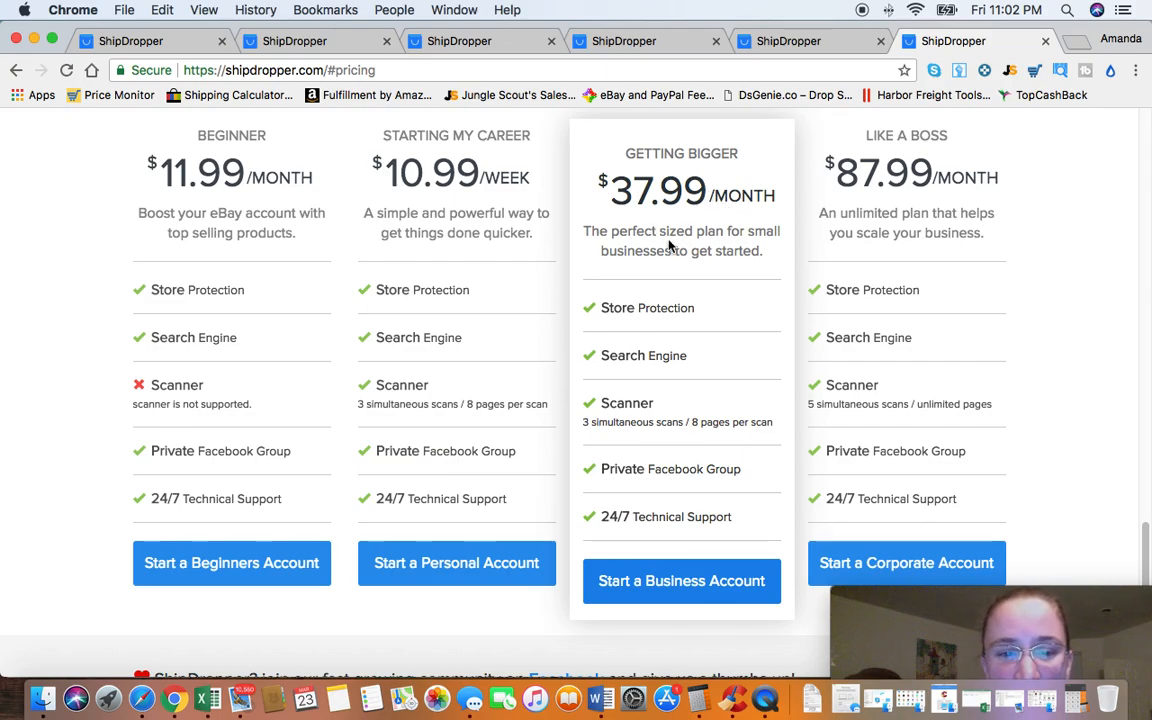
pyautogui.moveTo(662, 218)
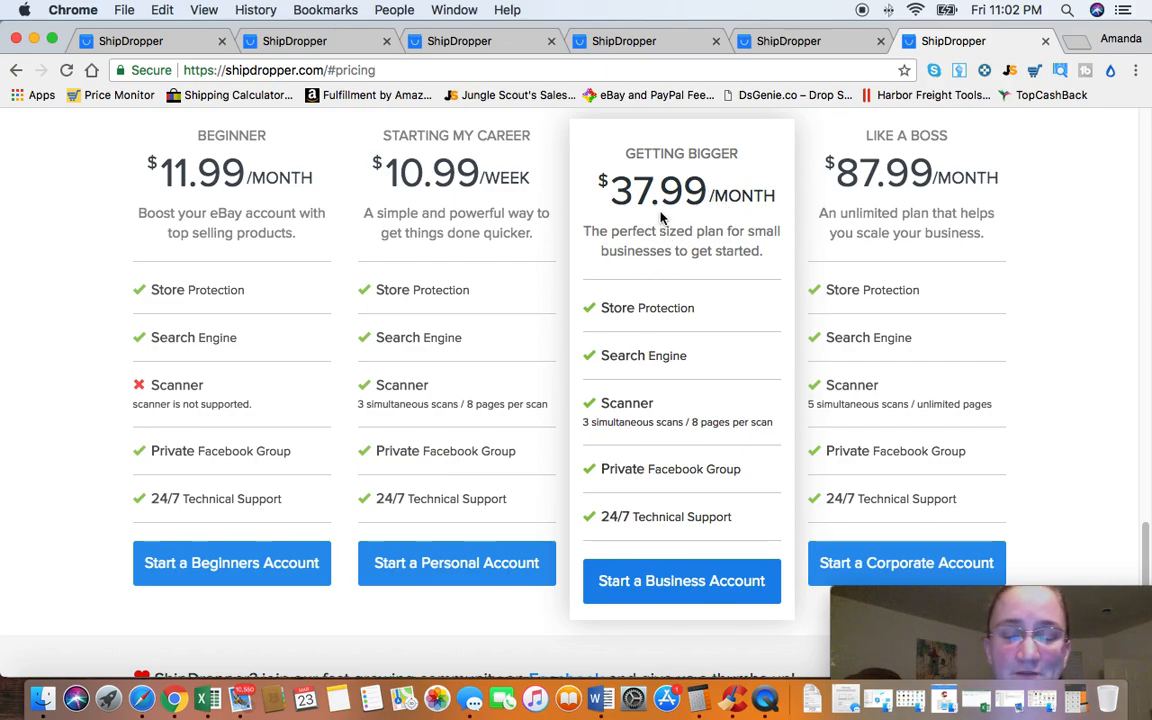
pyautogui.moveTo(612, 224)
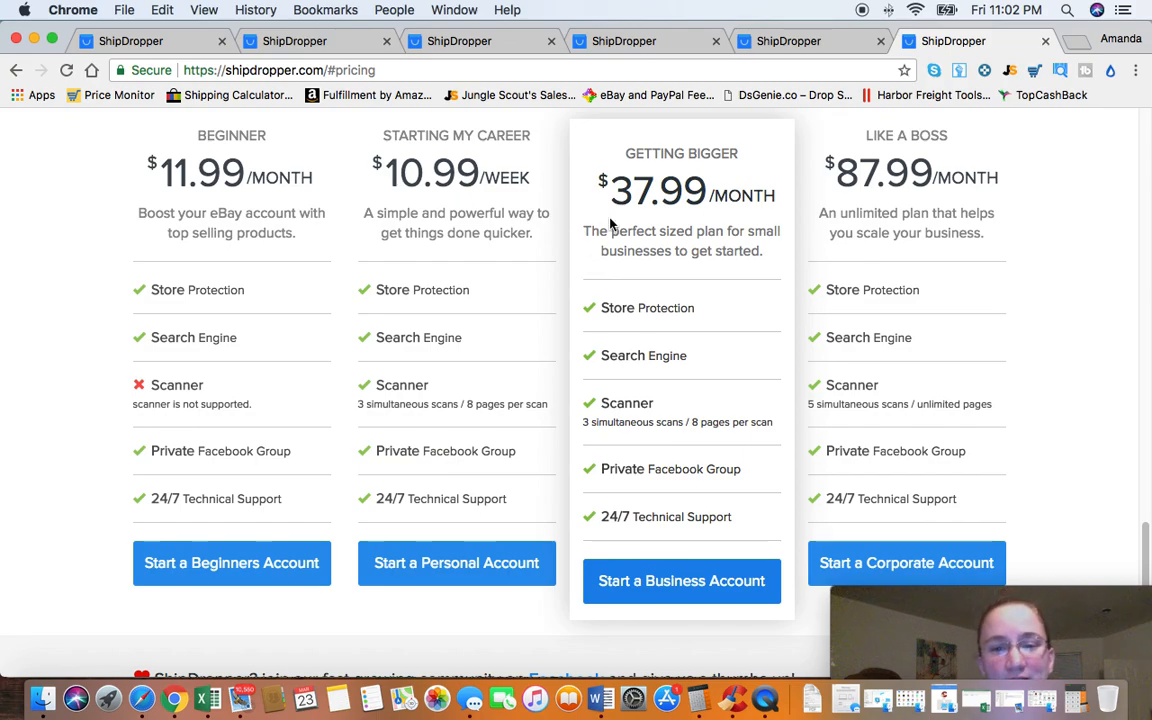
pyautogui.moveTo(596, 204)
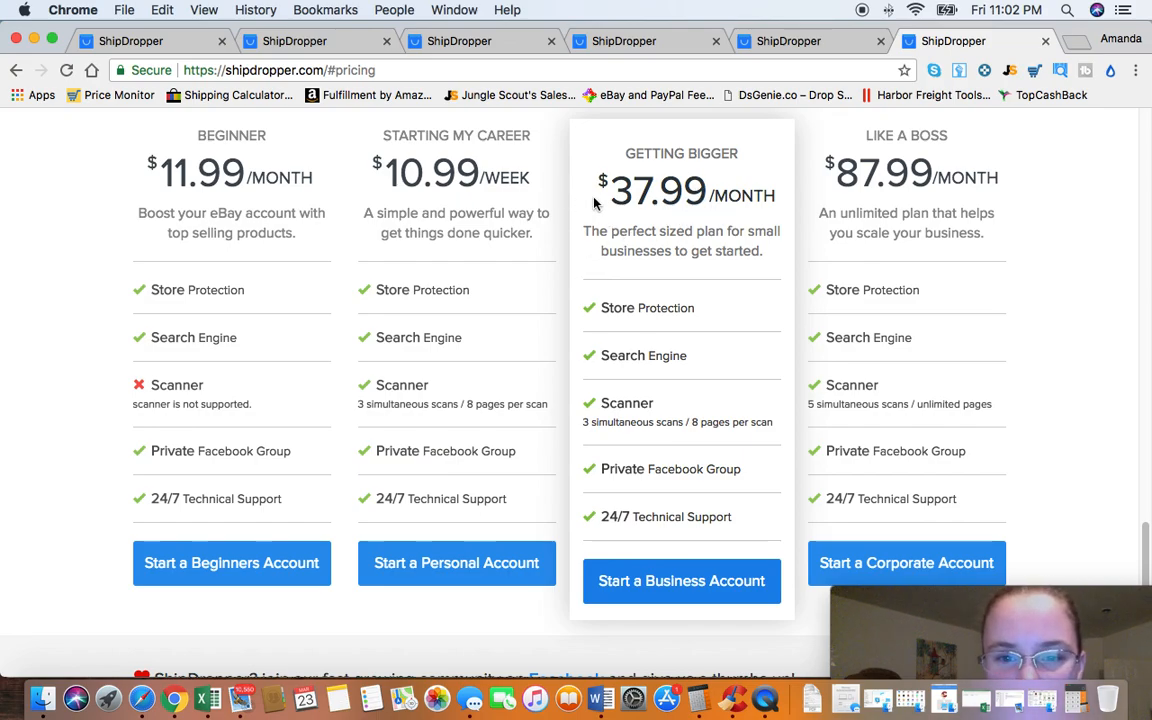
pyautogui.moveTo(673, 202)
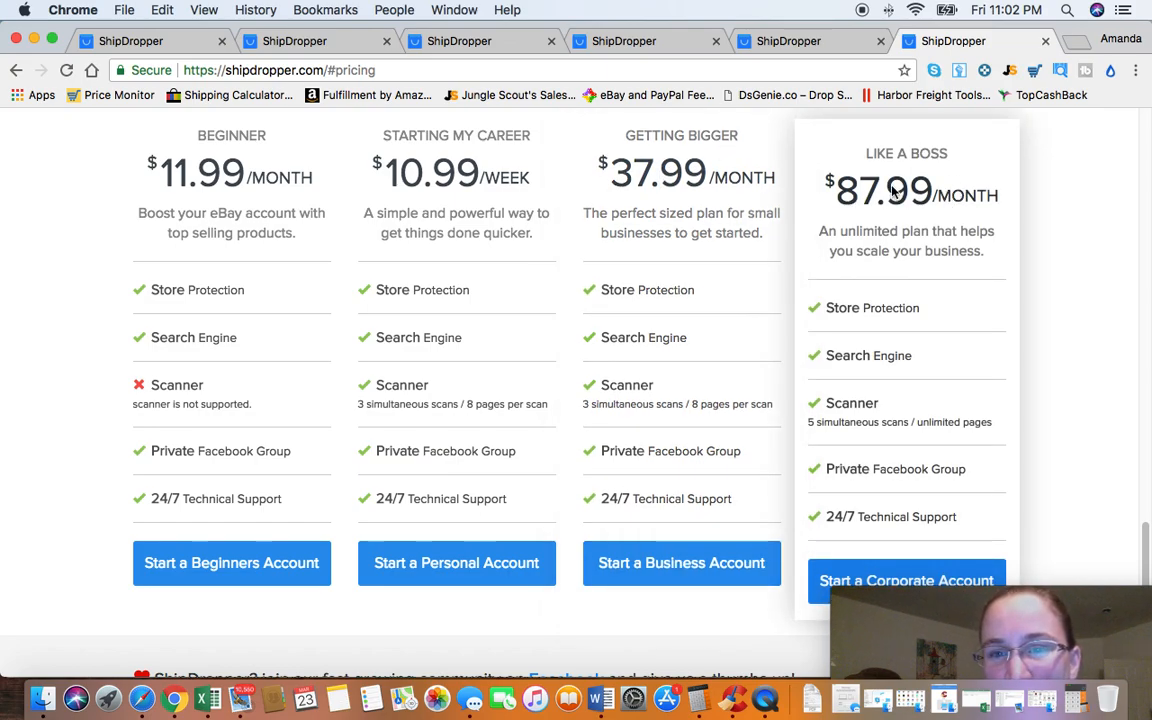
pyautogui.moveTo(816, 434)
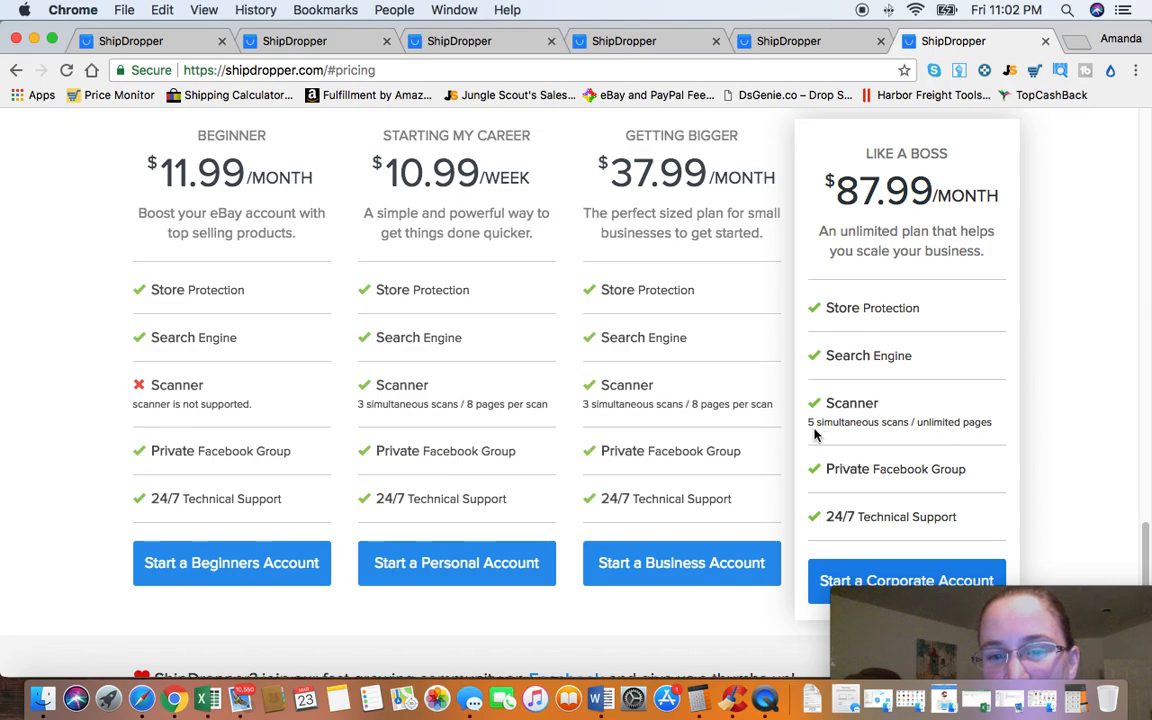
pyautogui.moveTo(921, 433)
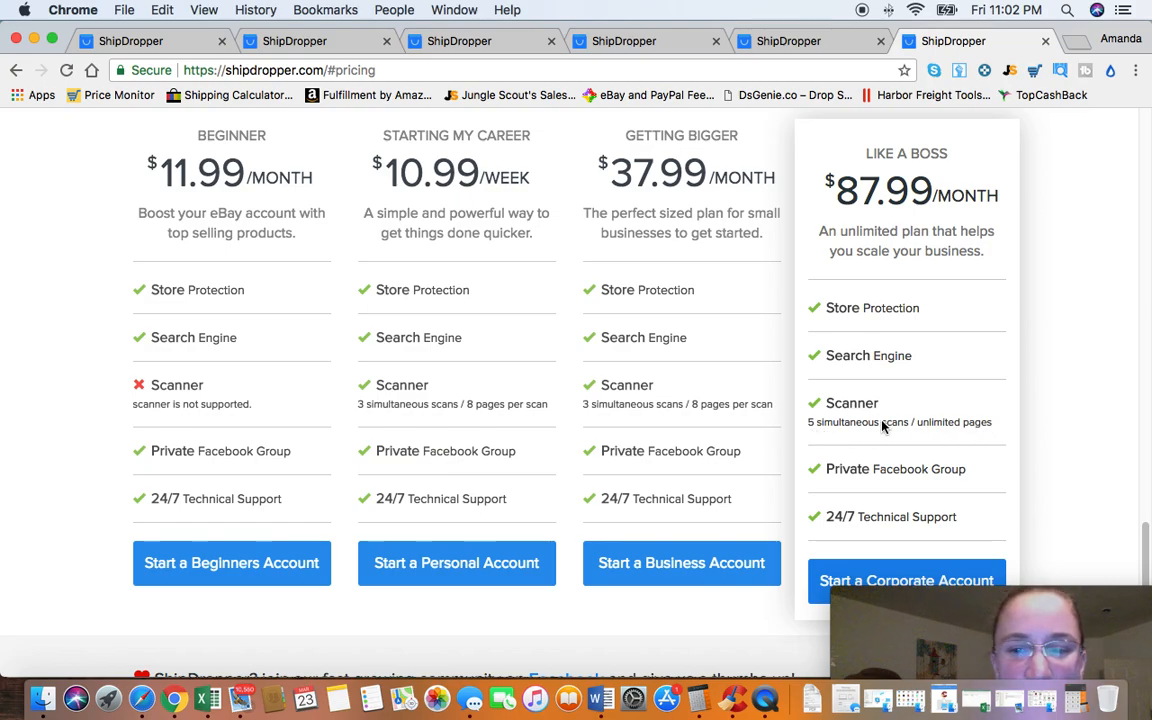
pyautogui.moveTo(828, 425)
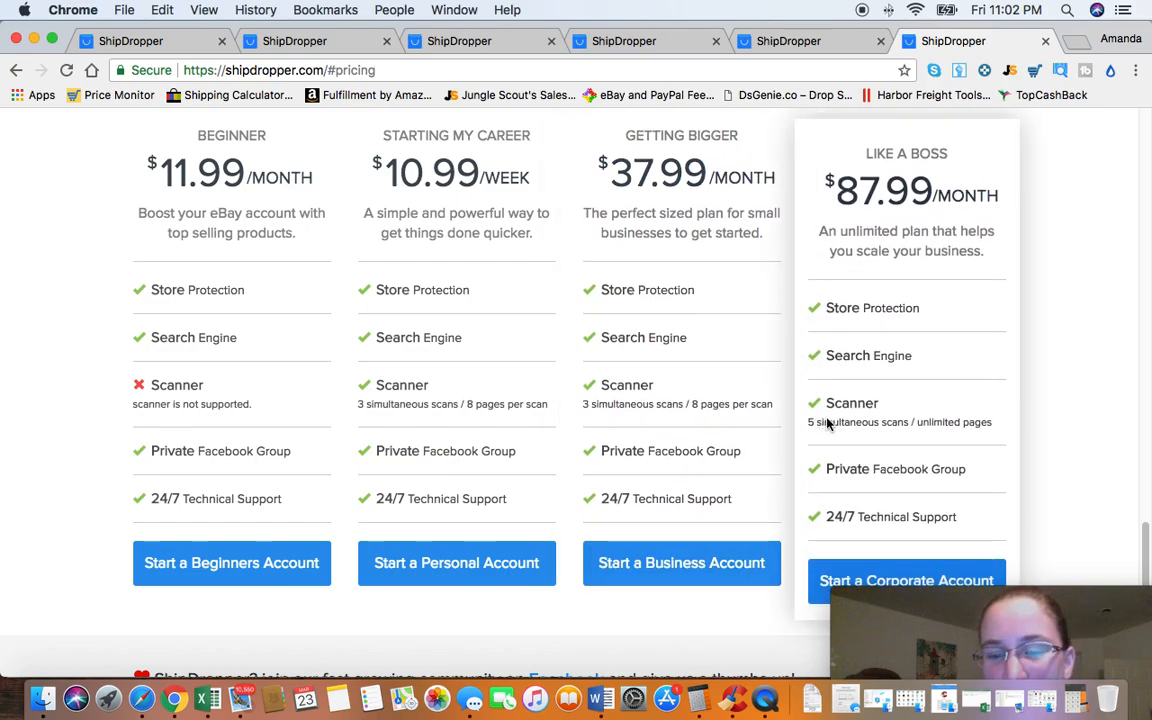
pyautogui.moveTo(902, 415)
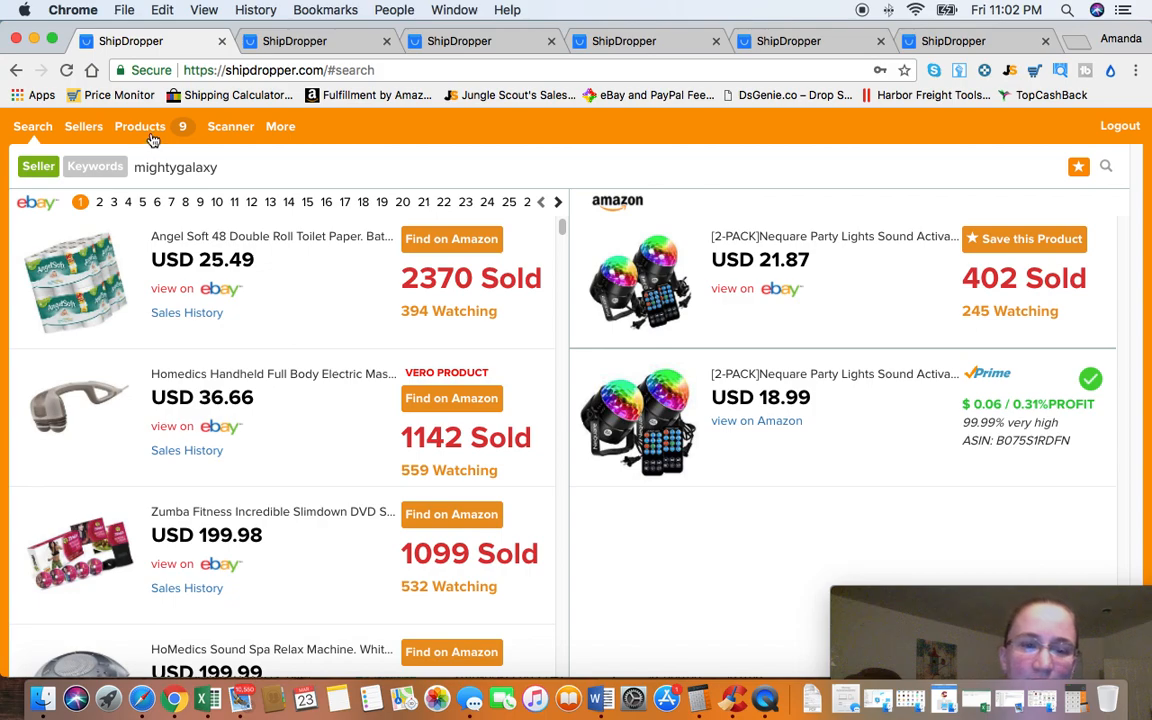
pyautogui.moveTo(306, 126)
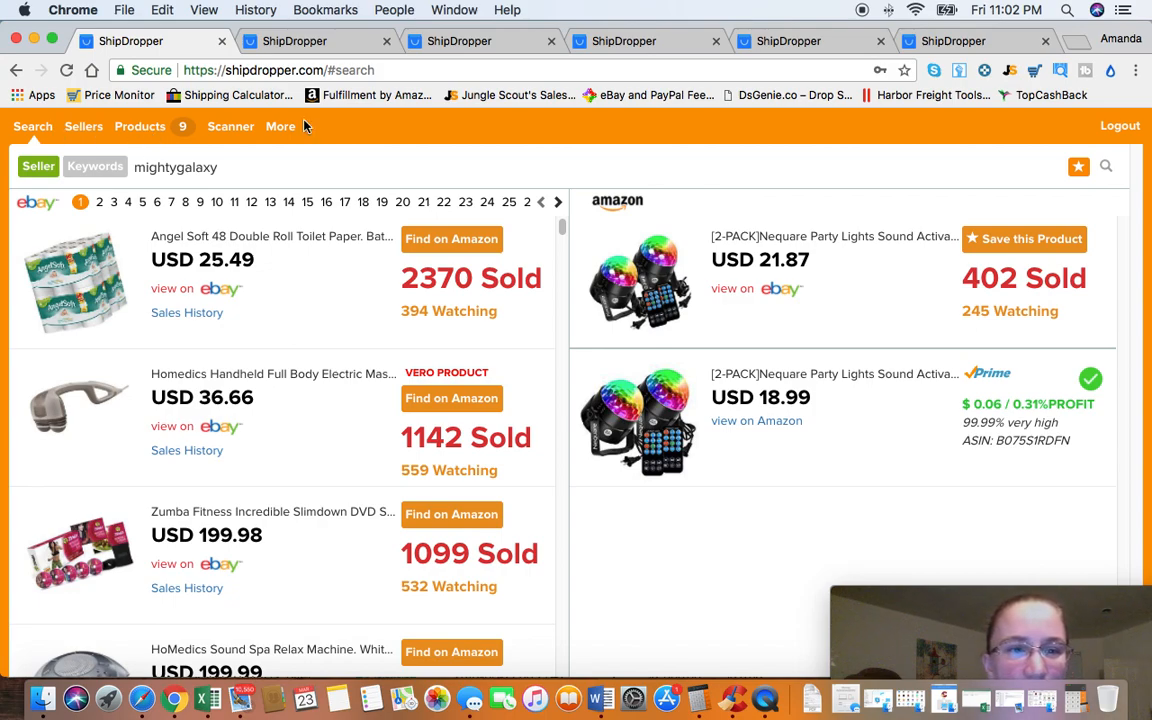
pyautogui.click(230, 126)
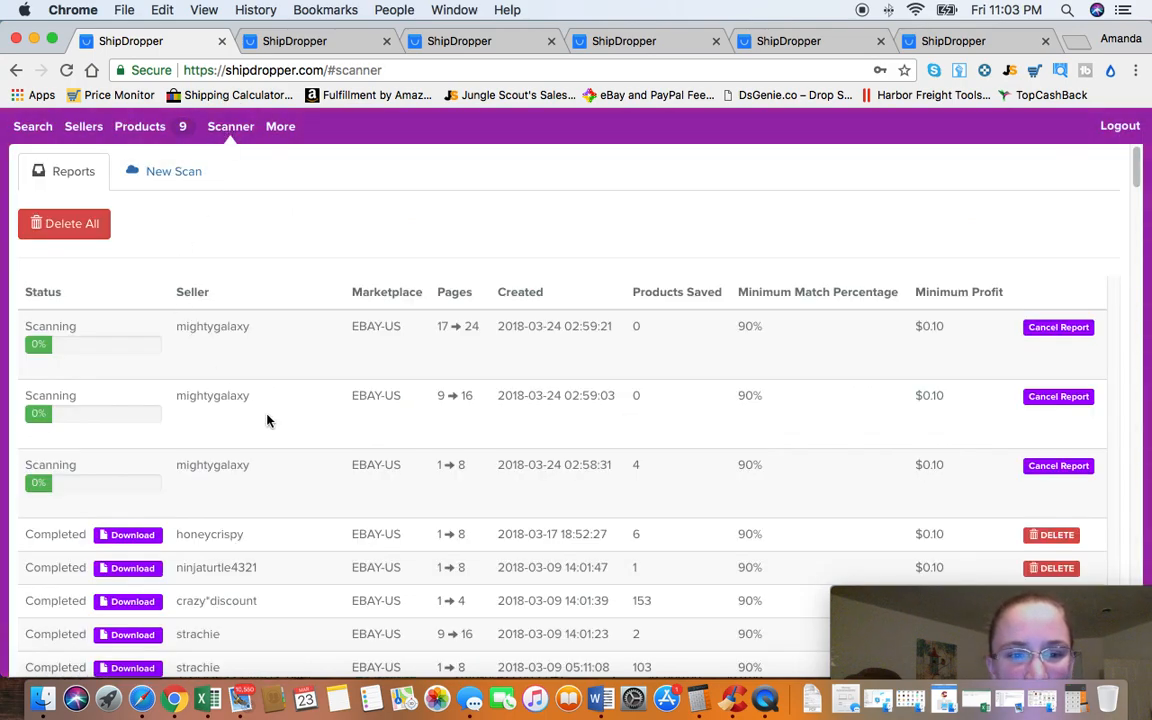
pyautogui.scroll(-3)
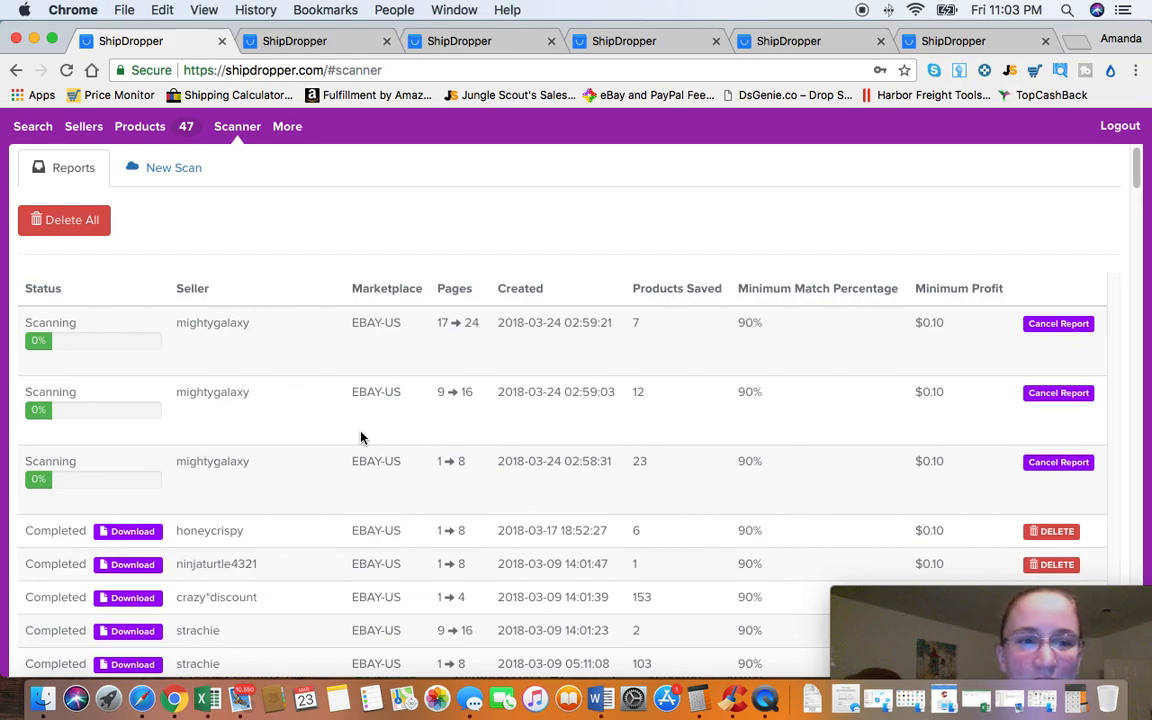
pyautogui.moveTo(155, 138)
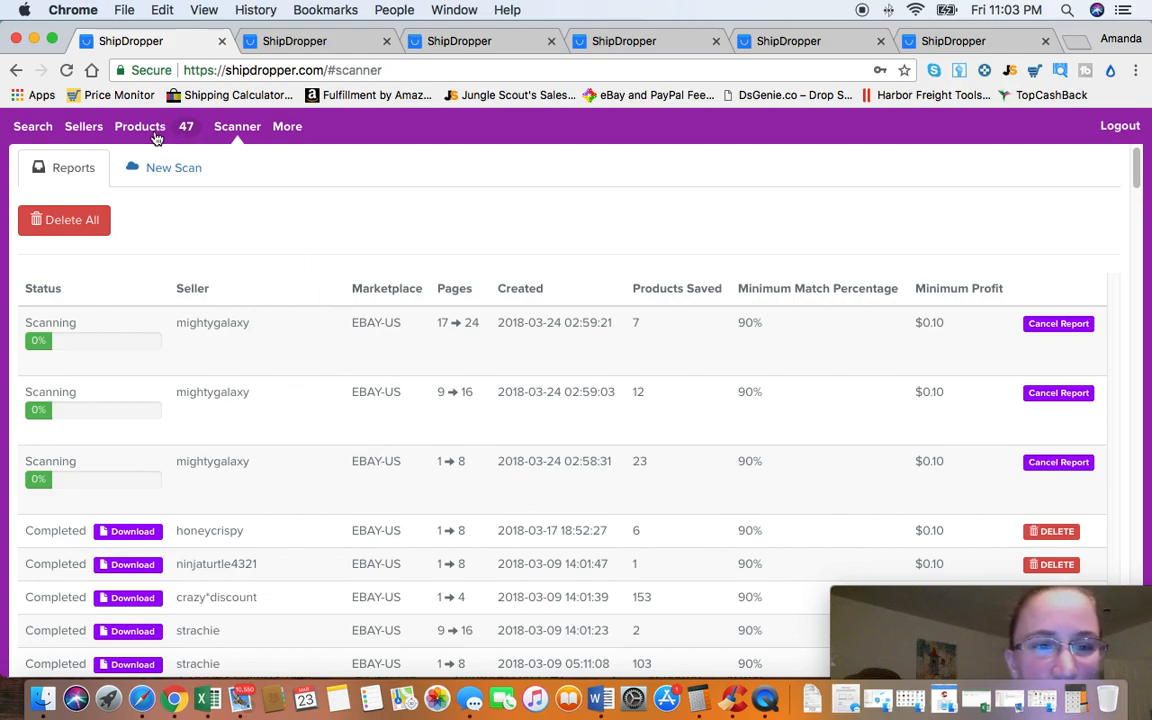
pyautogui.click(140, 126)
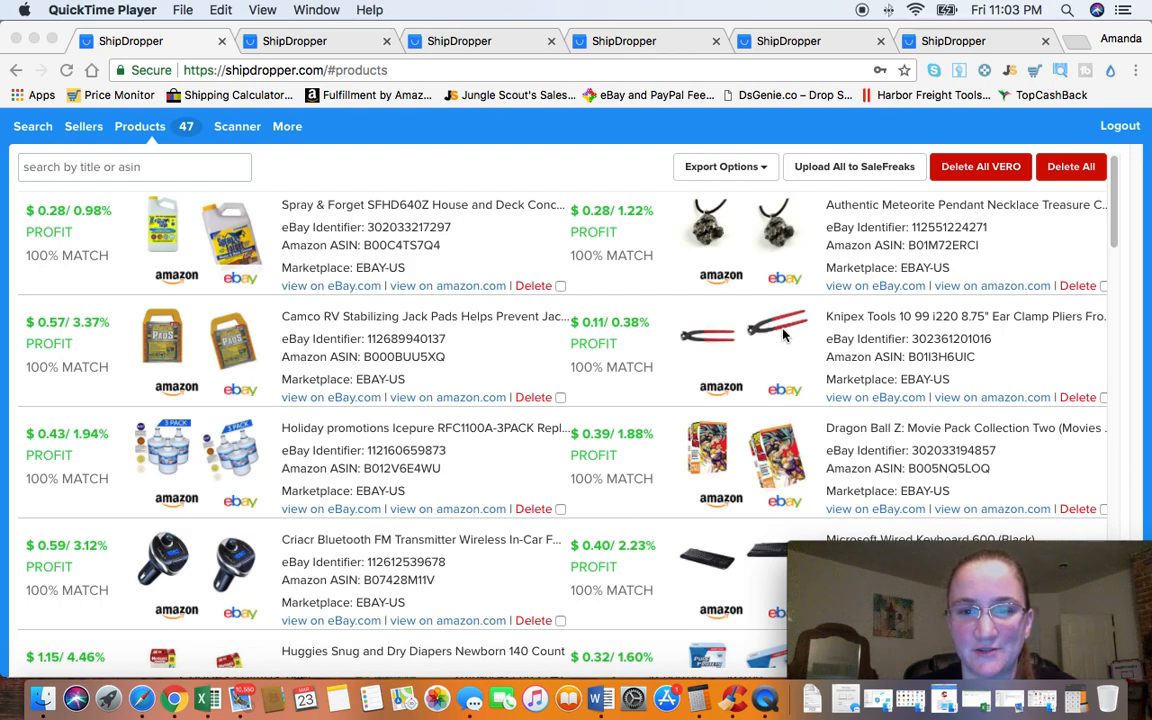
pyautogui.moveTo(740, 222)
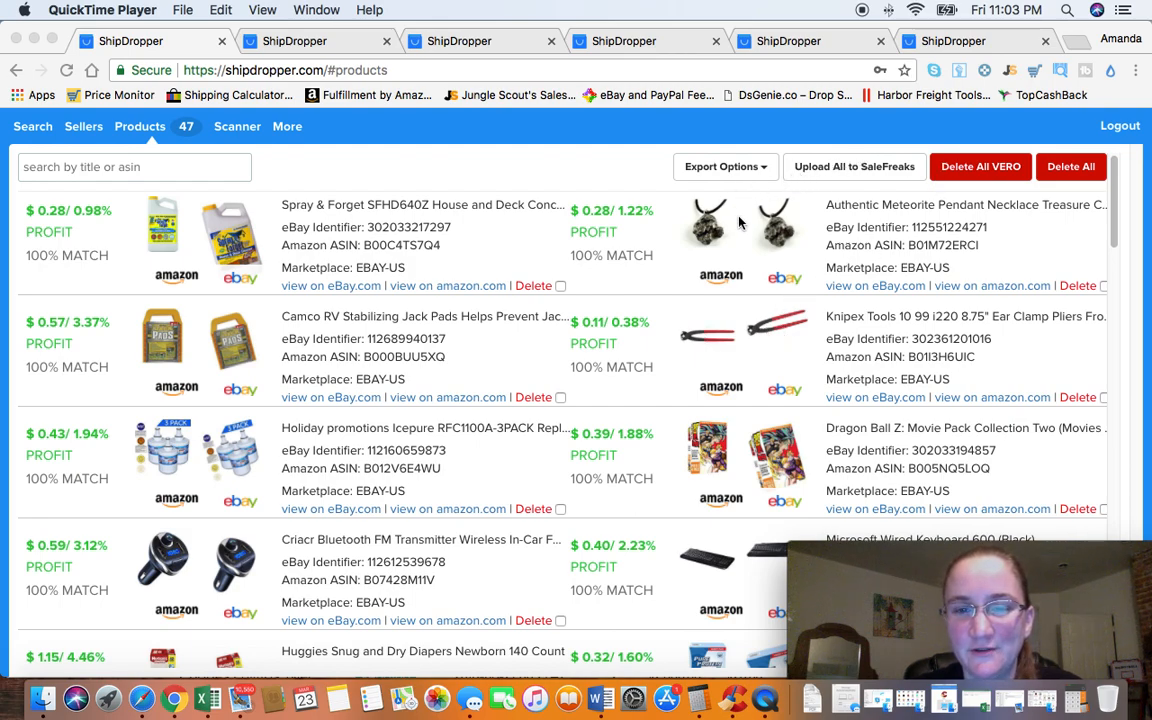
pyautogui.moveTo(740, 274)
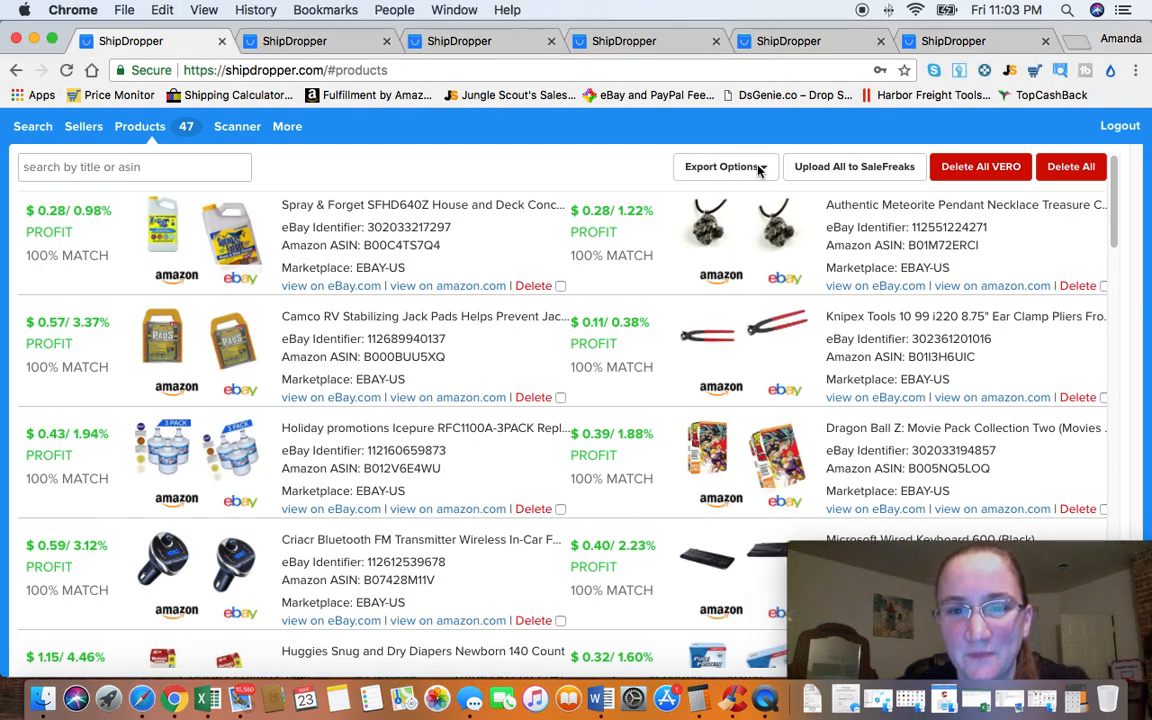
# Step: Export the matched products as an ASINs-only list with VERO items included
pyautogui.click(722, 166)
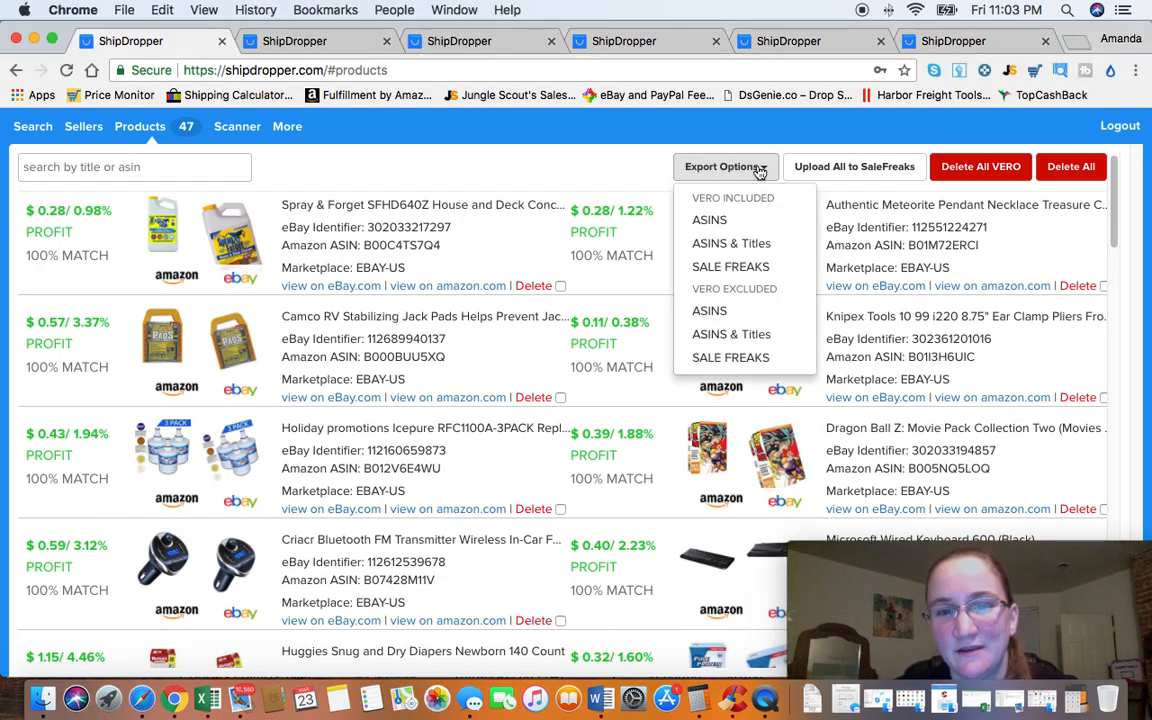
pyautogui.moveTo(742, 246)
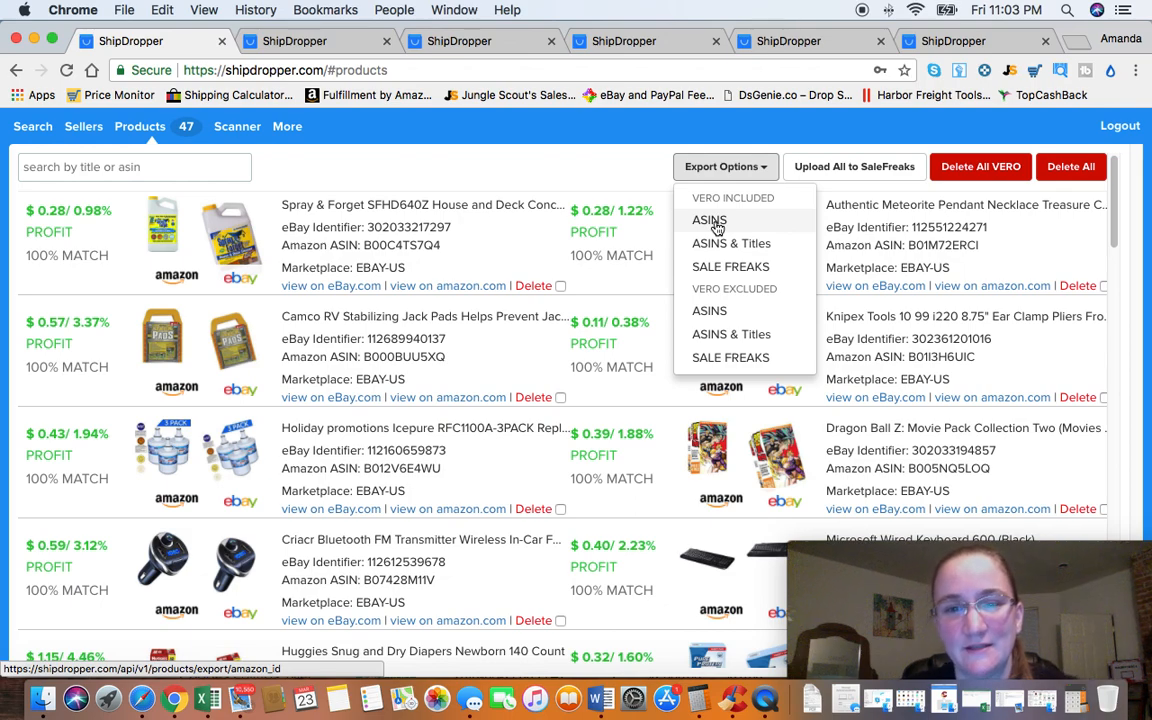
pyautogui.click(709, 220)
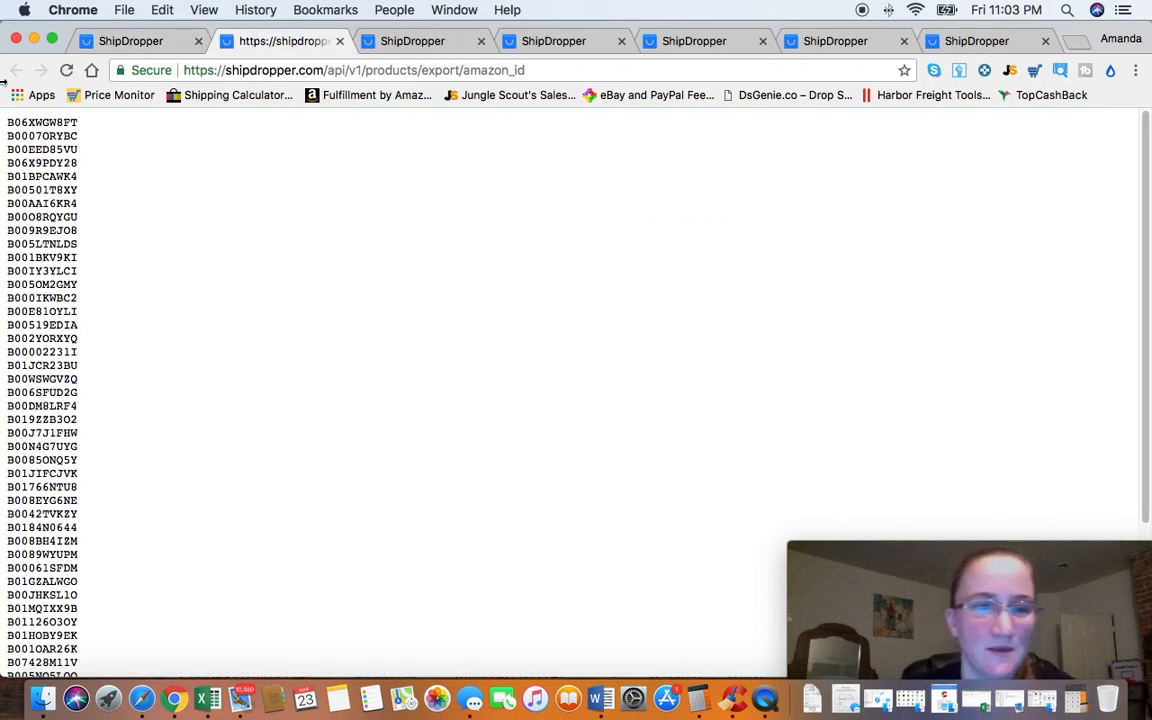
pyautogui.scroll(-3)
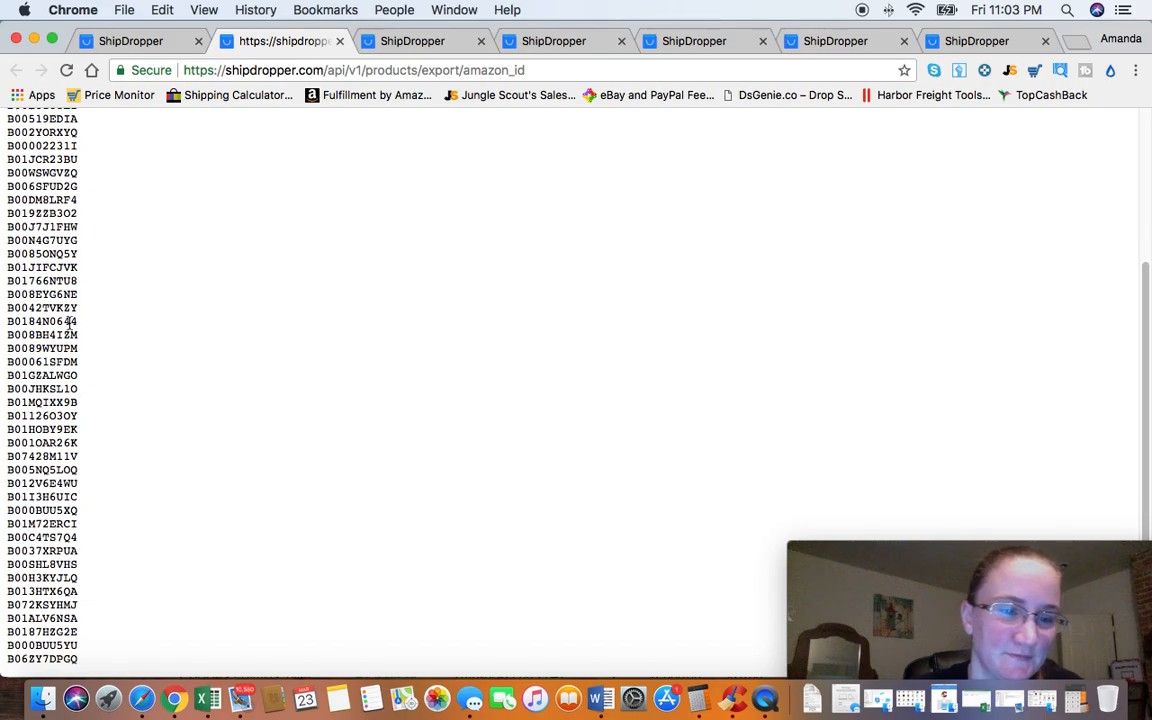
pyautogui.scroll(3)
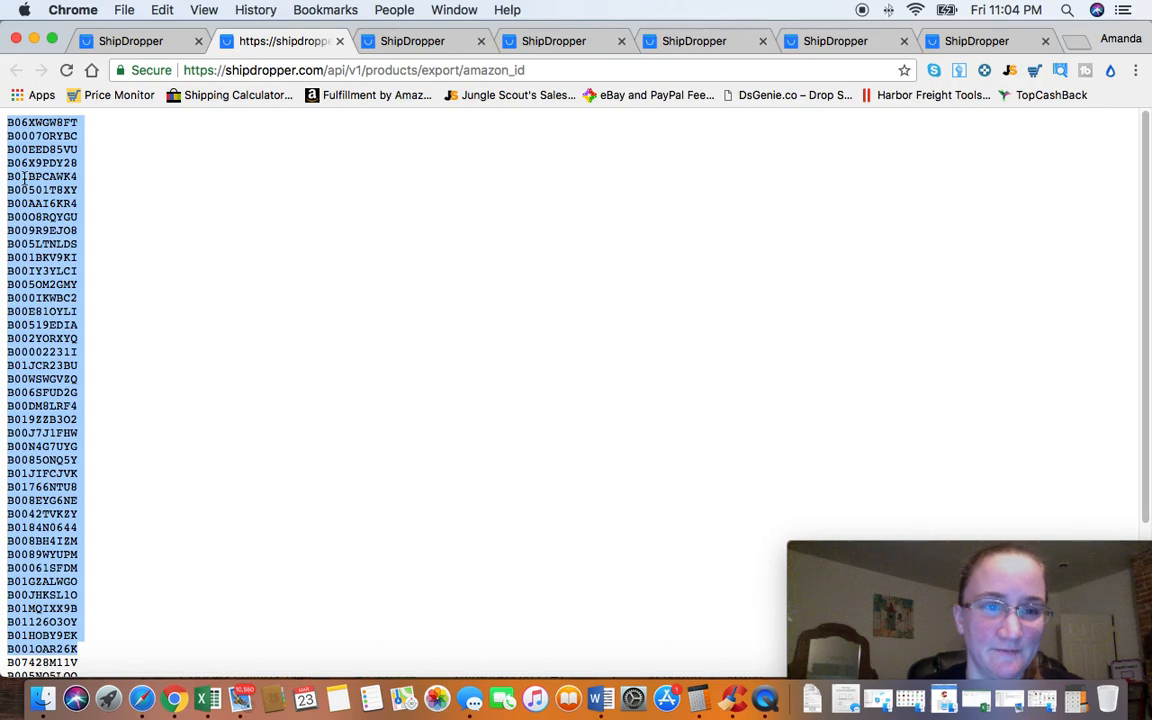
# Step: Copy the selected ASIN list through its right-click menu
pyautogui.rightClick(30, 188)
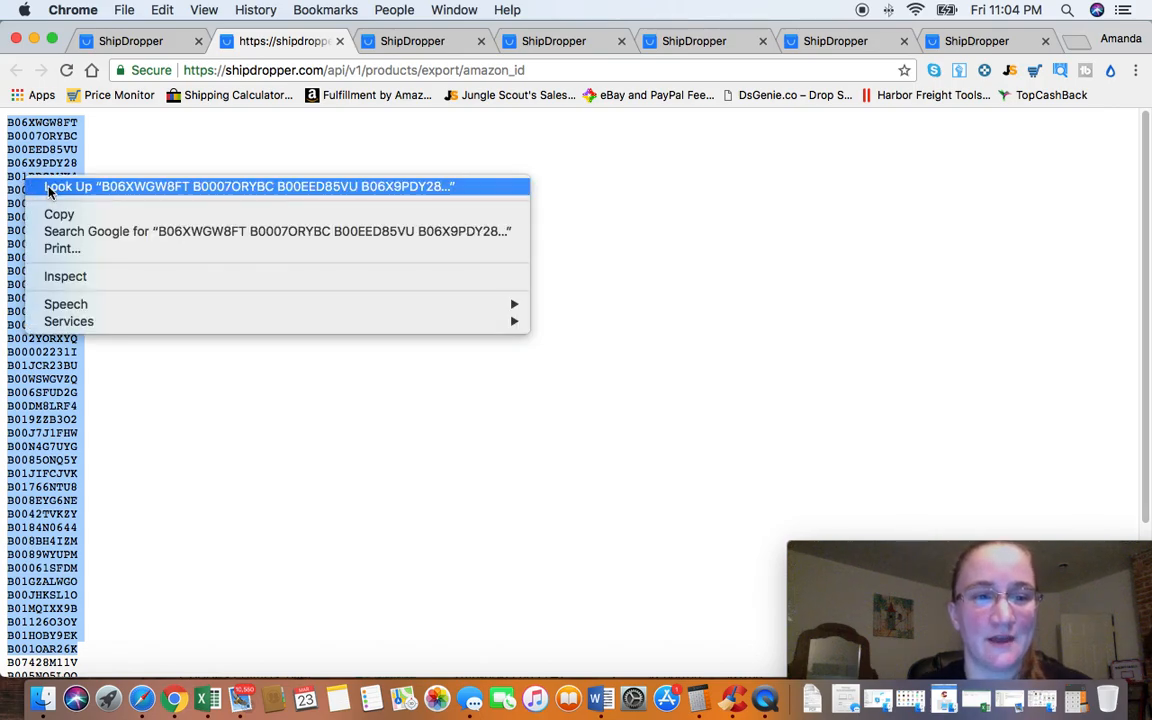
pyautogui.click(433, 258)
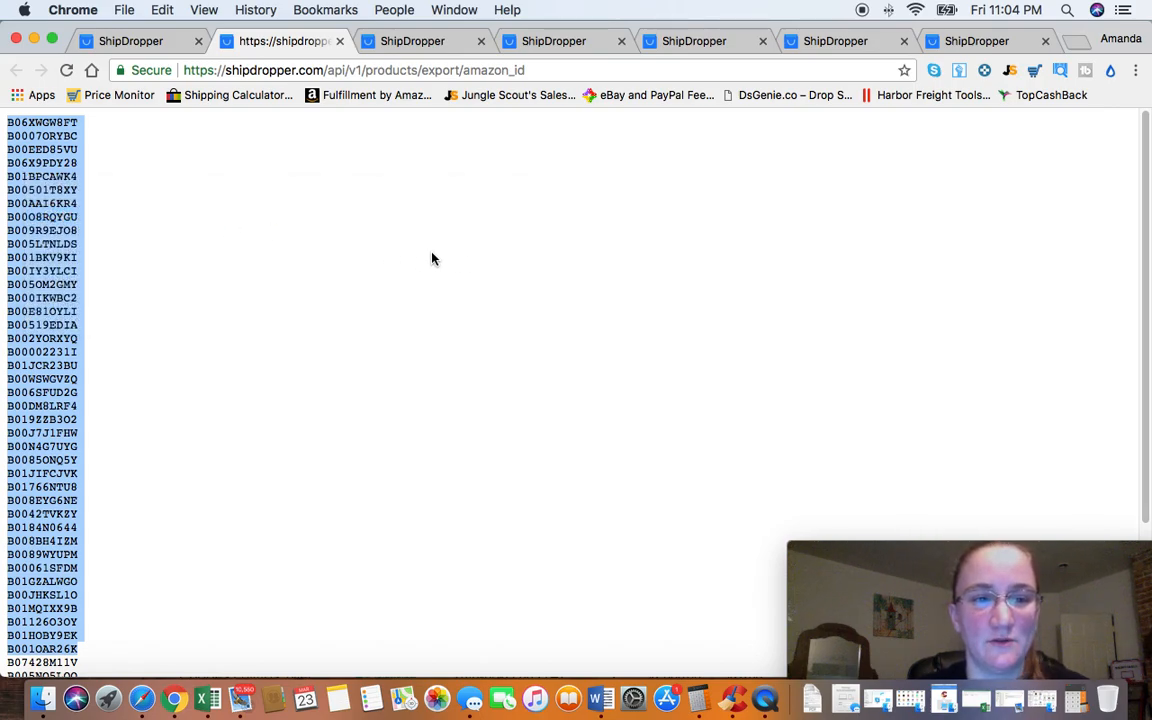
pyautogui.moveTo(551, 120)
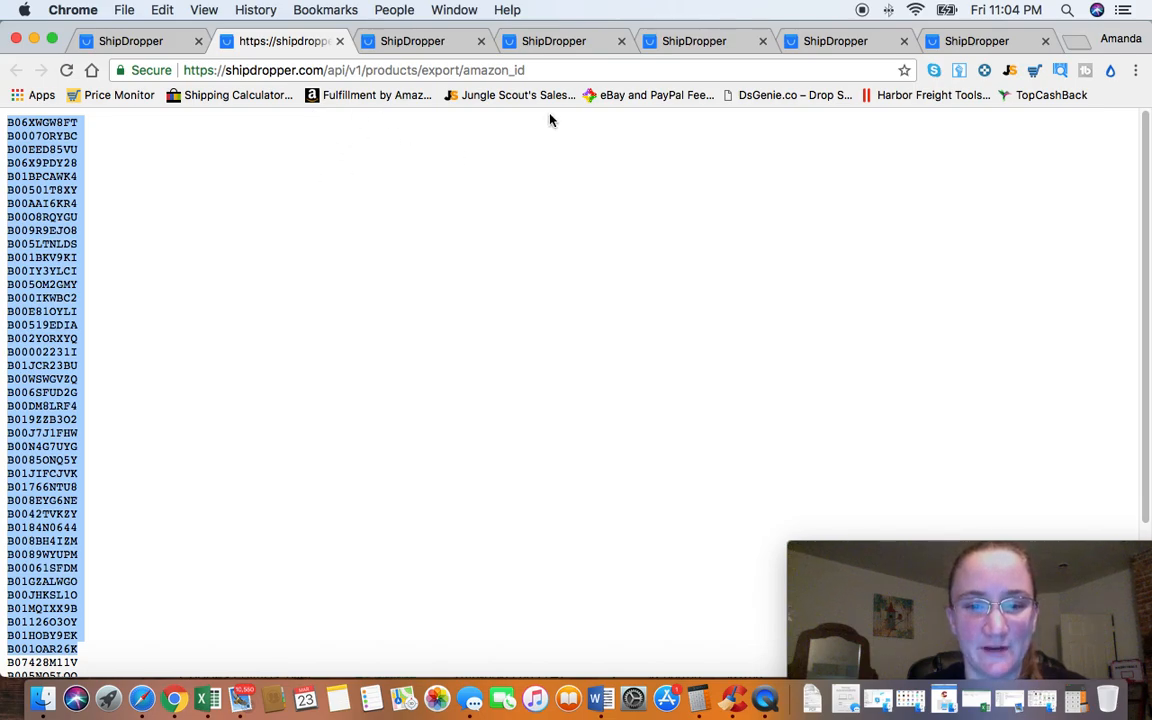
pyautogui.moveTo(341, 374)
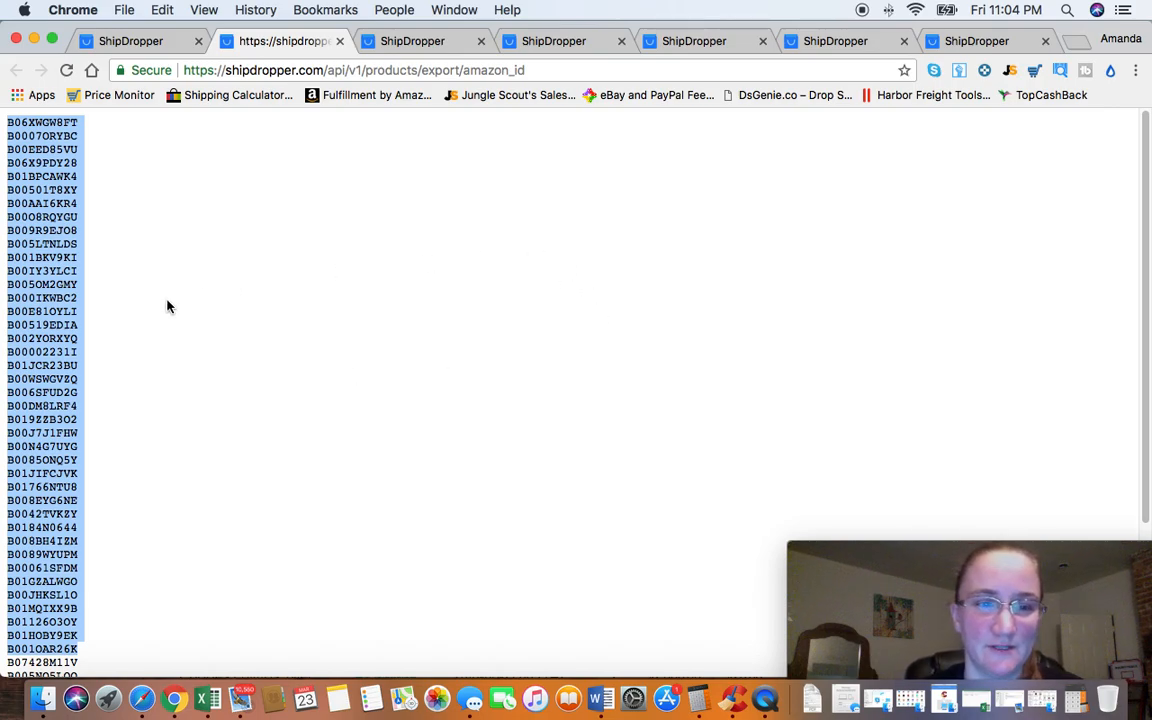
pyautogui.moveTo(349, 242)
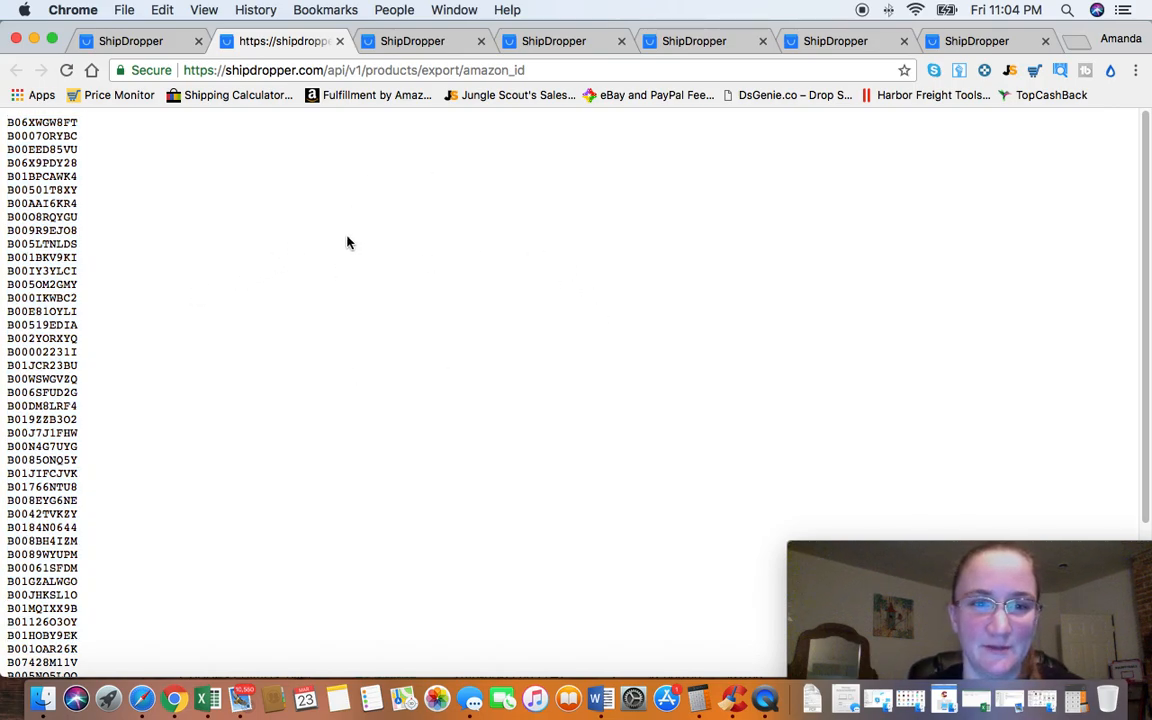
pyautogui.moveTo(395, 312)
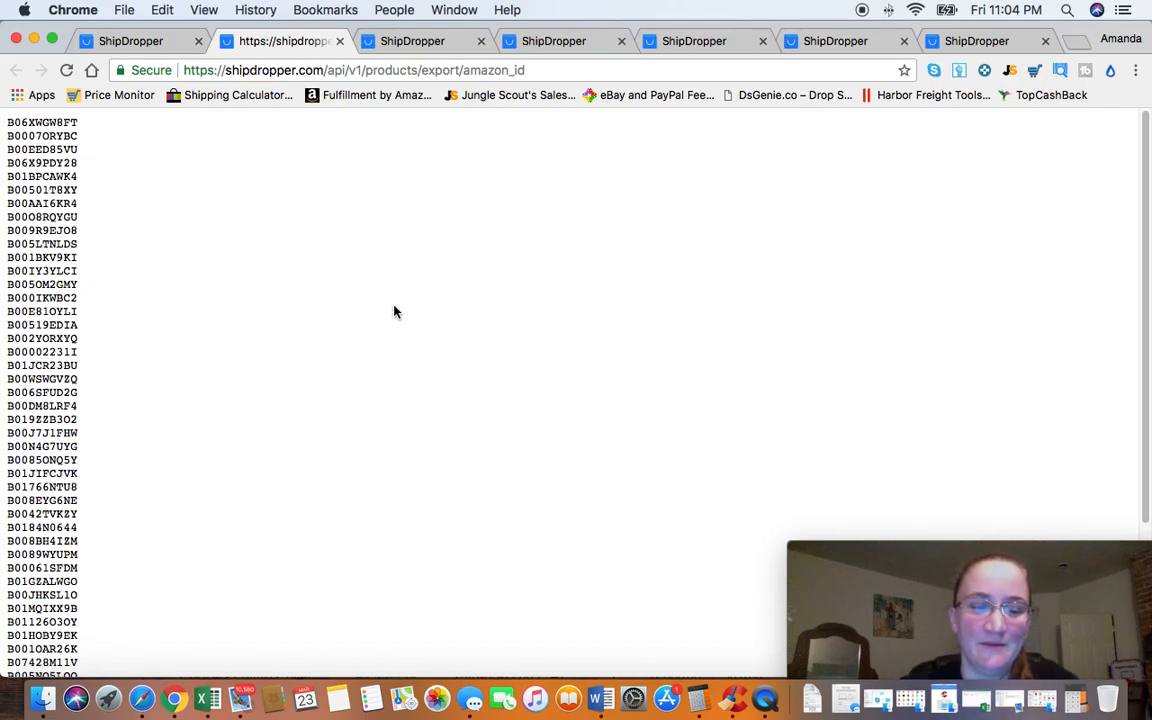
pyautogui.moveTo(324, 284)
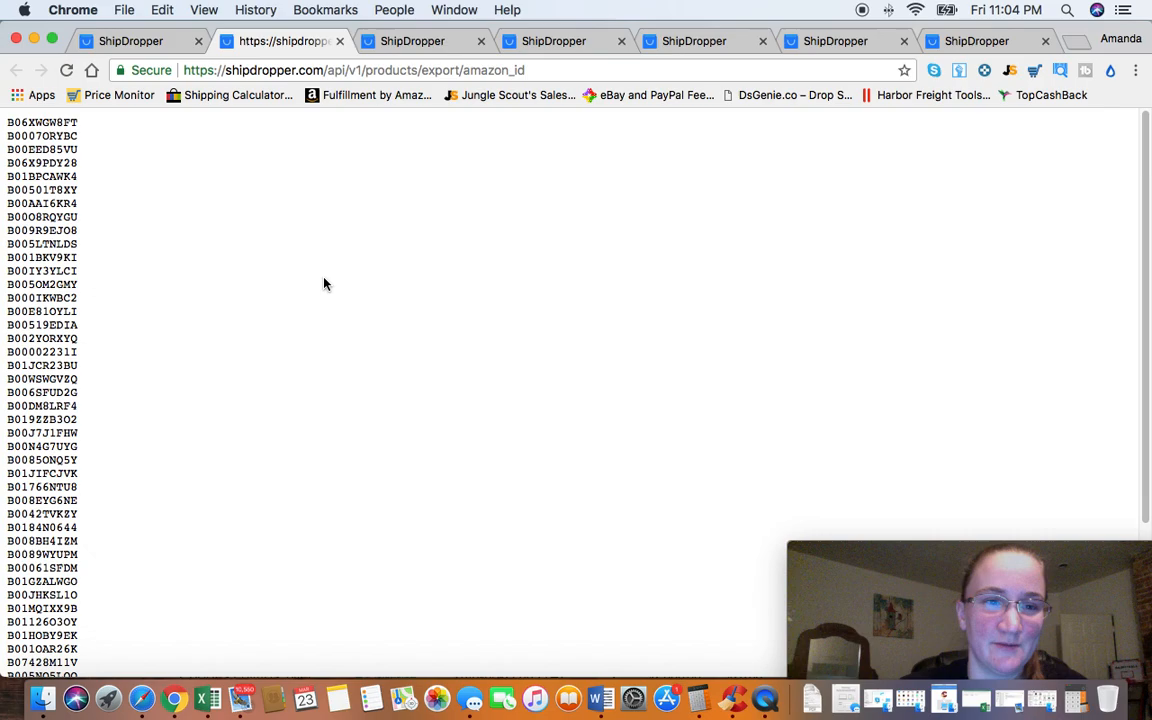
pyautogui.moveTo(286, 199)
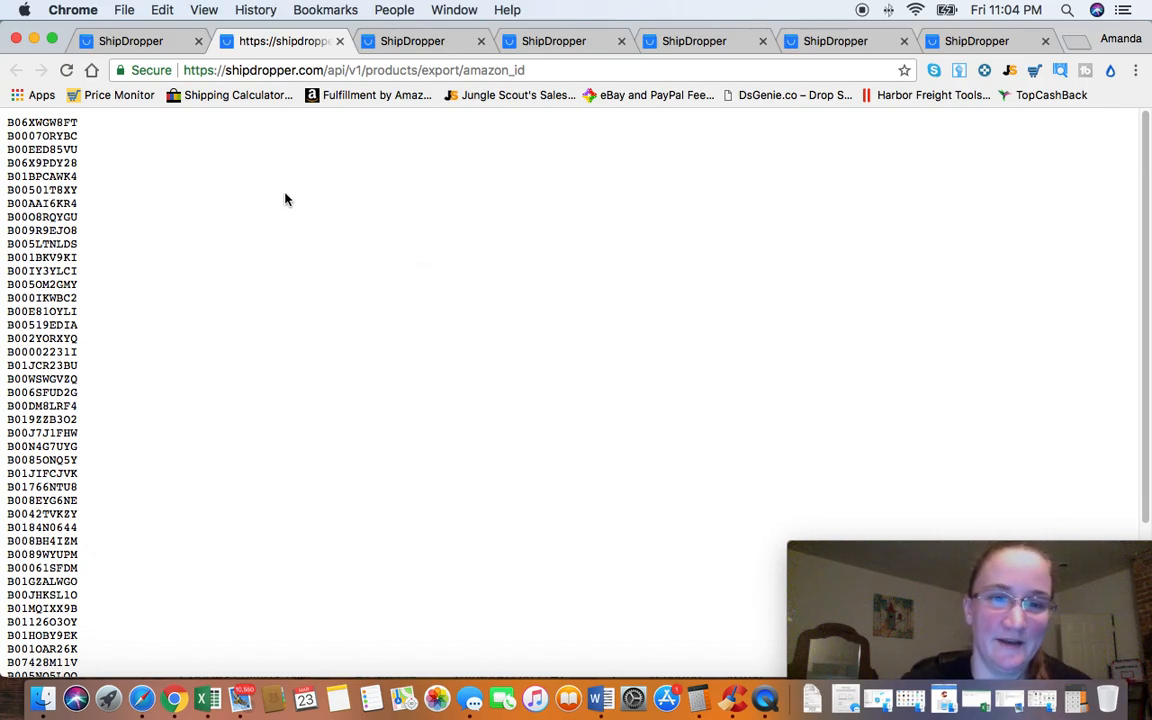
pyautogui.moveTo(388, 218)
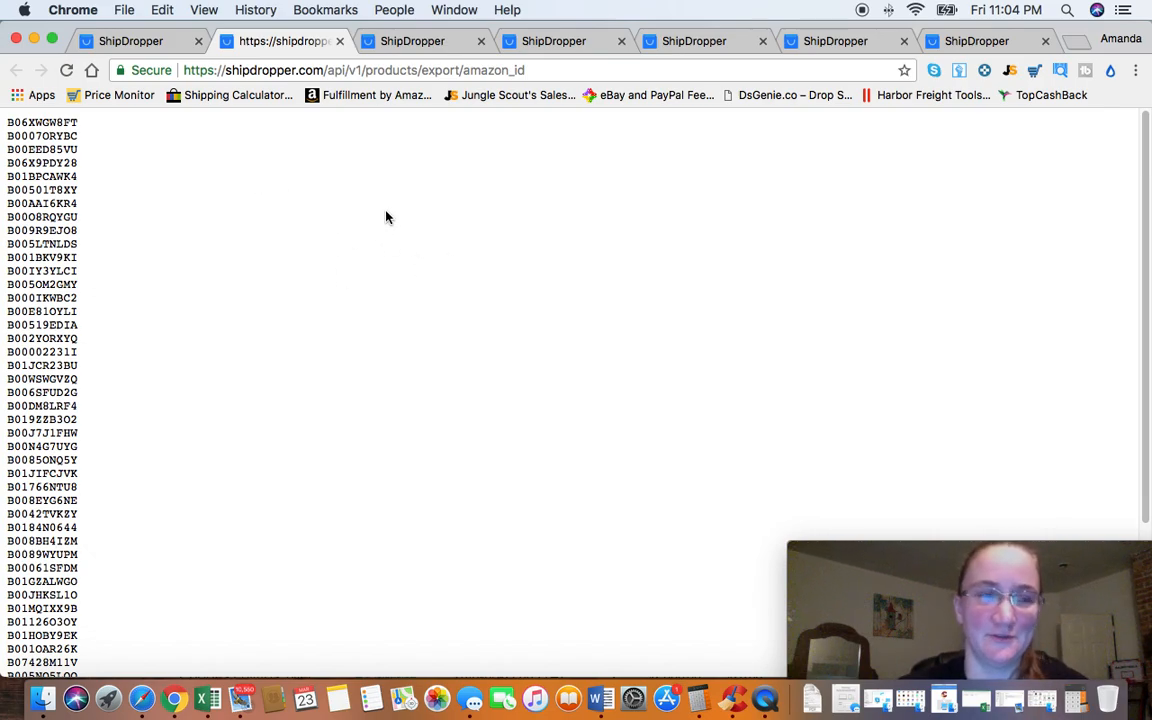
pyautogui.moveTo(458, 281)
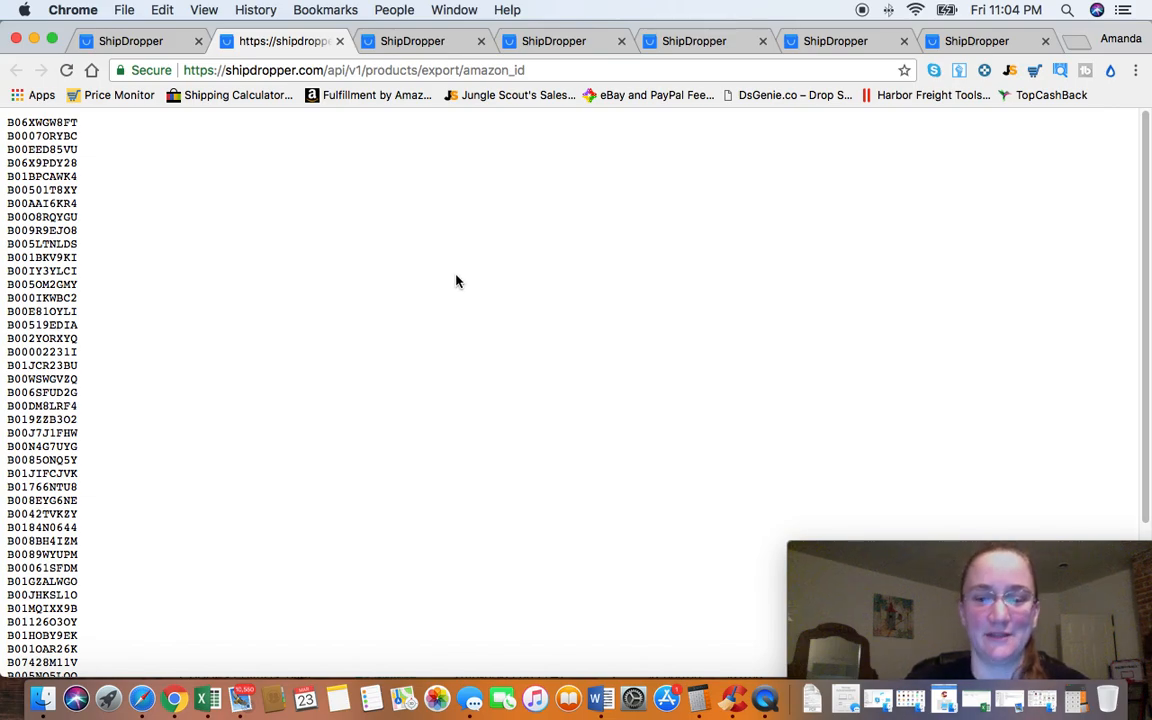
pyautogui.moveTo(155, 334)
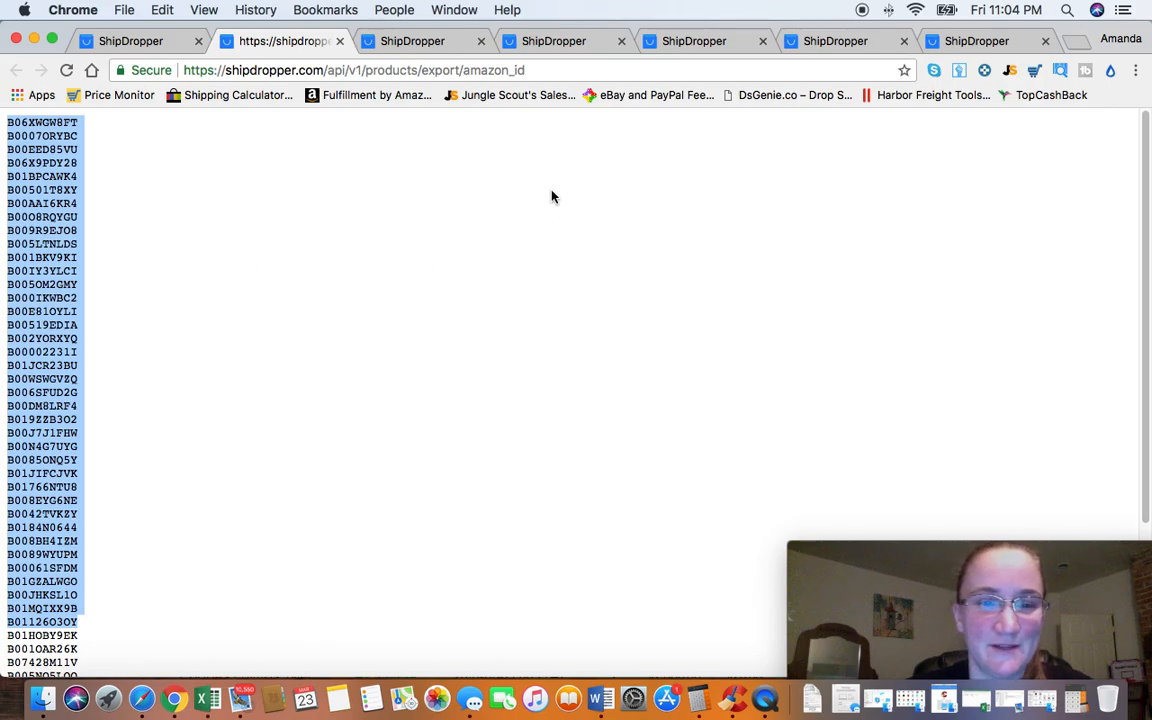
pyautogui.moveTo(549, 248)
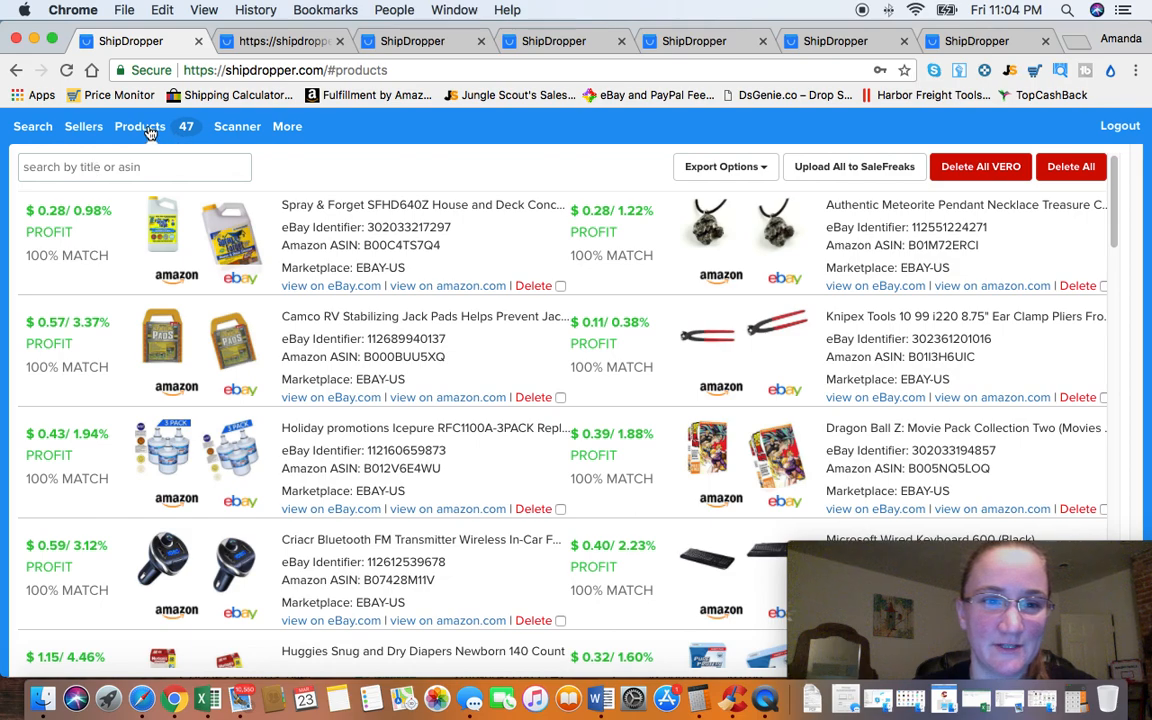
pyautogui.moveTo(253, 139)
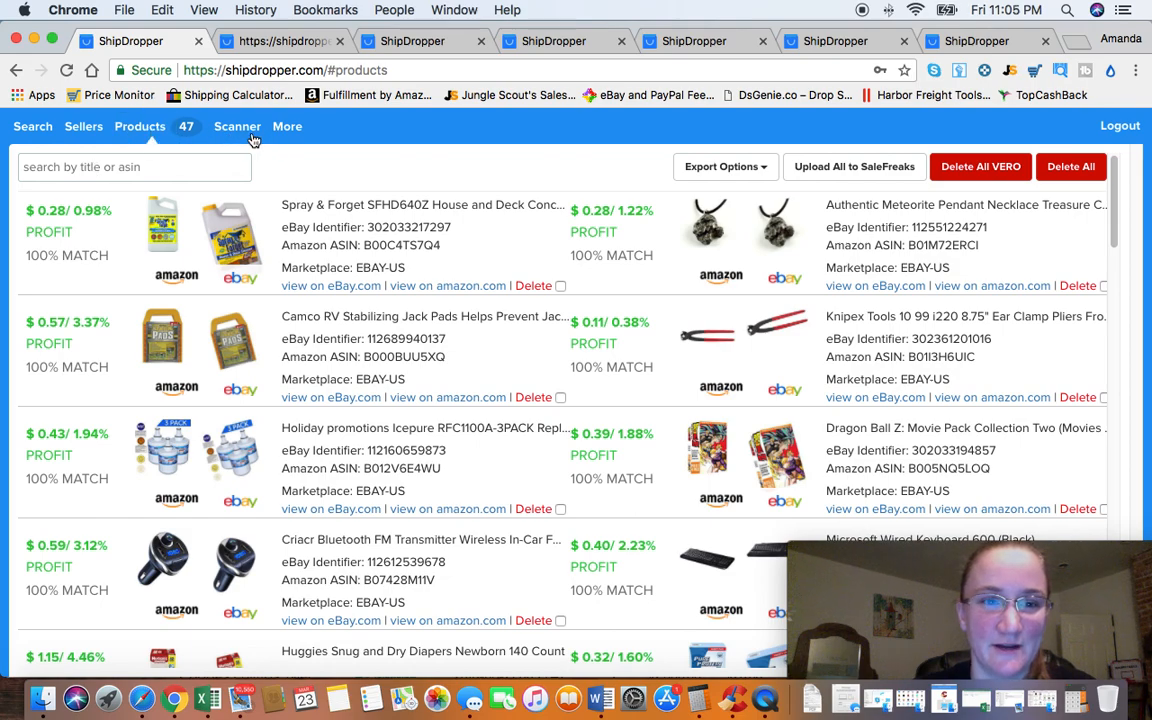
# Step: Reload the scan reports to update progress, then view the 64-product matched list
pyautogui.click(237, 126)
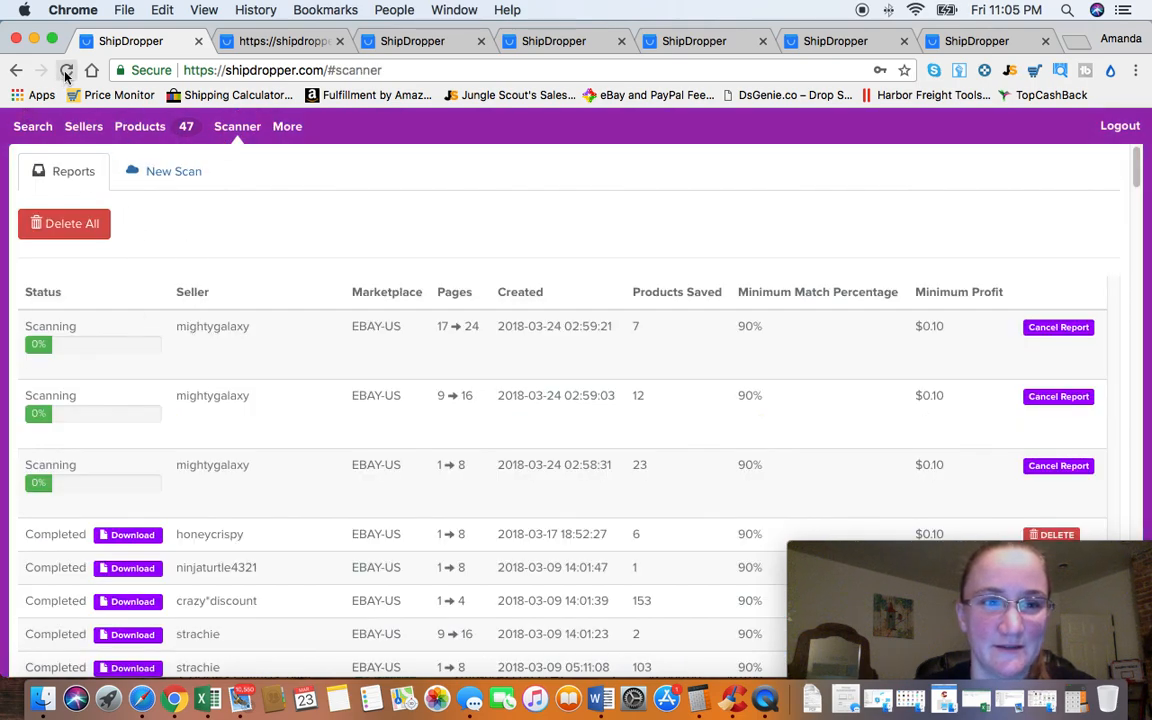
pyautogui.click(66, 70)
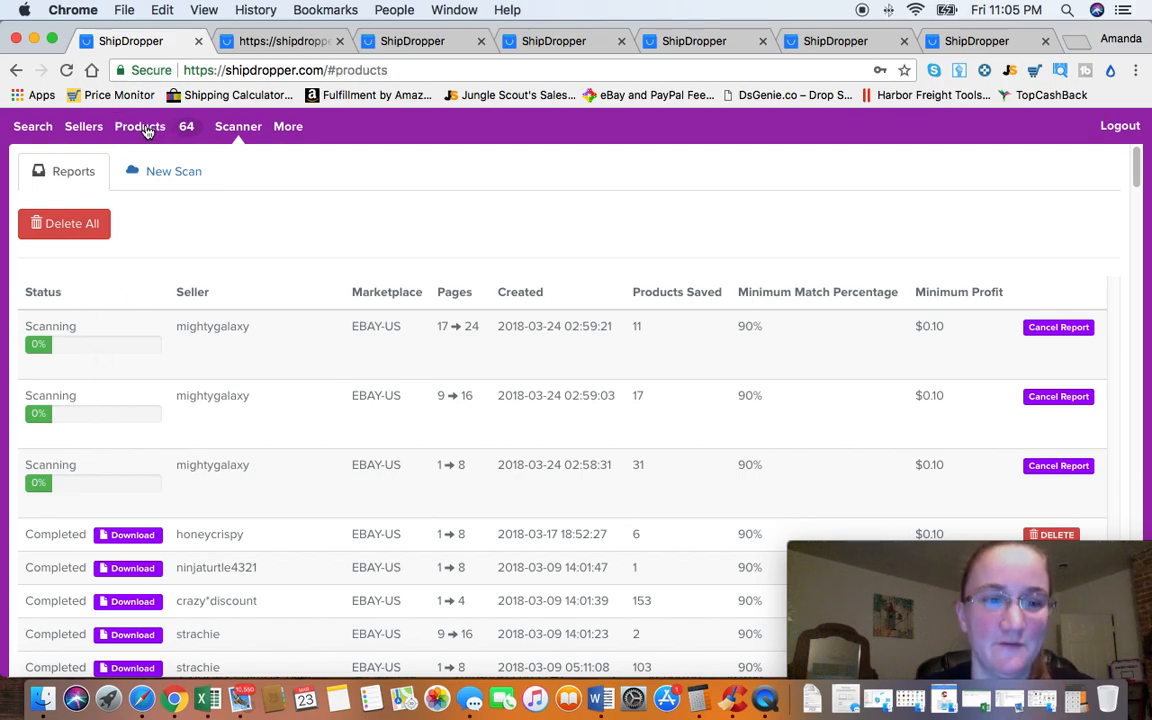
pyautogui.click(140, 127)
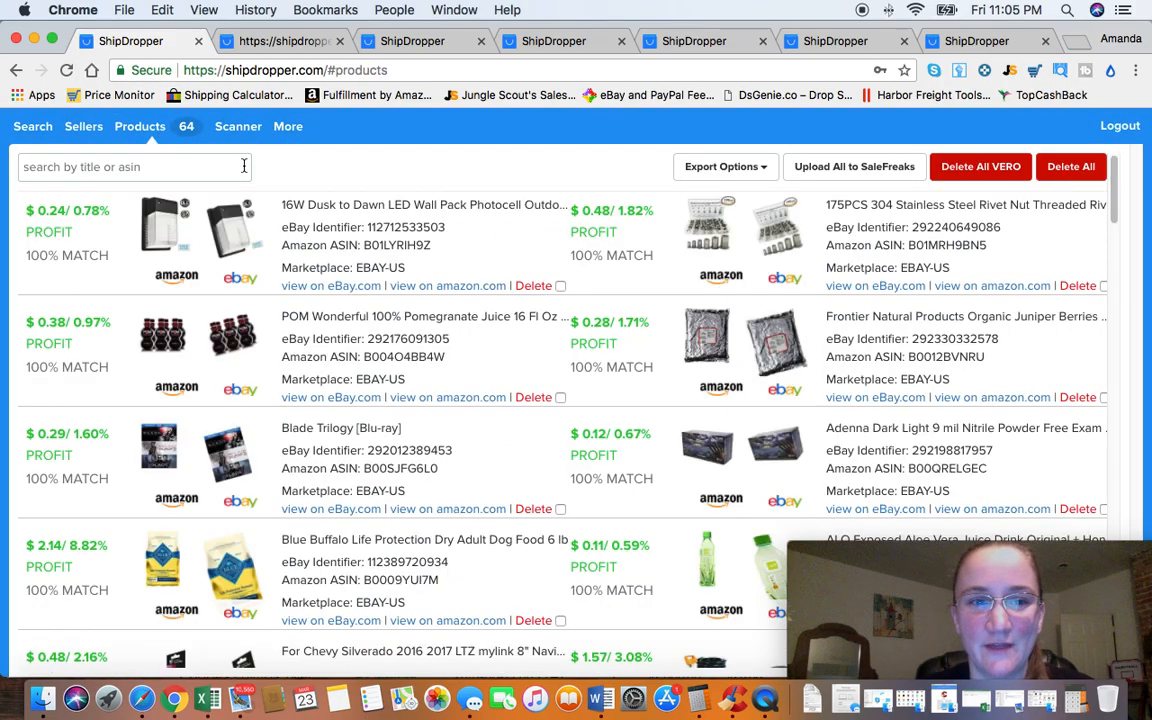
pyautogui.moveTo(685, 440)
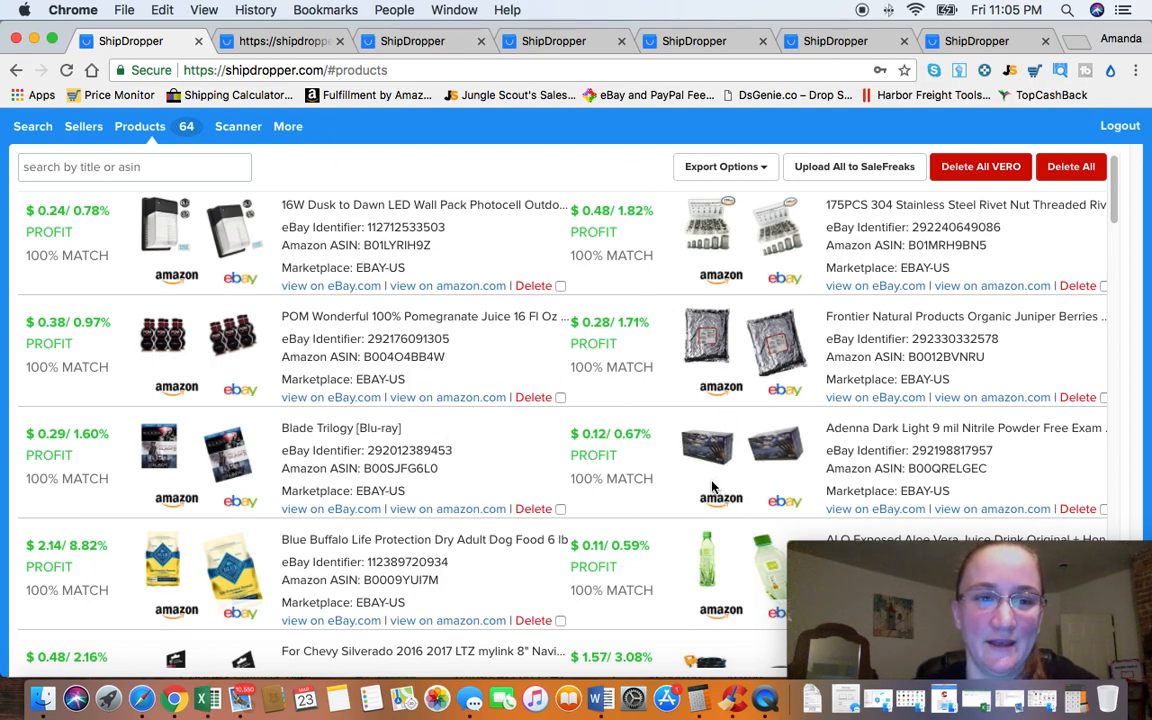
pyautogui.moveTo(473, 562)
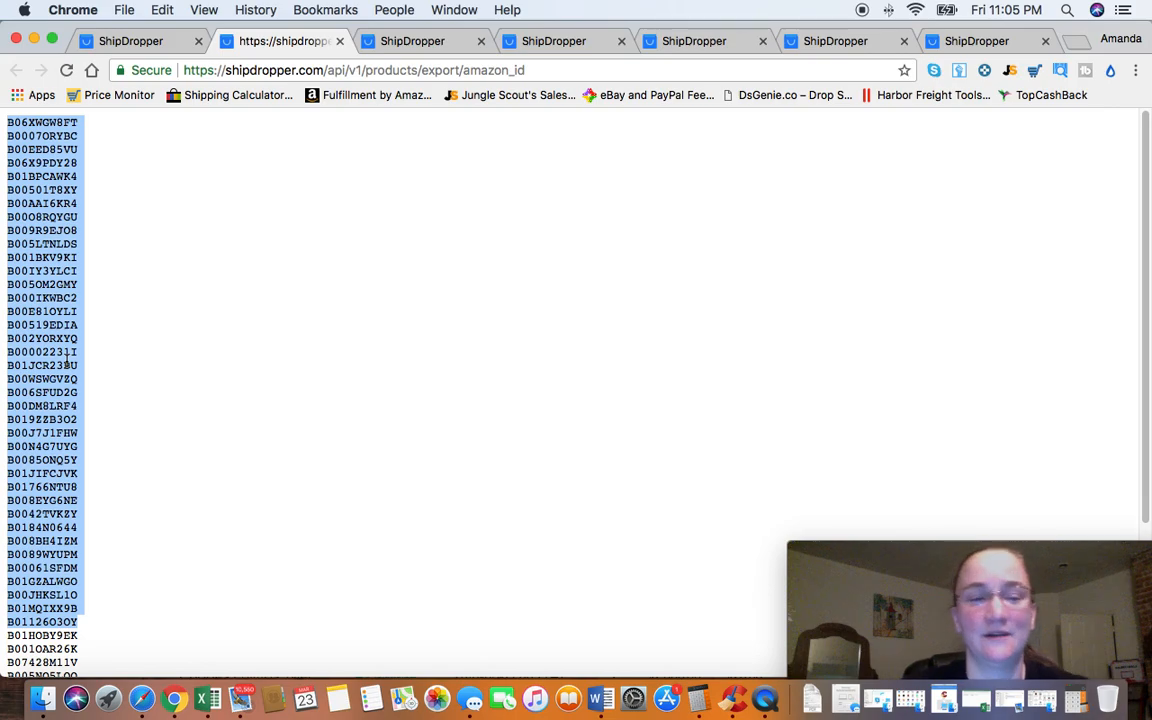
pyautogui.moveTo(484, 254)
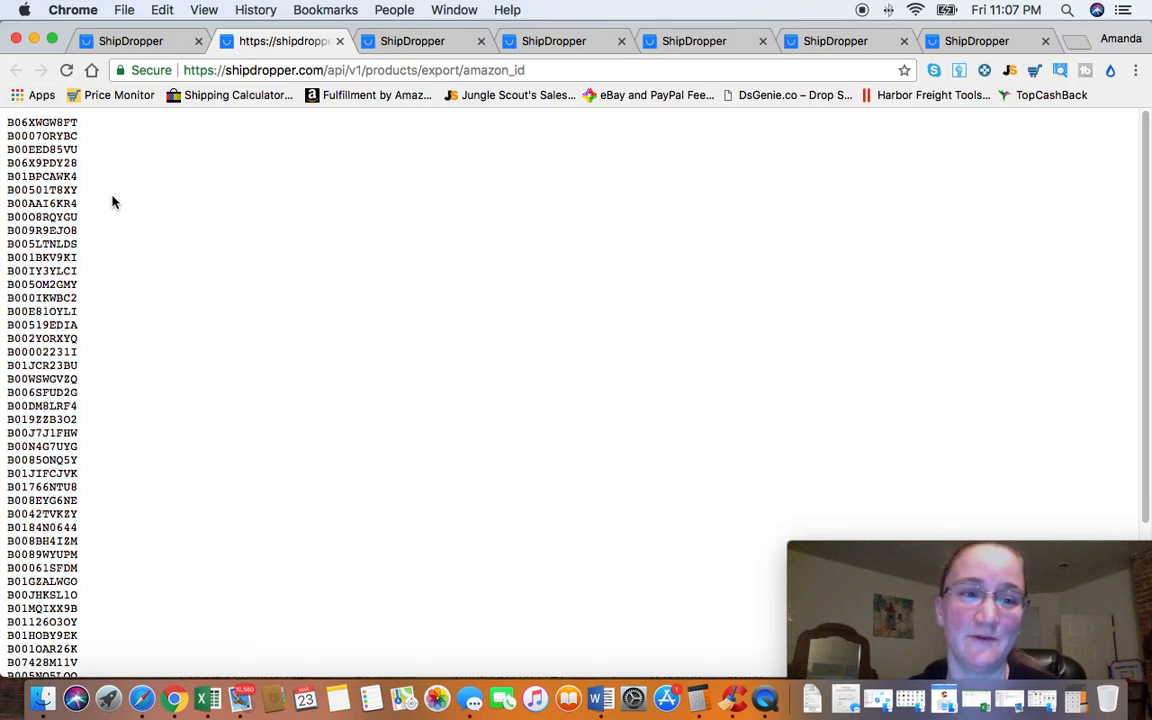
pyautogui.moveTo(143, 172)
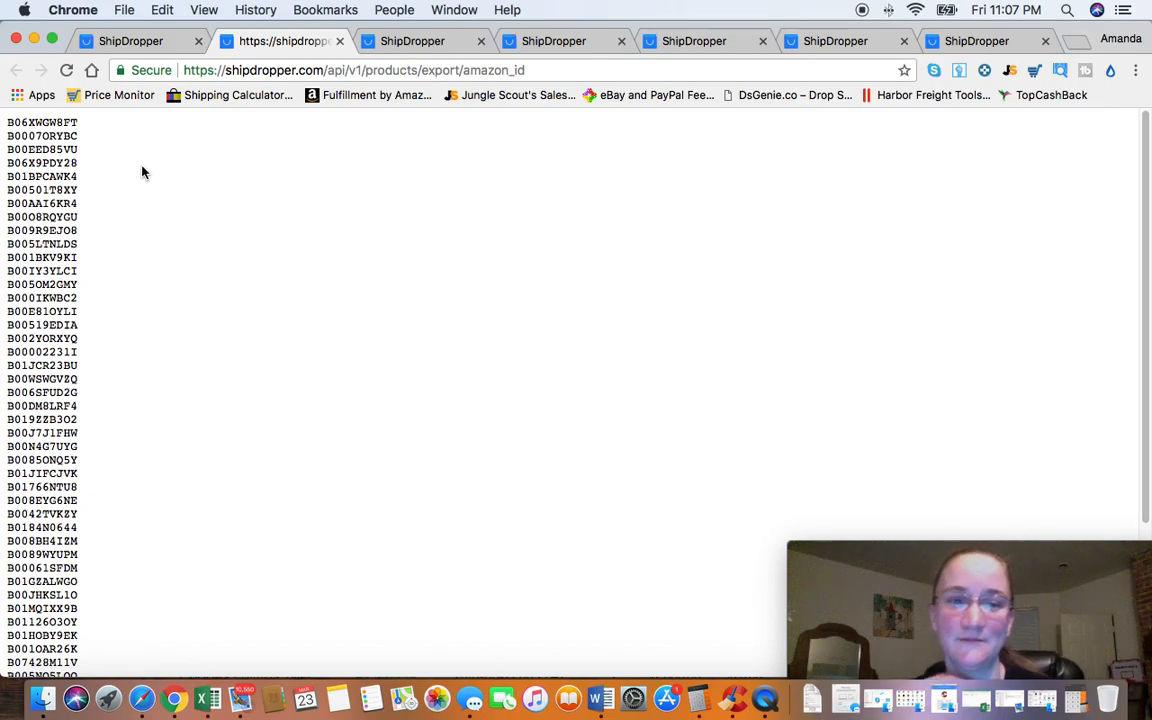